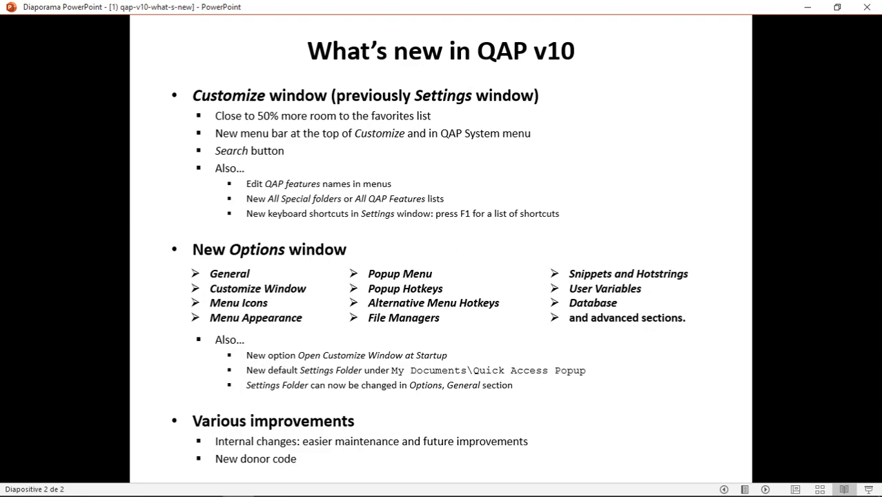
Advance the slideshow from the v10 overview to the Customize window before-and-after slide
key("alt+tab")
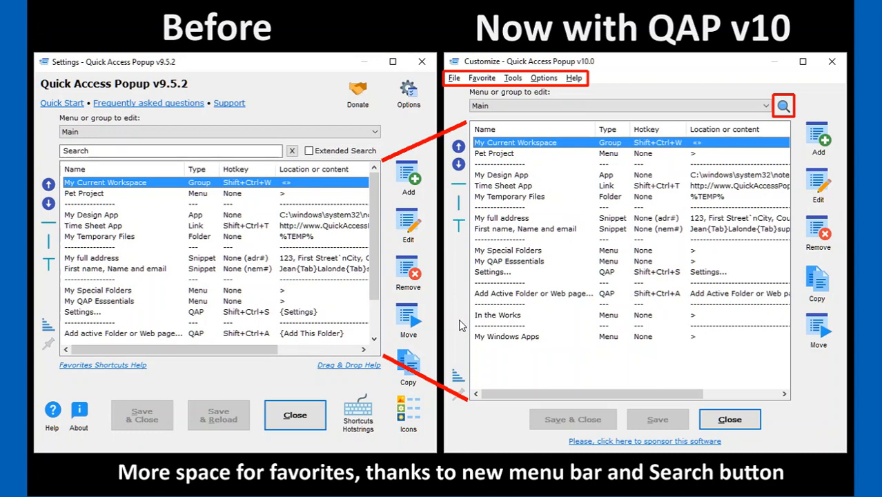
mouse_move(541, 352)
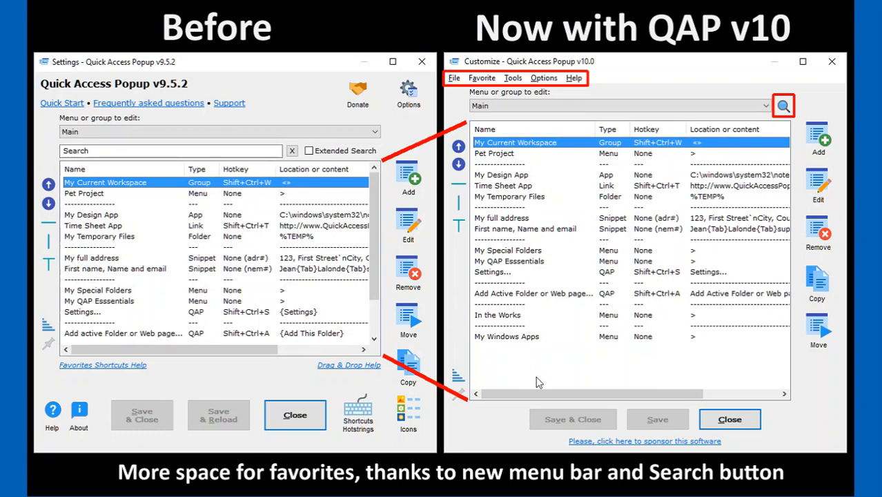
mouse_move(472, 267)
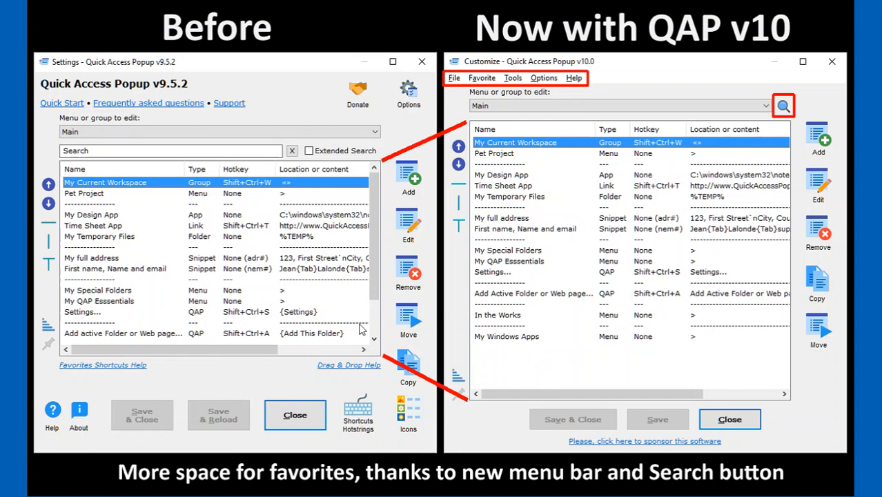
mouse_move(183, 386)
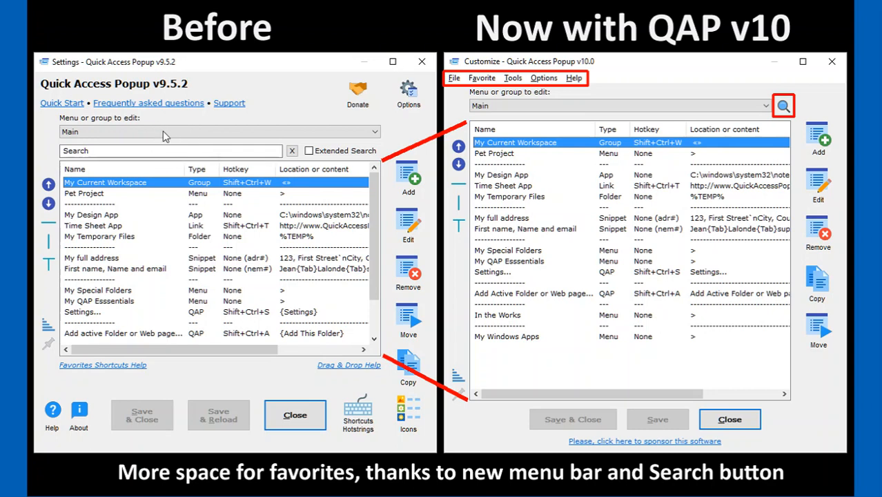
mouse_move(711, 121)
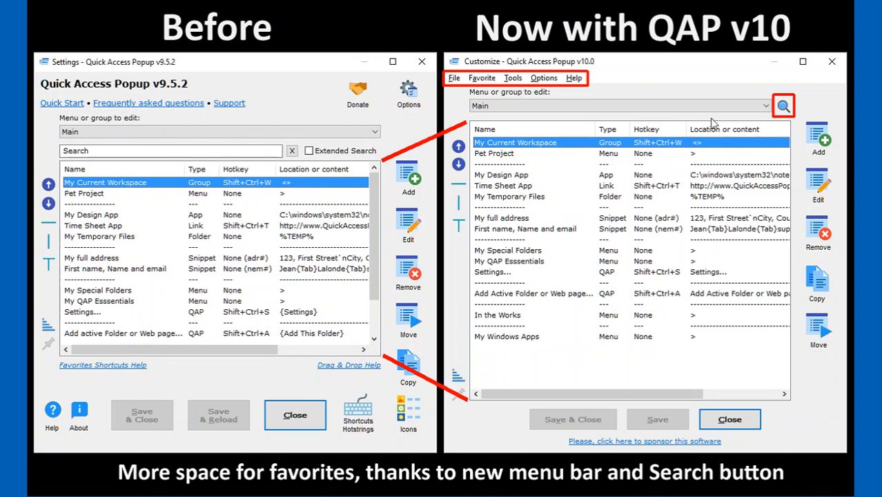
mouse_move(782, 136)
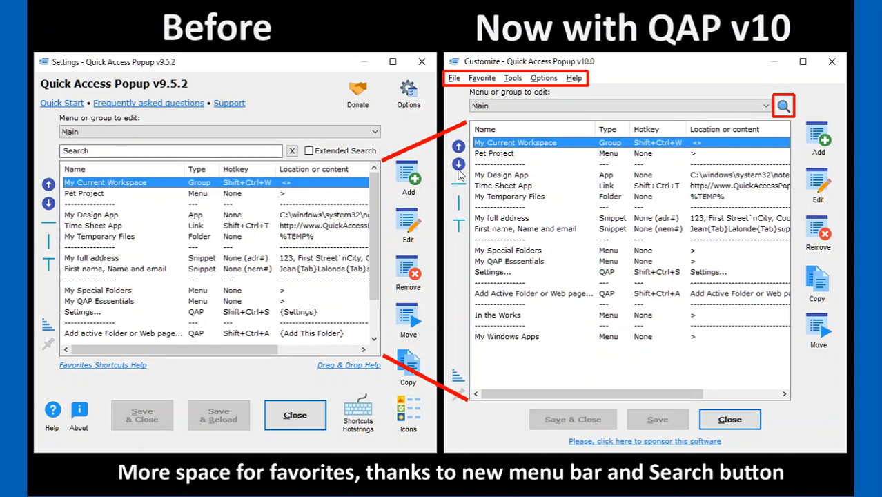
mouse_move(502, 110)
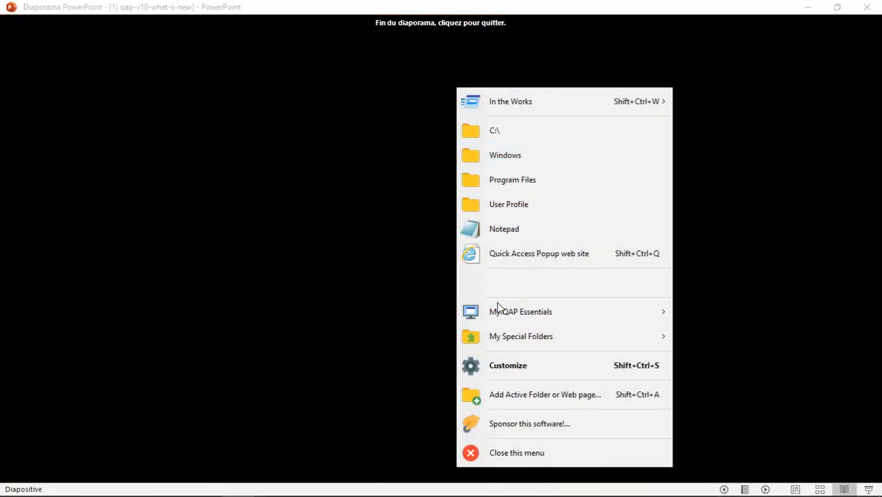
Open QAP's Customize window from the popup menu, then right-click the QAP tray icon
left_click(507, 365)
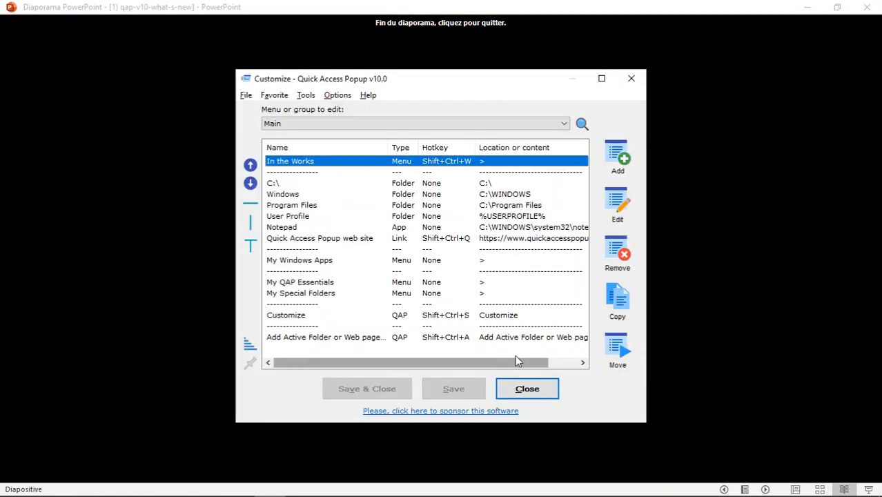
mouse_move(631, 276)
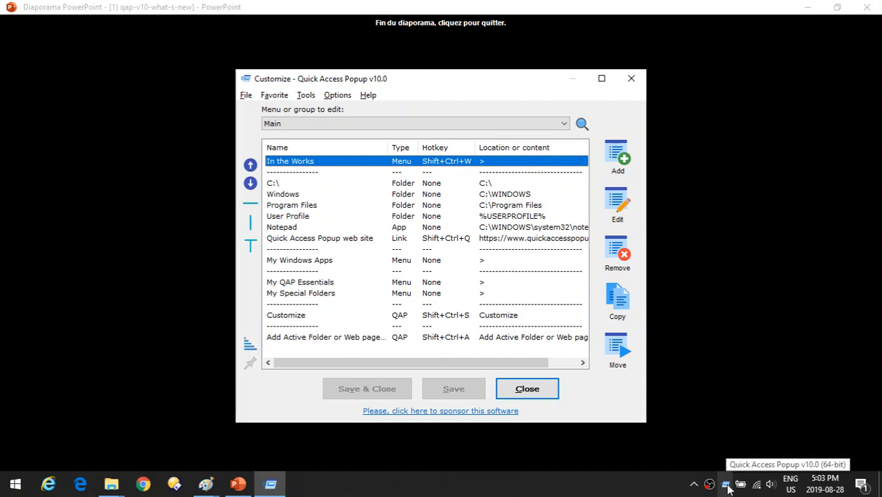
right_click(732, 485)
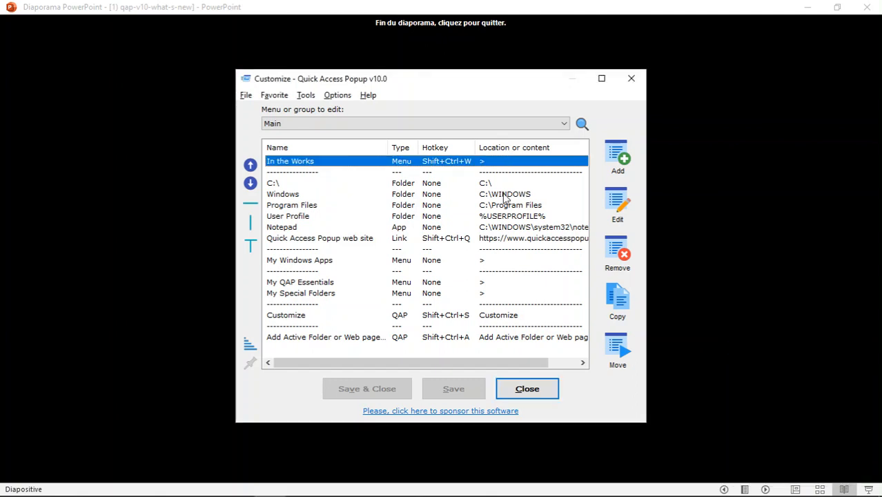
mouse_move(435, 81)
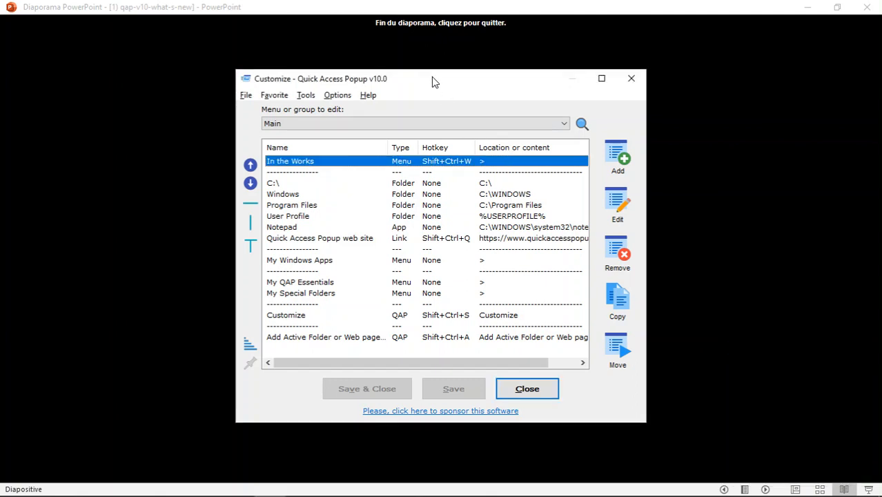
Insert a menu separator below Windows in the Main menu, checking the File menu around it
left_click(246, 95)
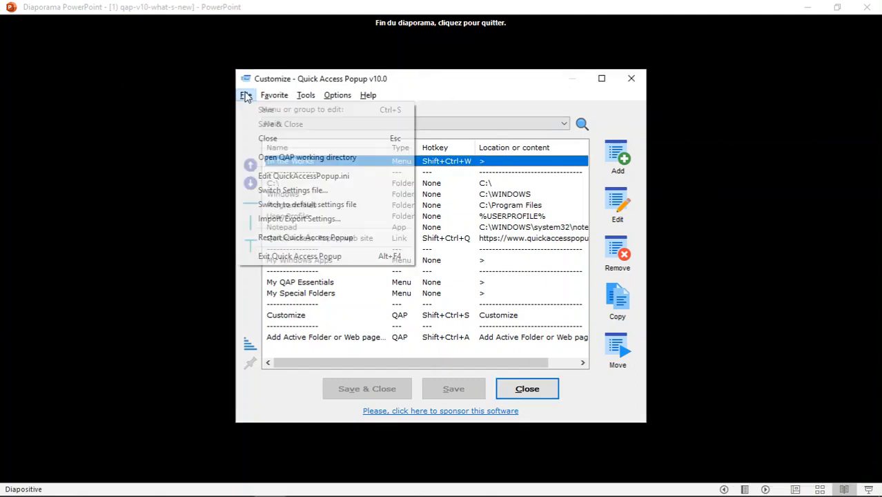
left_click(274, 95)
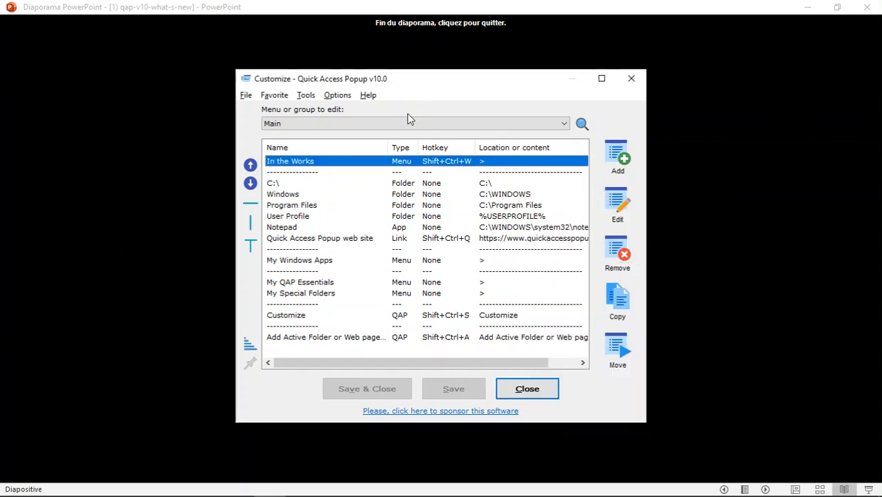
left_click(245, 95)
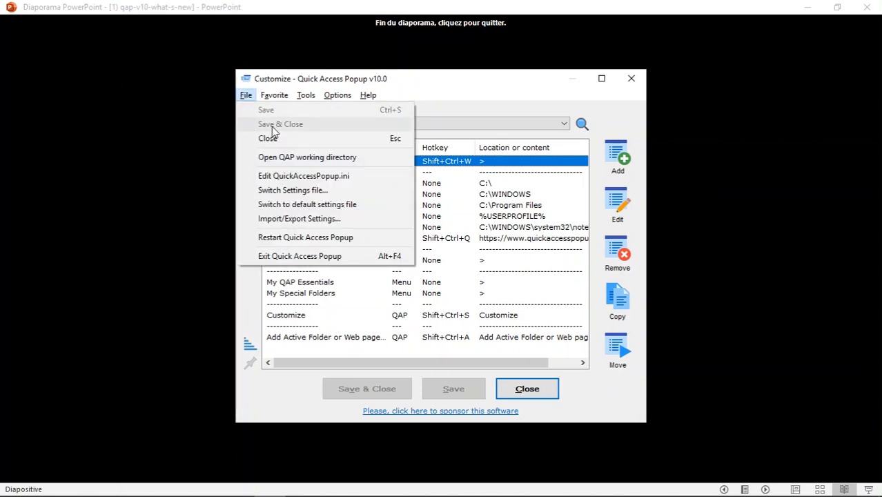
mouse_move(306, 203)
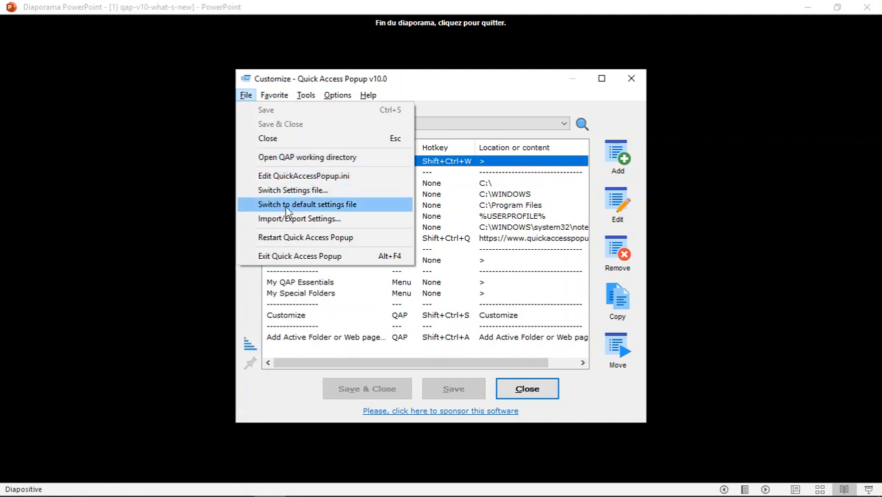
mouse_move(312, 173)
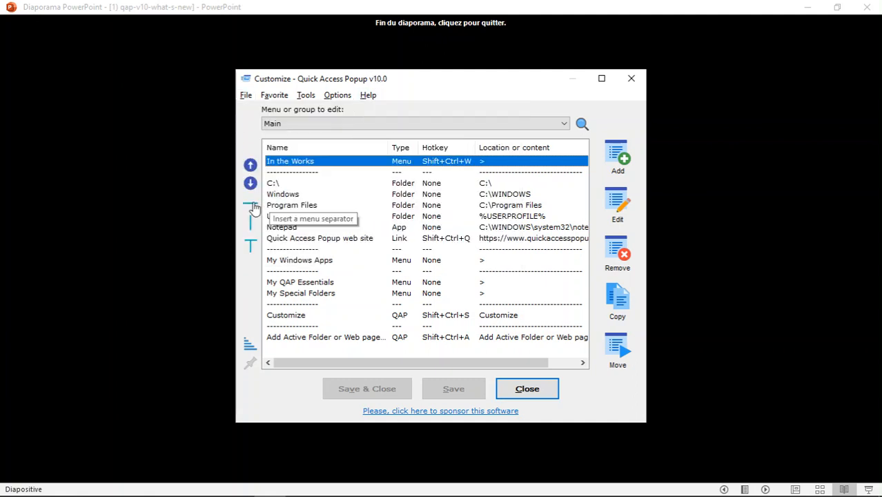
left_click(250, 205)
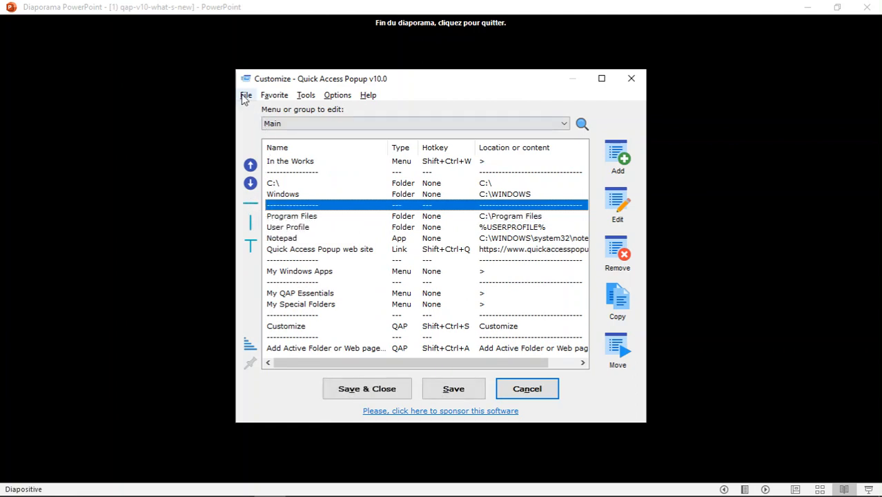
left_click(246, 95)
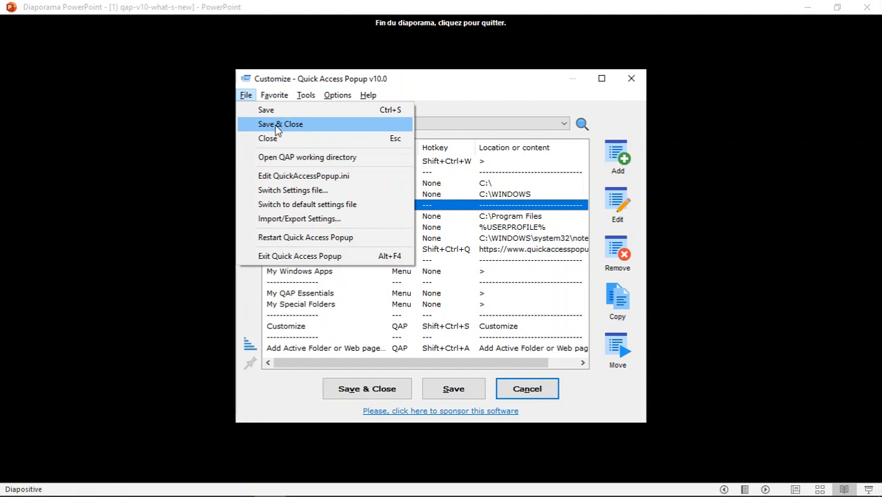
mouse_move(305, 237)
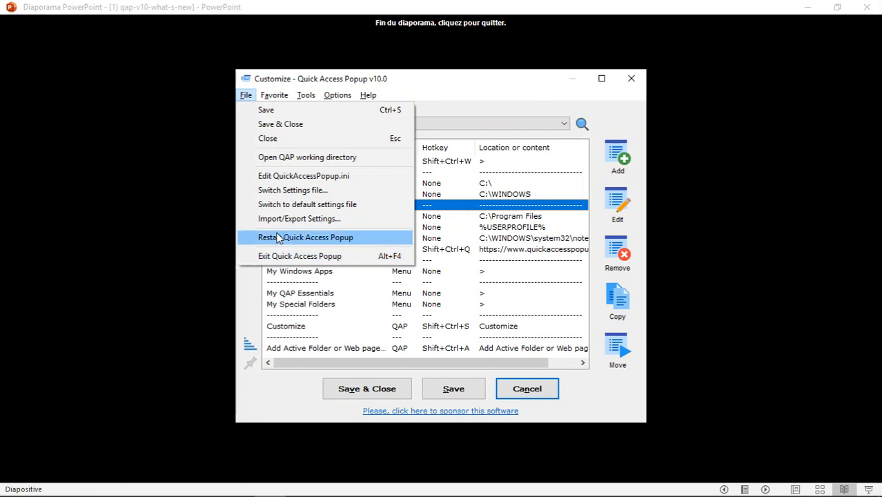
Browse the Favorite menu commands twice, then view the Tools menu commands
left_click(274, 94)
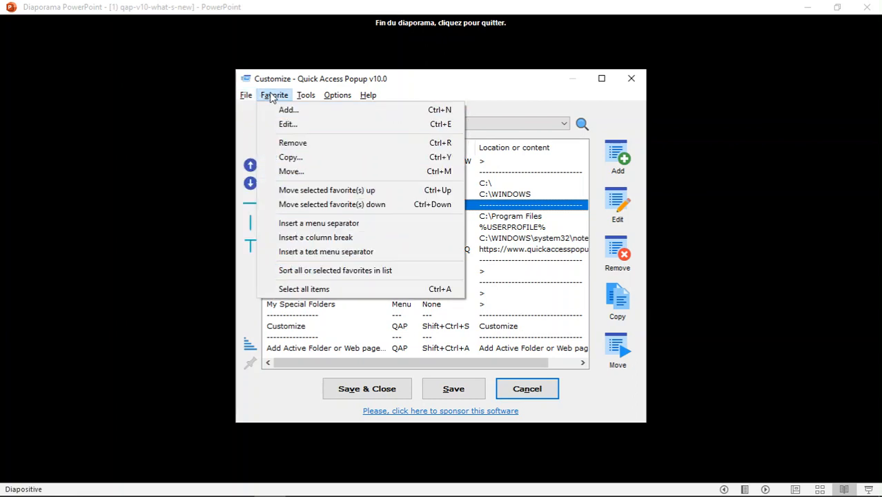
mouse_move(280, 104)
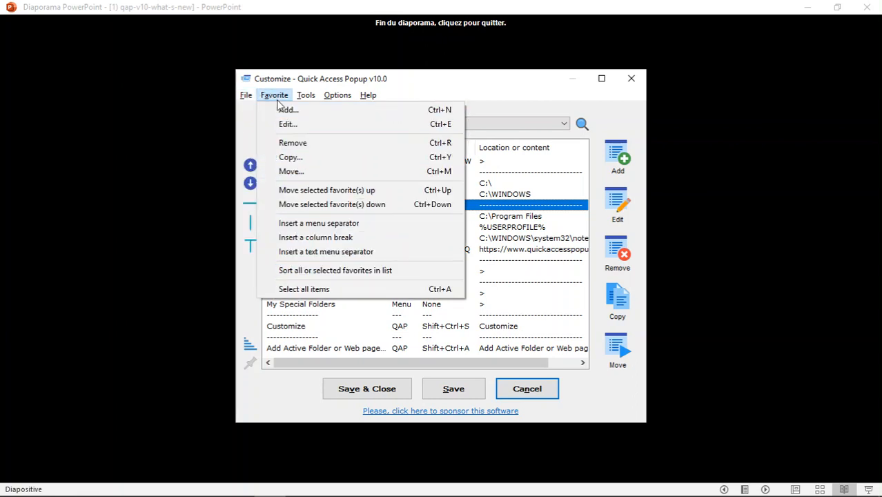
mouse_move(318, 190)
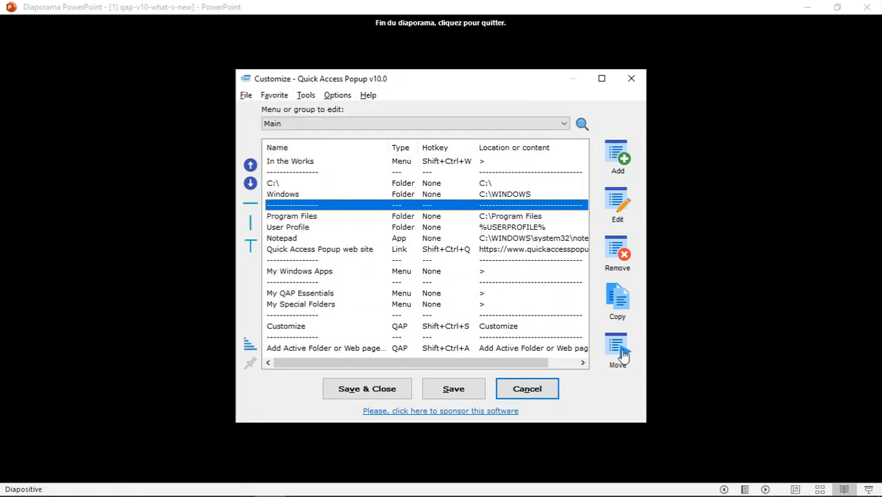
mouse_move(241, 235)
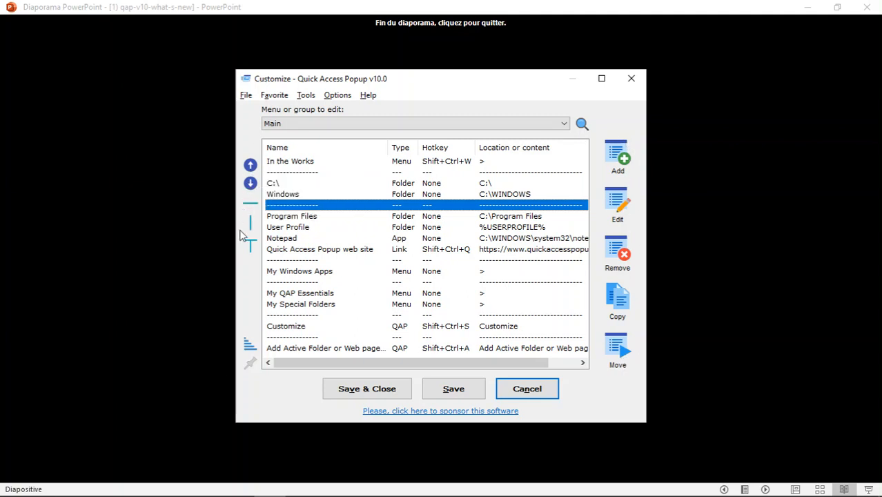
mouse_move(269, 138)
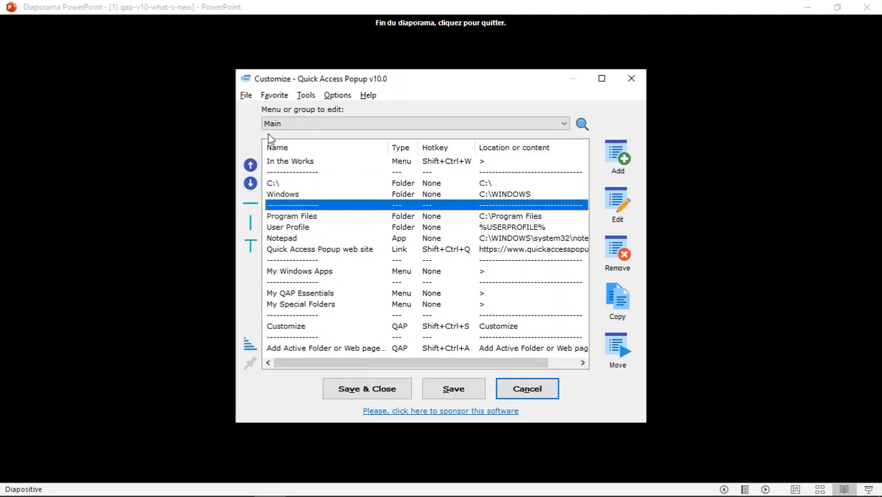
left_click(274, 94)
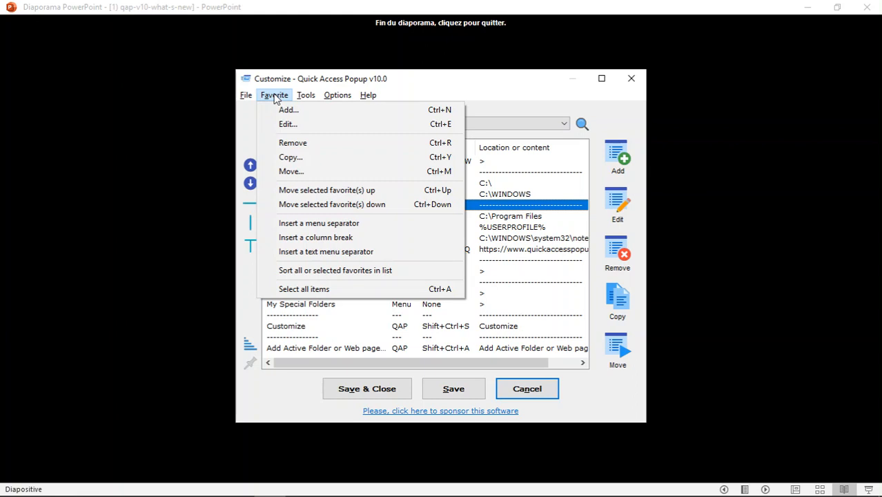
mouse_move(295, 110)
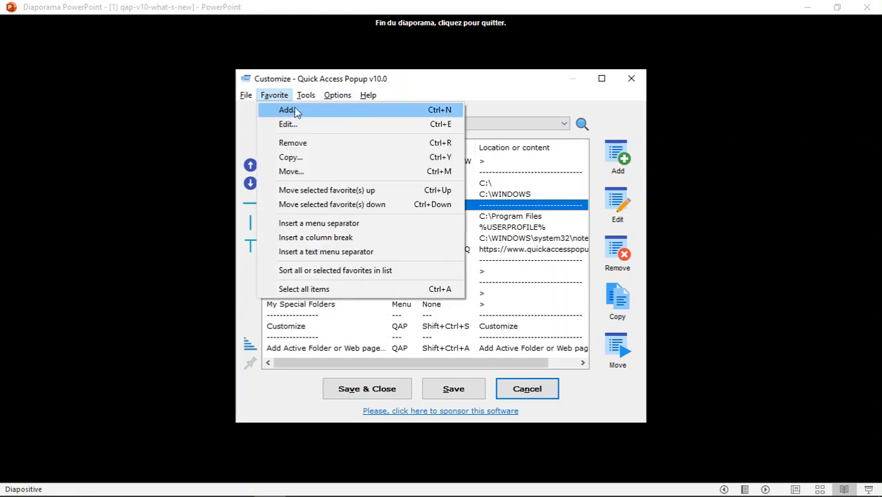
mouse_move(378, 171)
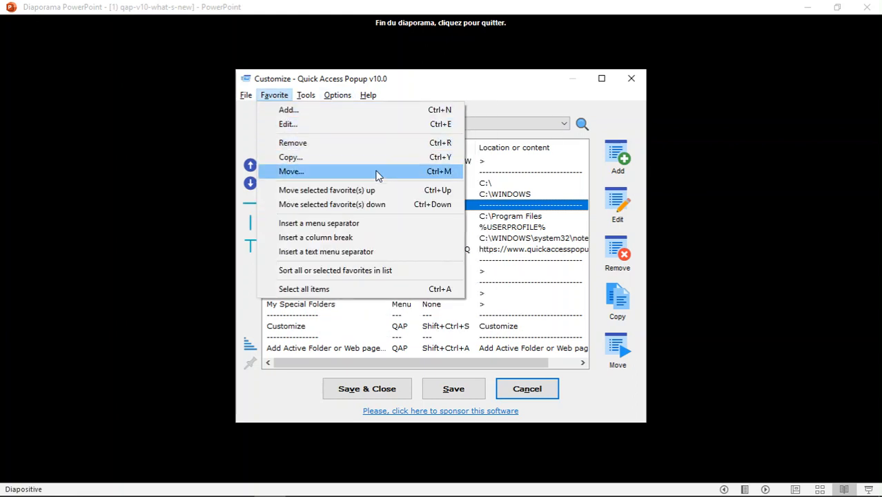
mouse_move(288, 109)
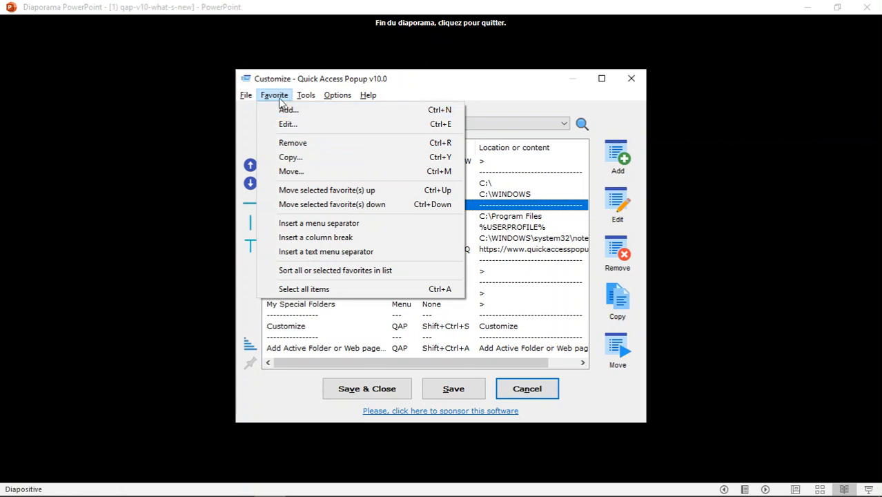
mouse_move(287, 104)
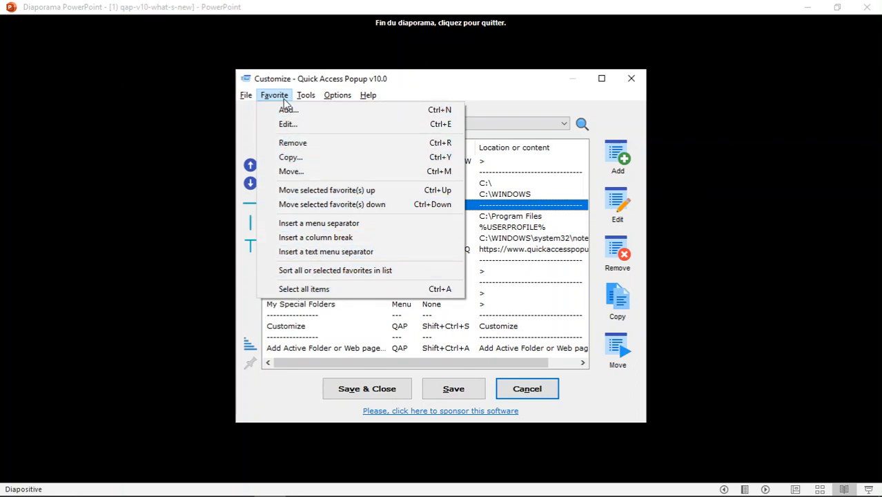
left_click(305, 95)
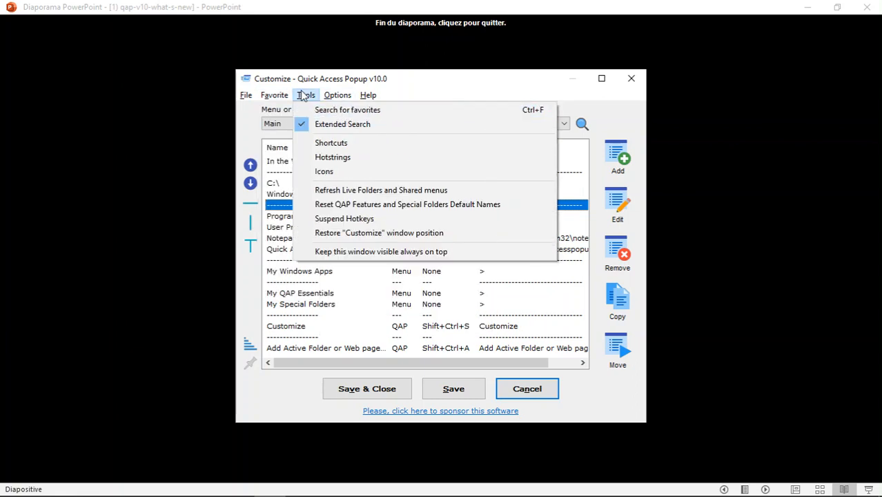
mouse_move(347, 110)
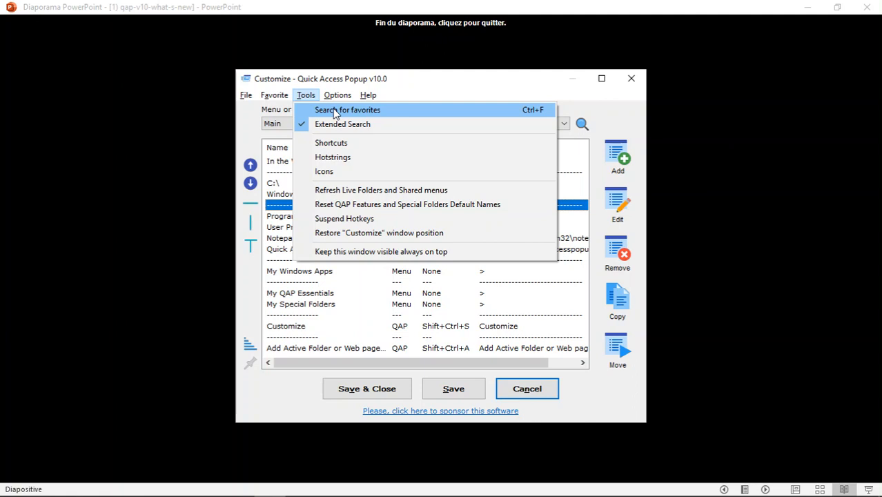
mouse_move(341, 112)
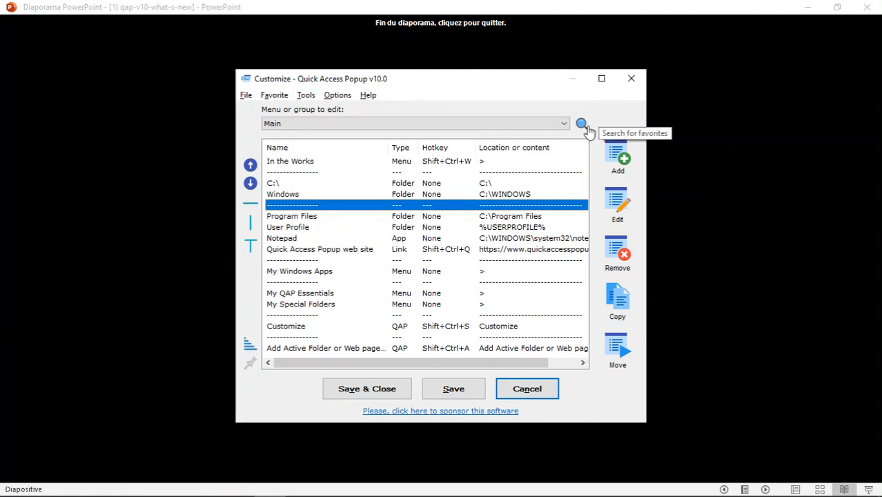
left_click(582, 124)
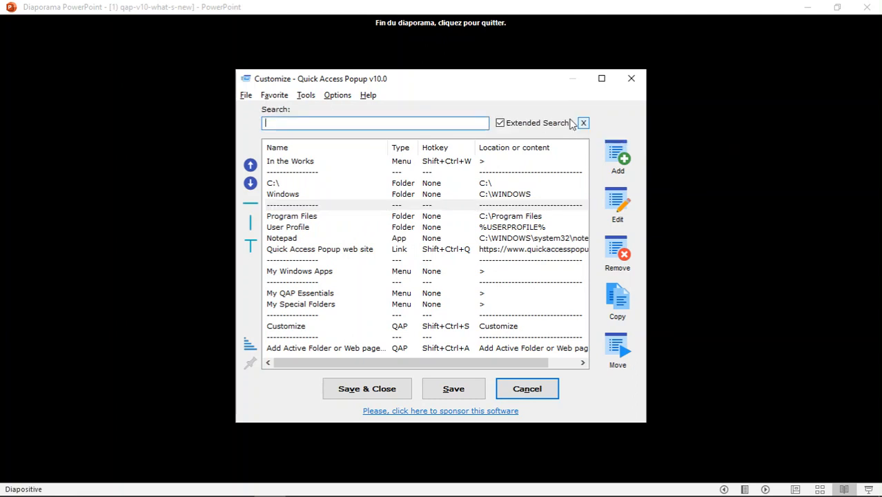
mouse_move(516, 127)
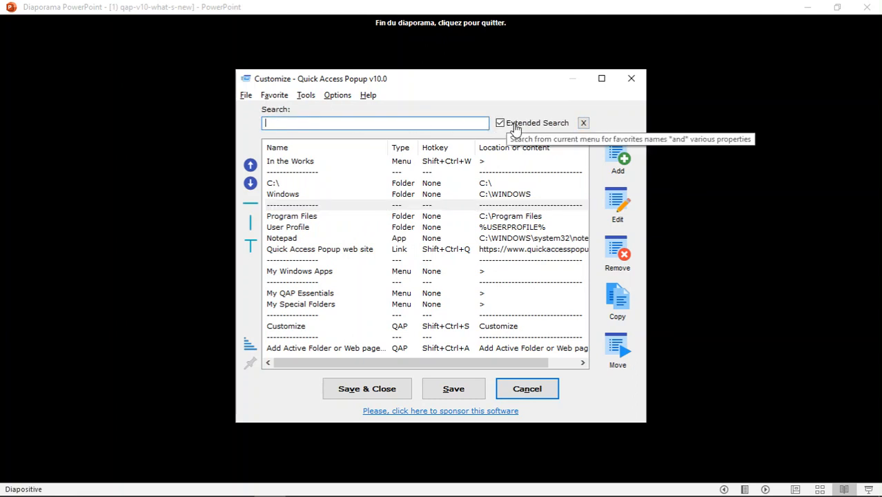
left_click(500, 122)
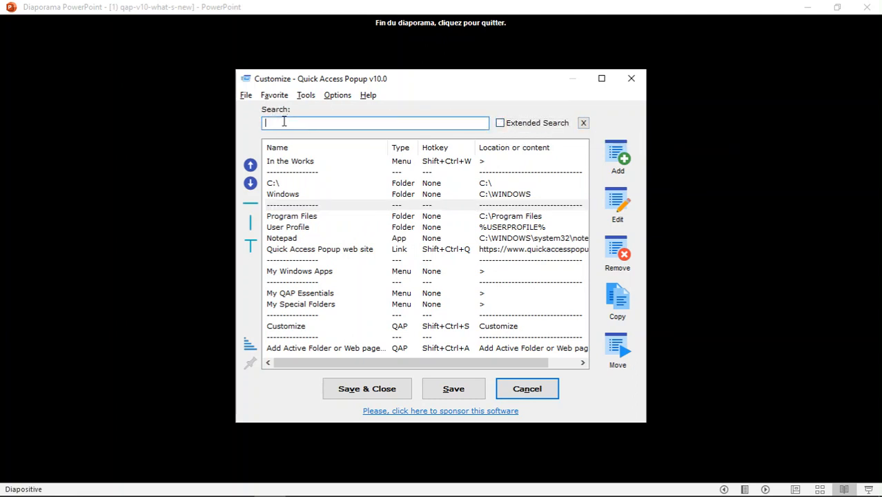
type("do")
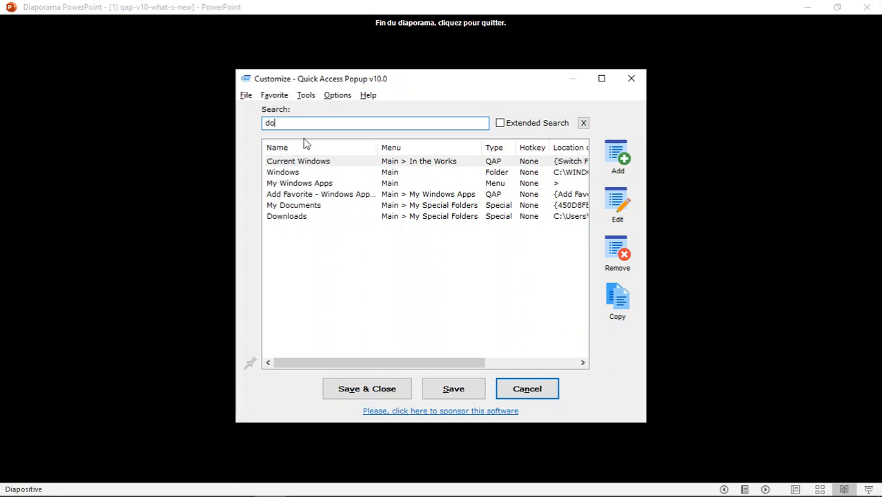
left_click(500, 122)
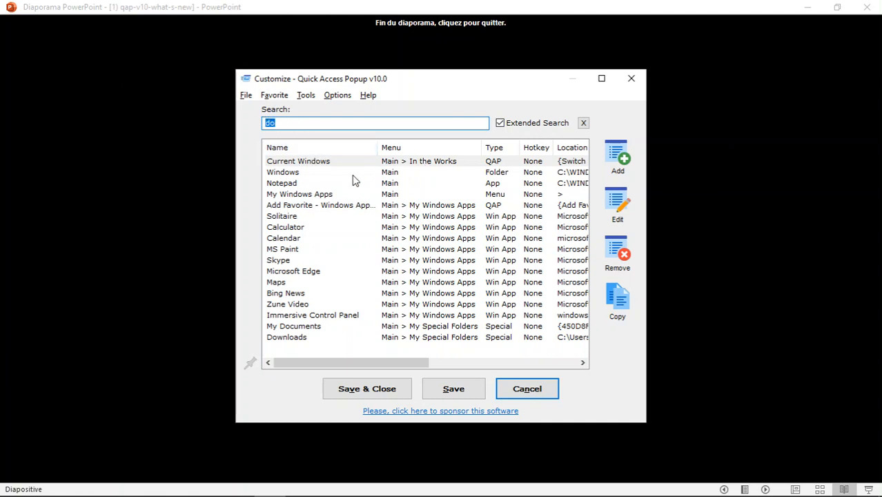
mouse_move(434, 168)
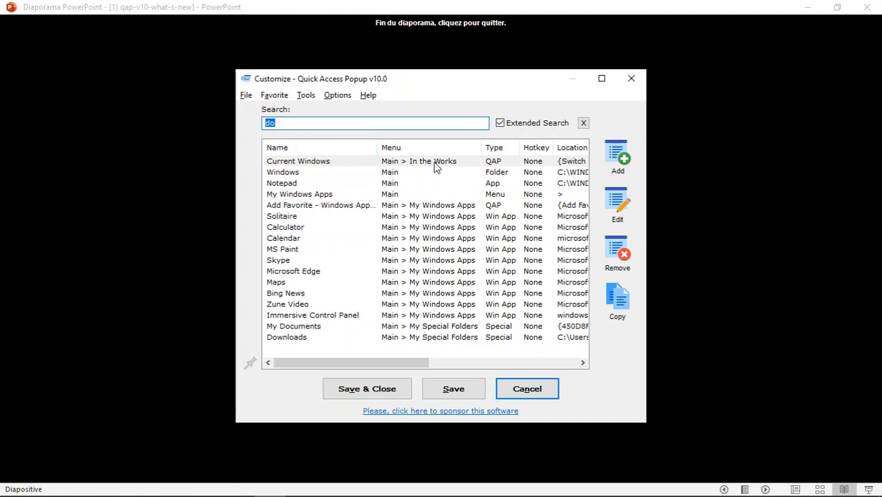
mouse_move(584, 123)
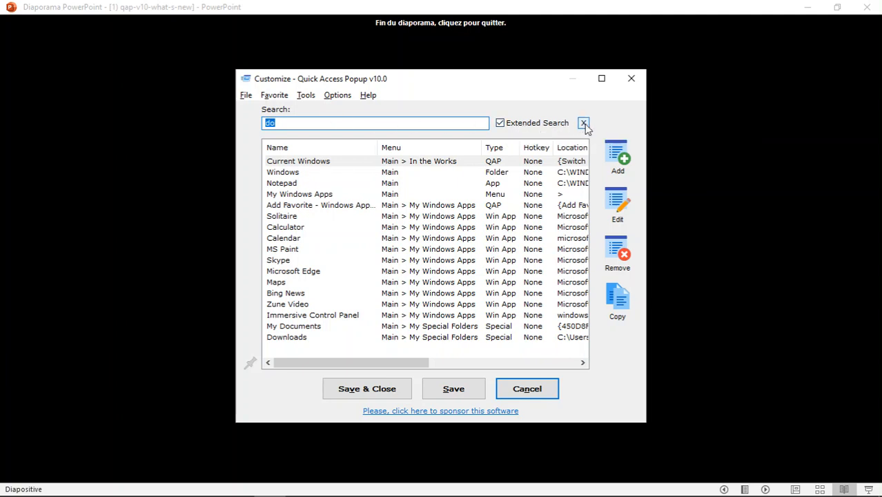
left_click(583, 123)
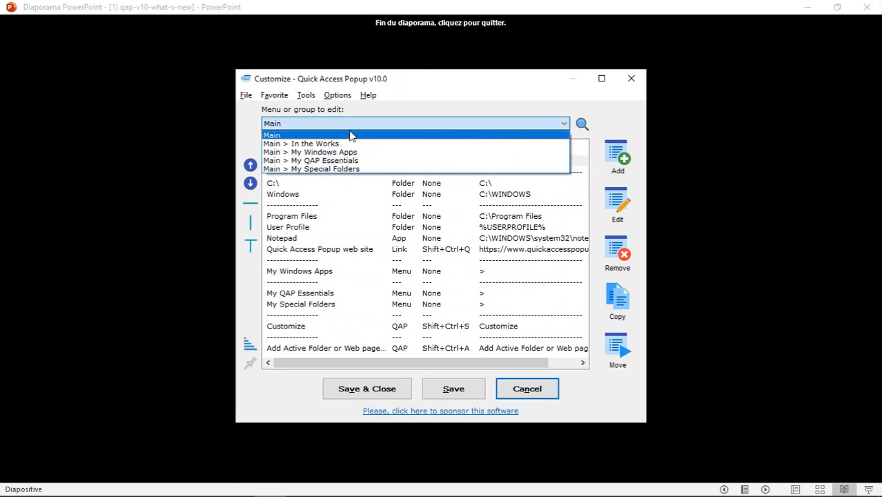
left_click(306, 94)
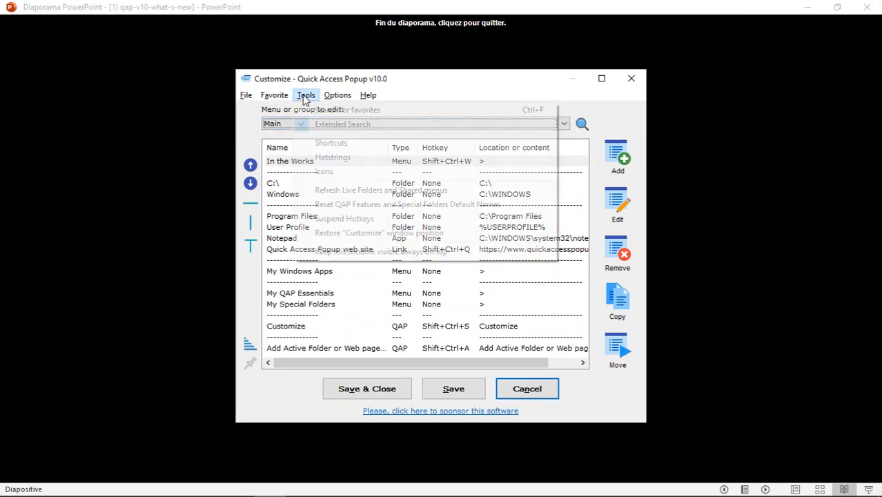
left_click(306, 95)
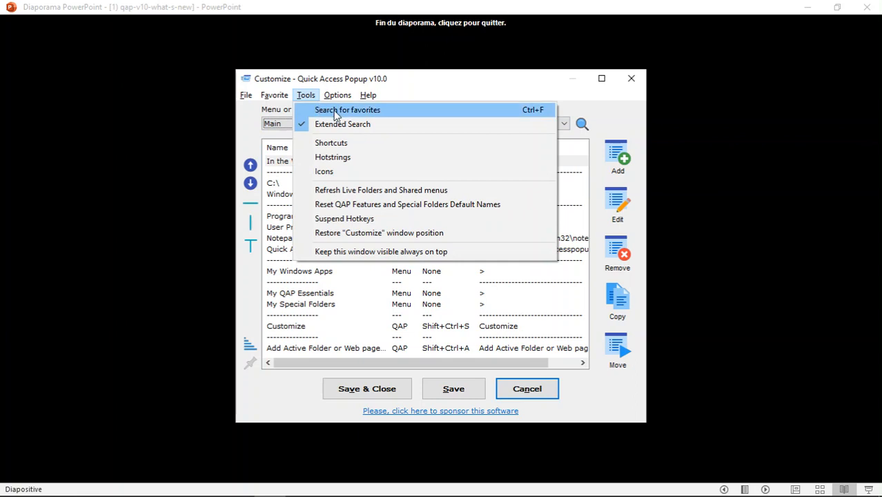
mouse_move(331, 143)
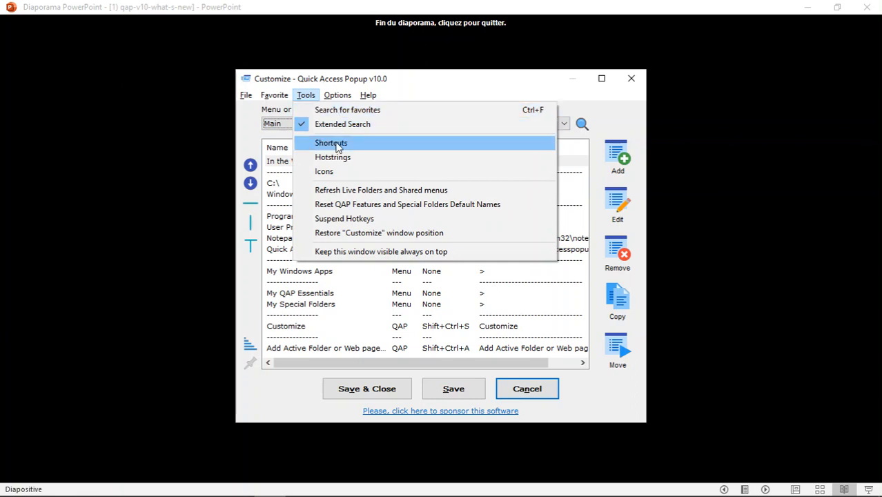
mouse_move(358, 145)
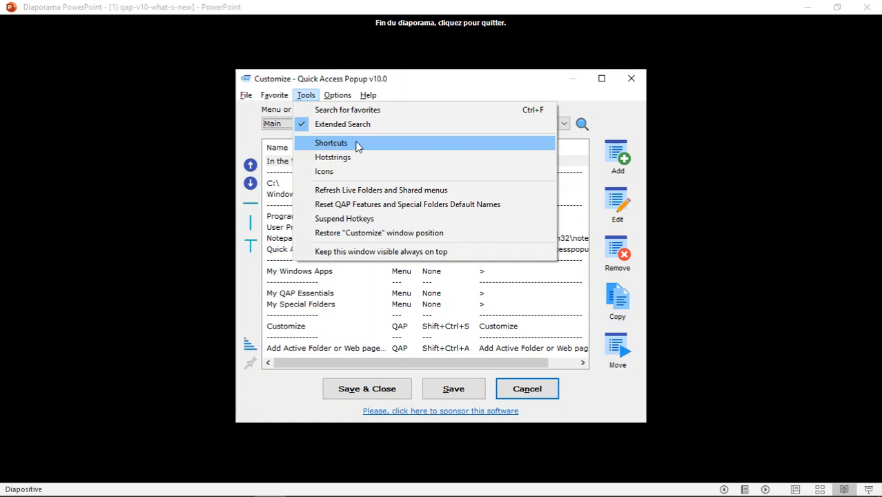
left_click(330, 142)
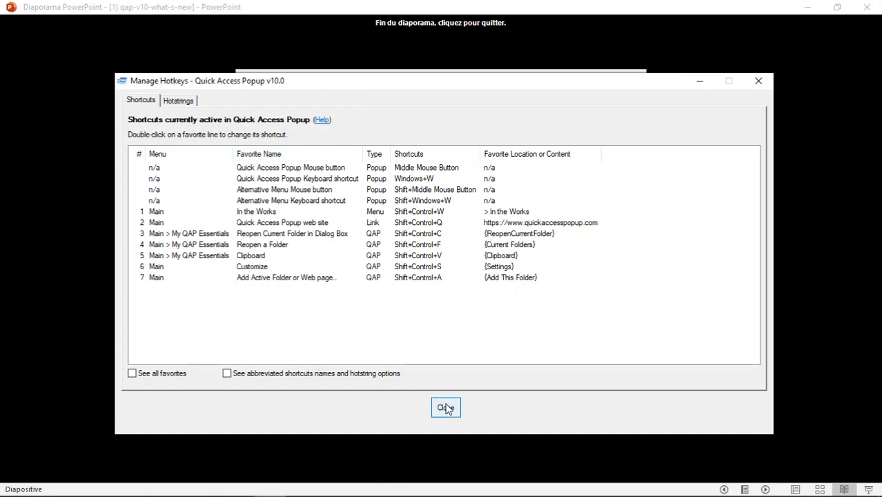
left_click(445, 407)
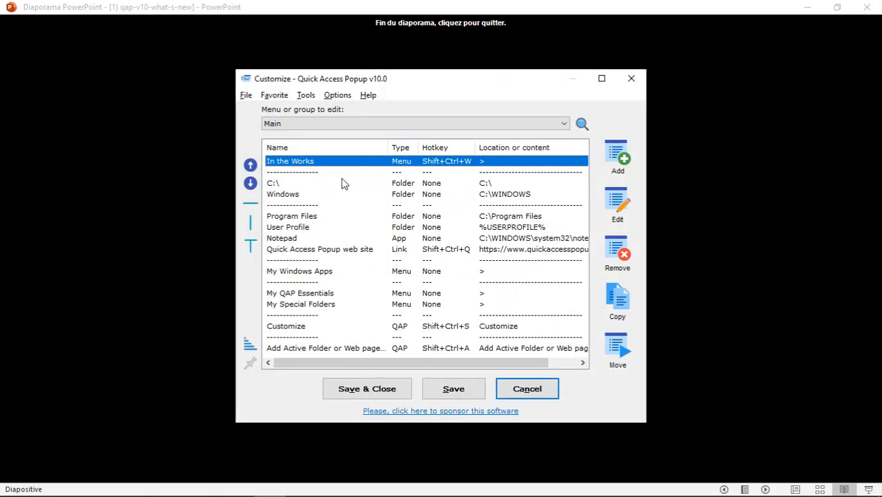
Browse the Tools commands list, then switch to the Options menu list
left_click(306, 94)
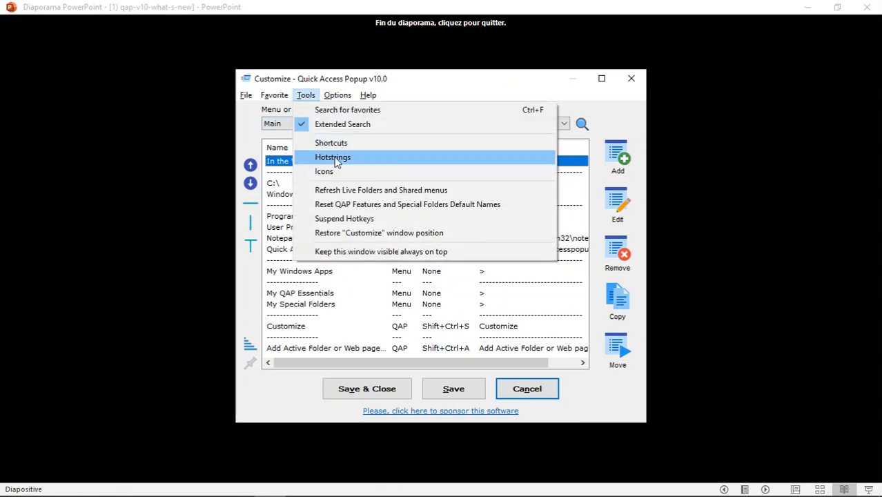
mouse_move(343, 190)
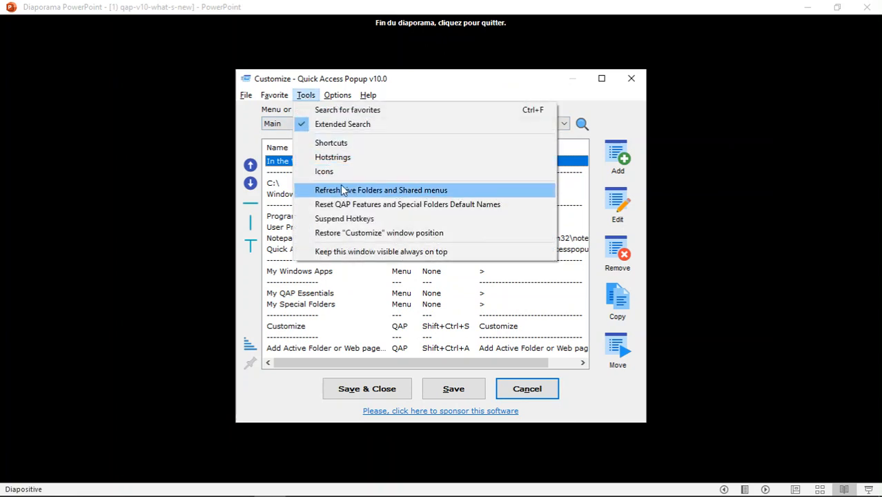
mouse_move(338, 242)
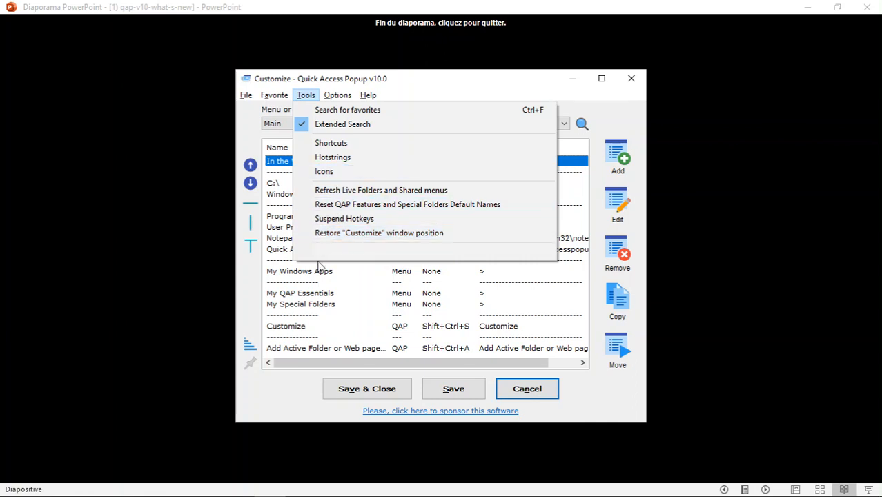
left_click(336, 95)
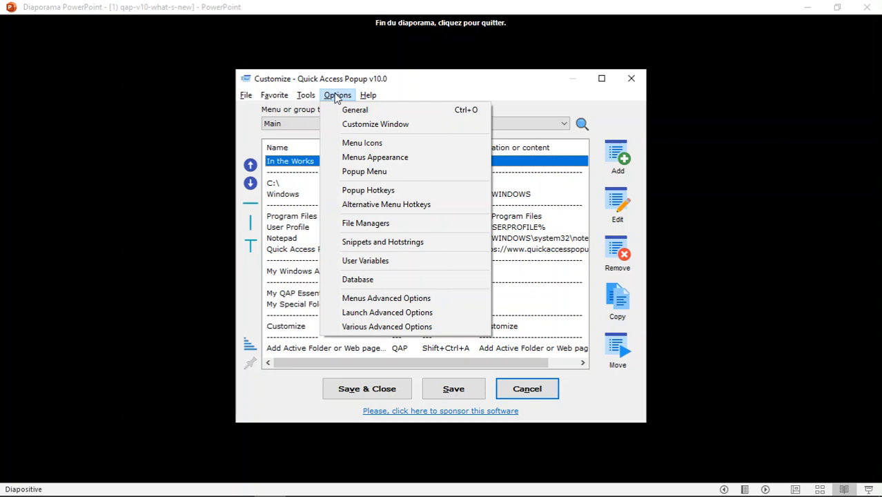
left_click(336, 96)
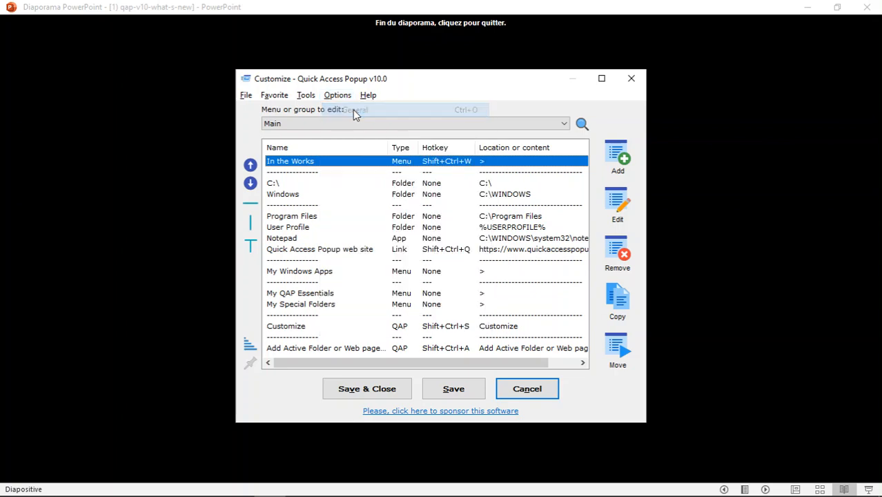
left_click(337, 94)
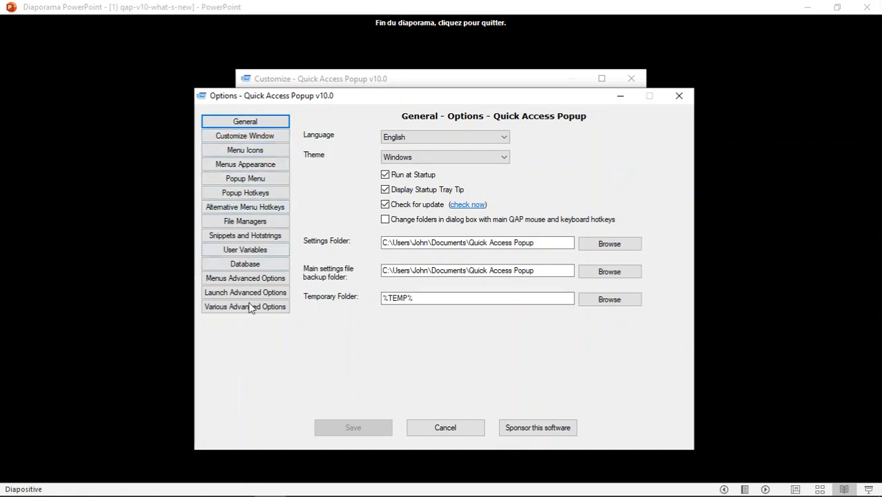
mouse_move(219, 71)
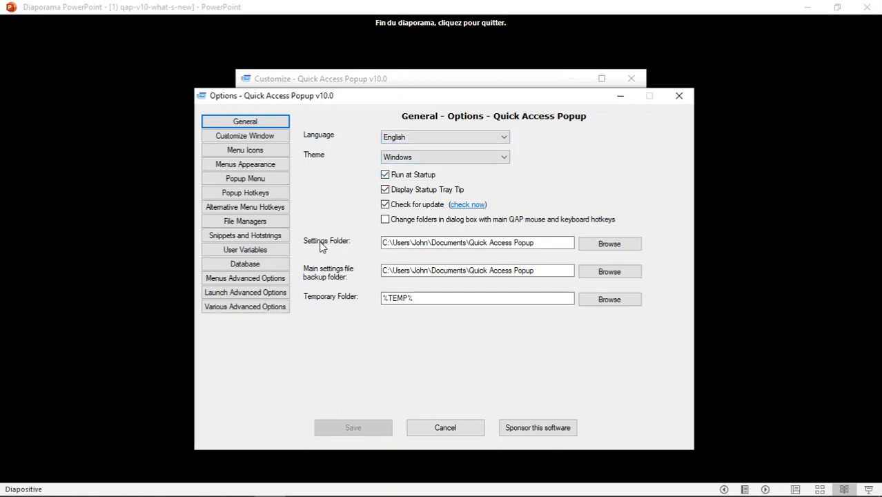
mouse_move(395, 254)
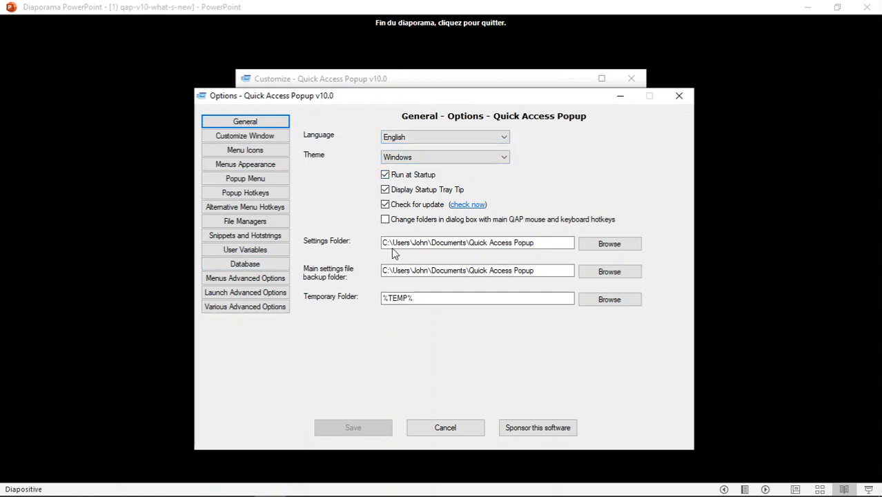
mouse_move(504, 254)
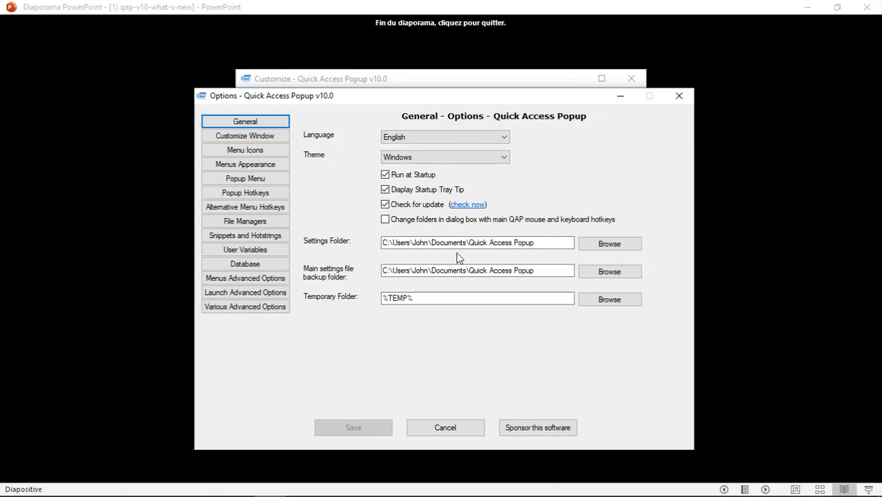
Browse from the Documents settings path and pick the AutoHotkey folder
double_click(451, 242)
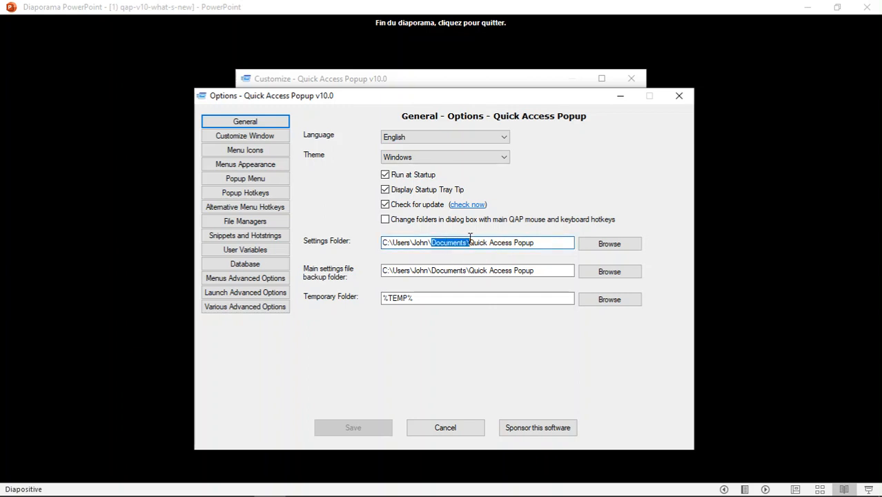
mouse_move(462, 261)
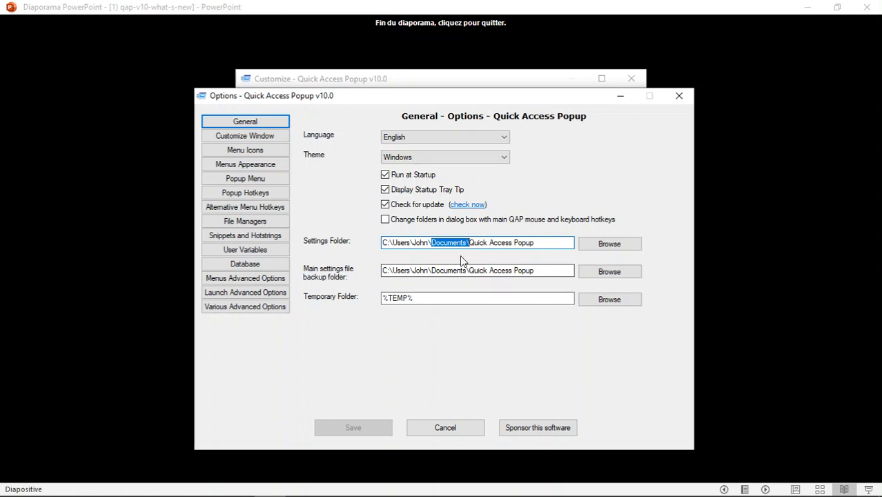
mouse_move(466, 230)
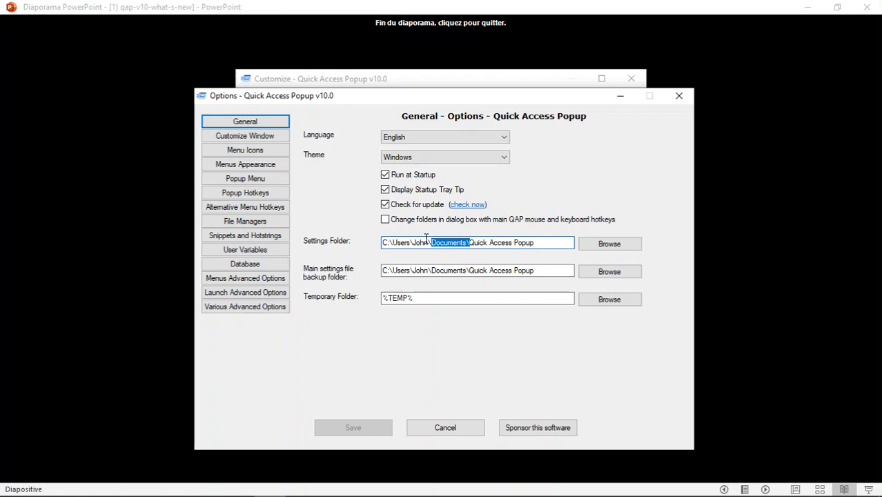
mouse_move(397, 258)
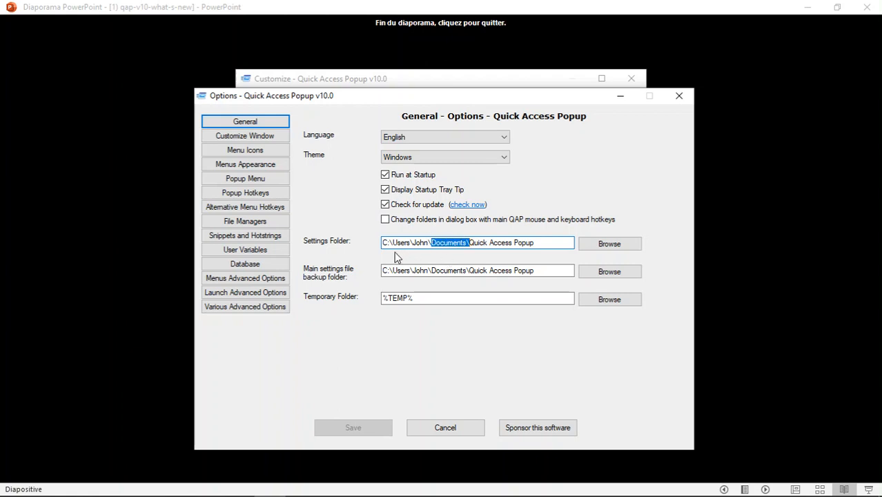
left_click(610, 243)
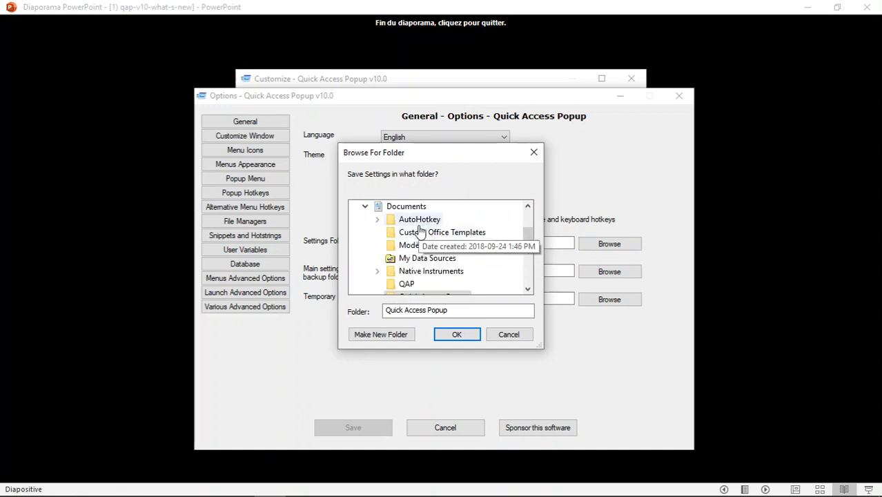
left_click(457, 334)
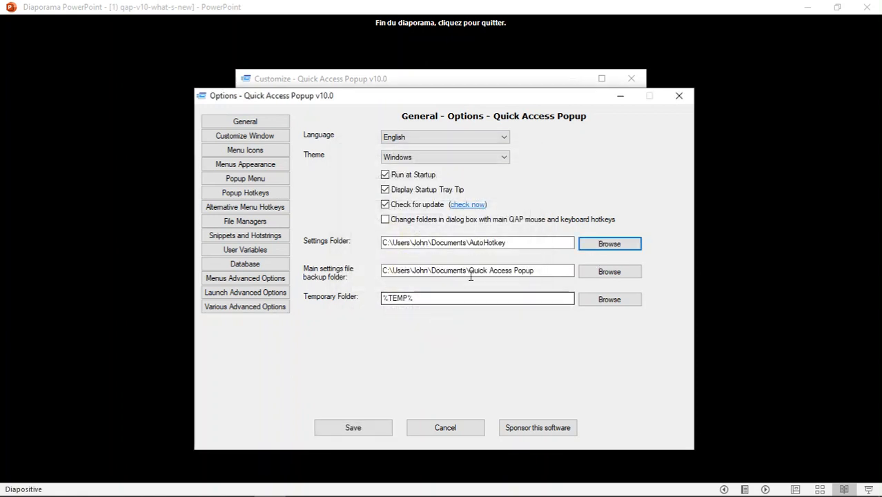
Save the AutoHotkey settings location, then cancel the copy-or-new settings prompt
left_click(609, 243)
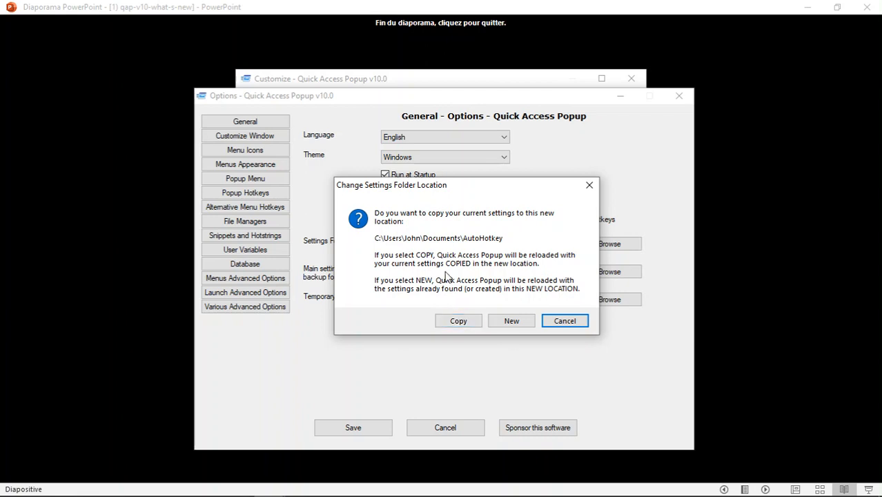
mouse_move(447, 271)
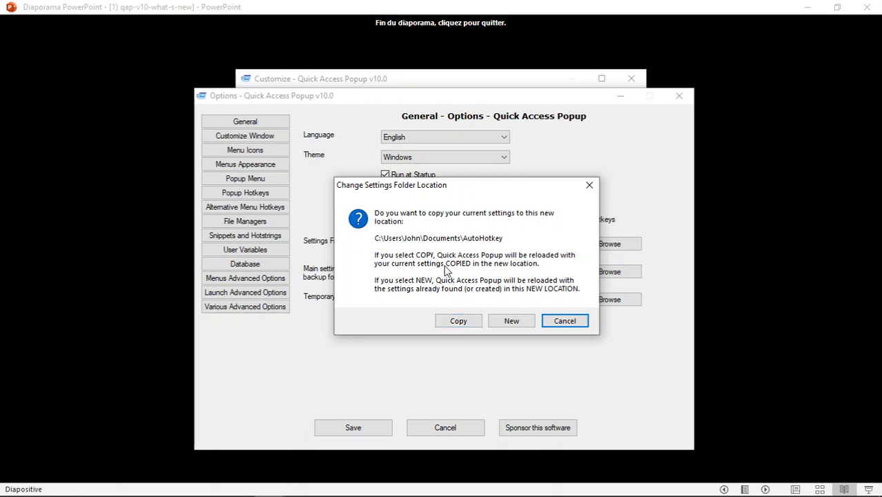
mouse_move(448, 289)
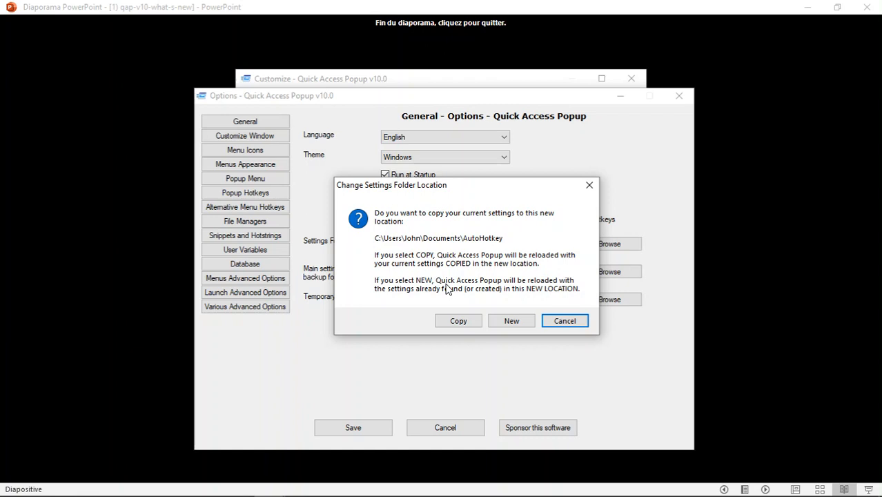
mouse_move(468, 255)
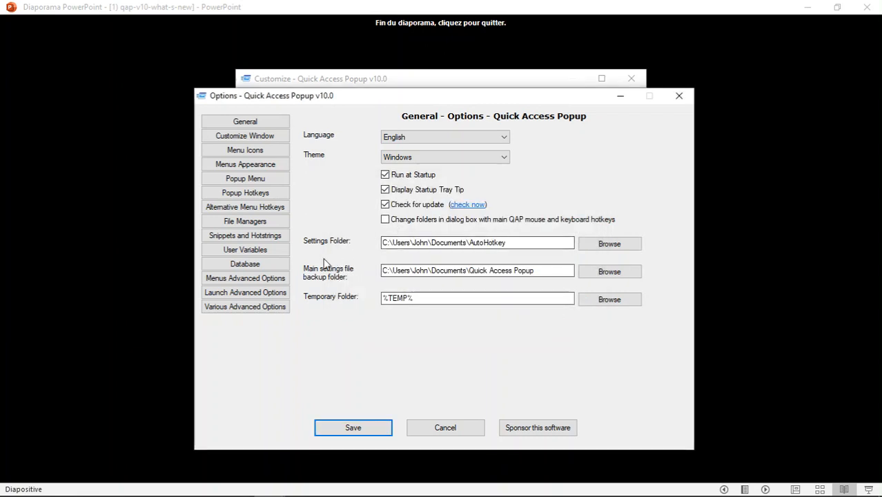
mouse_move(334, 252)
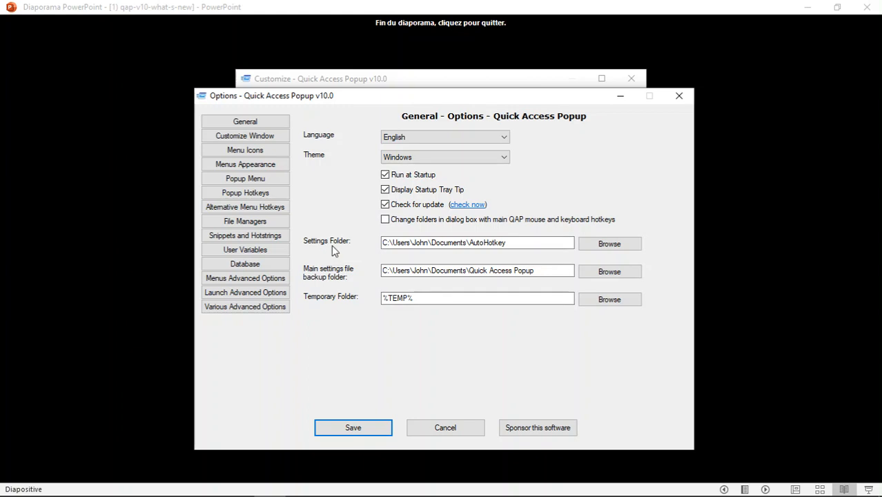
mouse_move(333, 240)
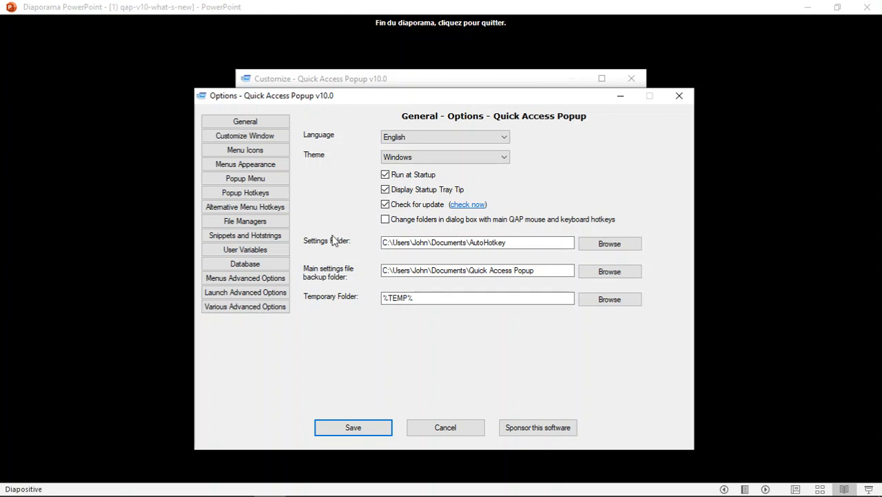
Show Customize Window options, toggling 'Open Customize window at Startup' off and back on
left_click(245, 135)
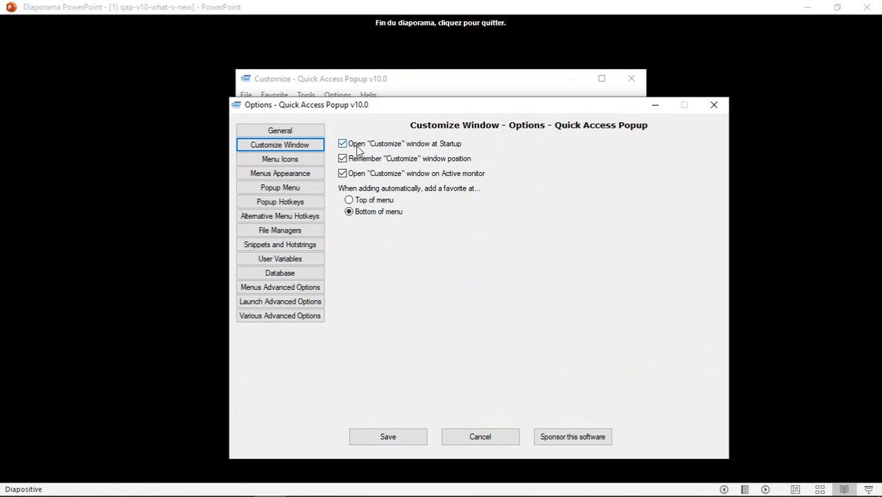
mouse_move(433, 150)
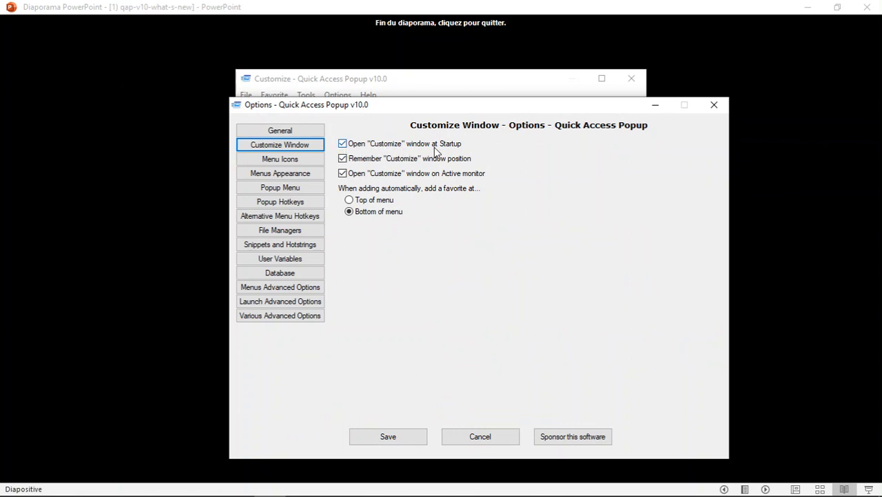
mouse_move(351, 153)
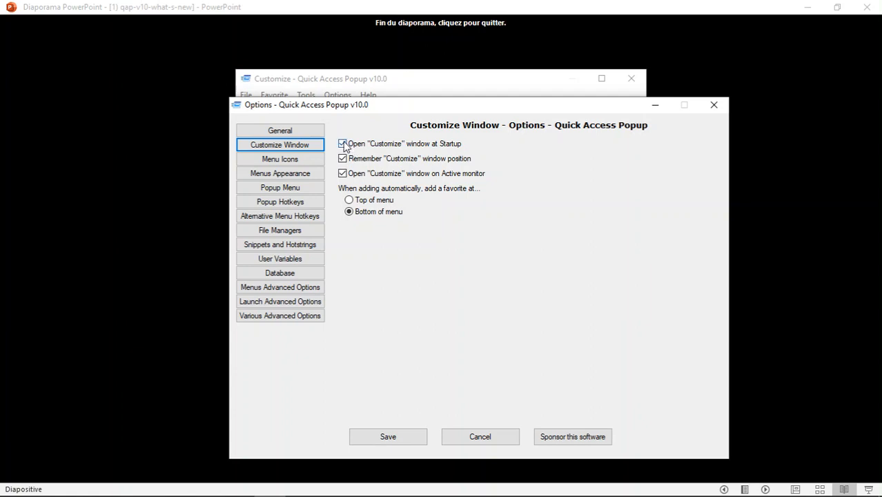
left_click(342, 144)
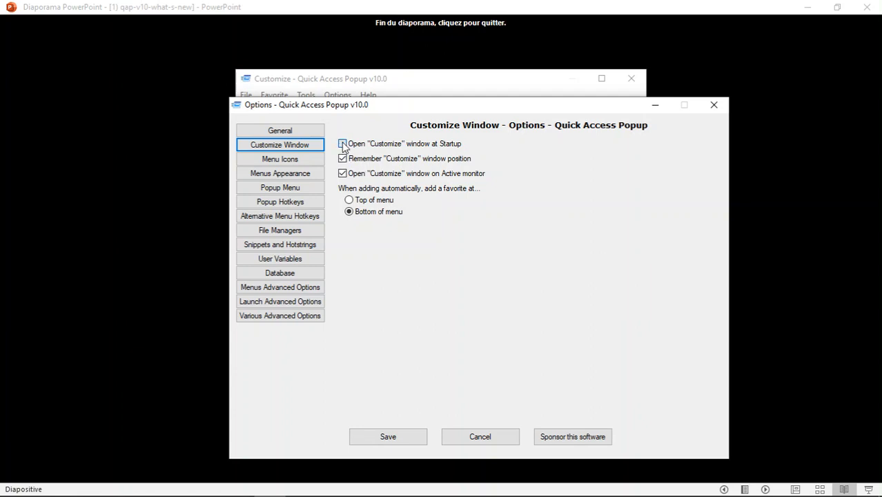
left_click(342, 144)
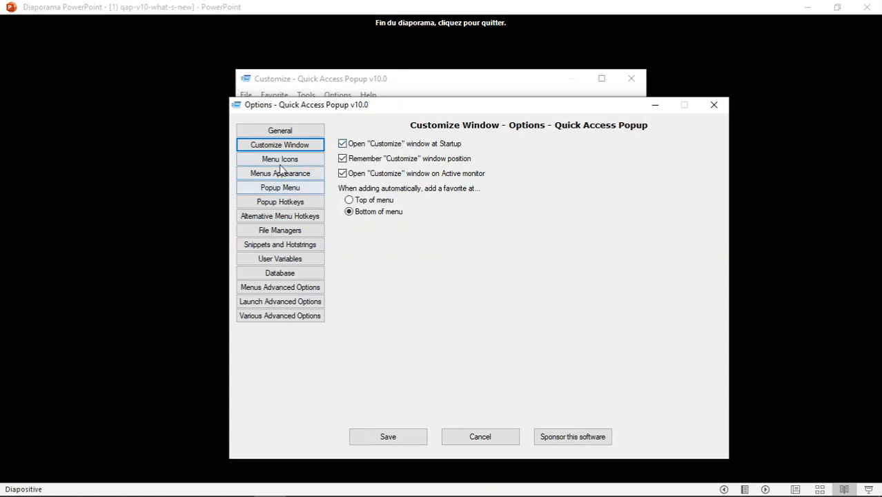
Review Menu Icons, Menus Appearance, Popup Menu, Popup Hotkeys, Alternative Hotkeys and File Managers options
left_click(279, 159)
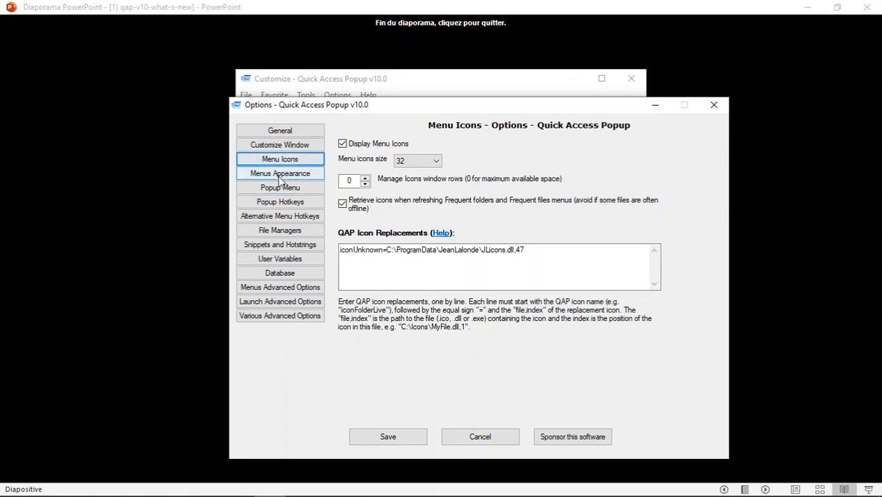
left_click(280, 173)
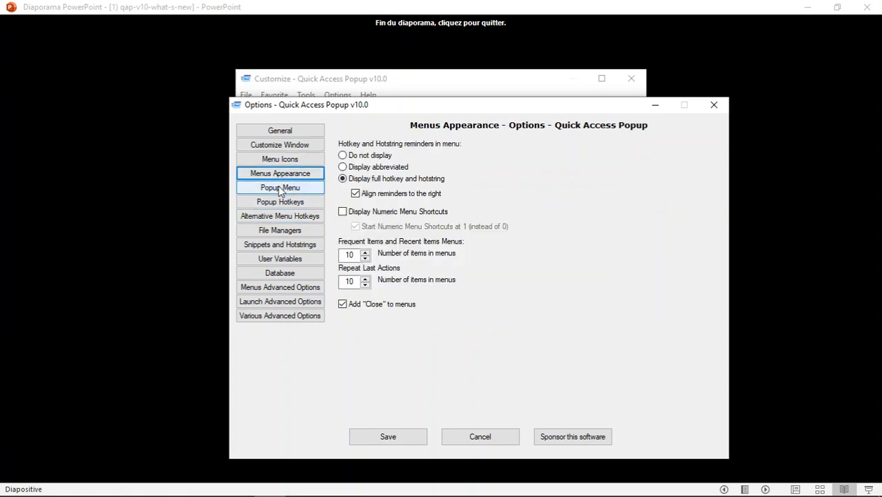
left_click(280, 187)
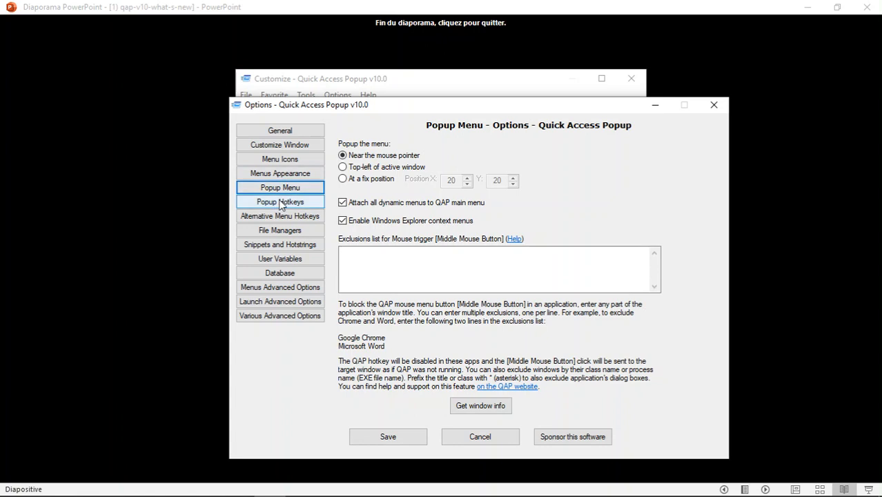
left_click(280, 201)
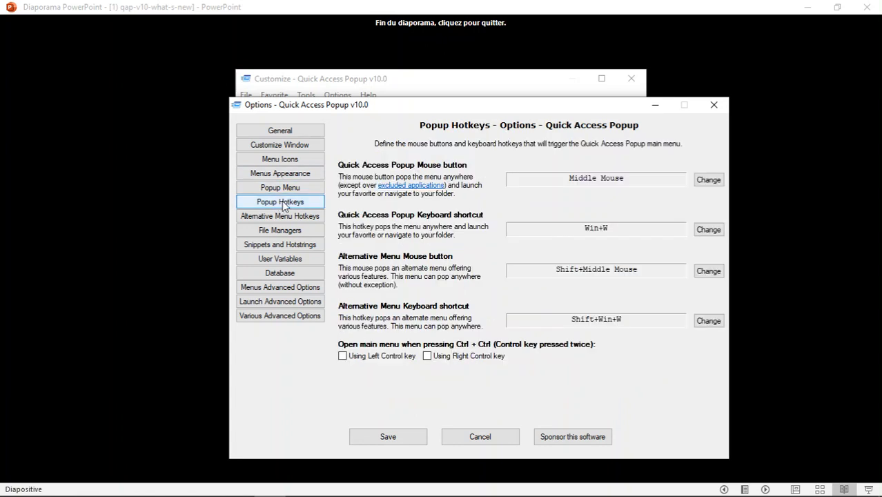
mouse_move(486, 181)
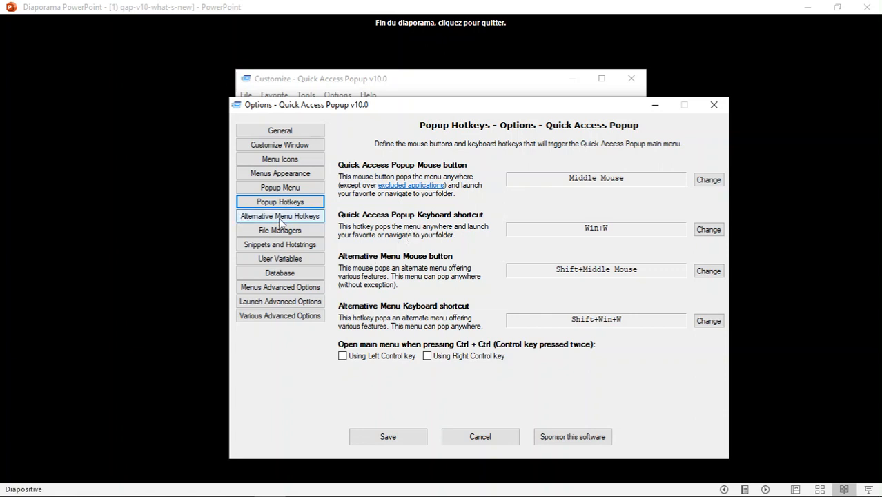
left_click(278, 216)
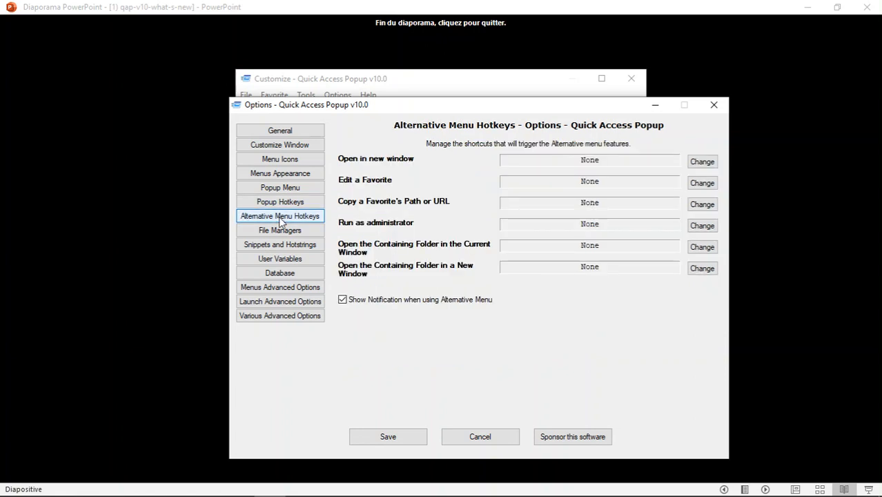
left_click(279, 230)
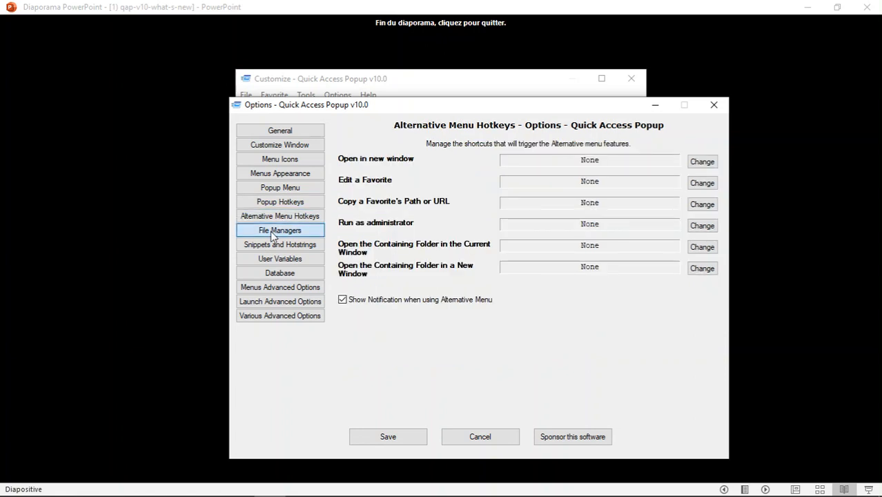
left_click(280, 230)
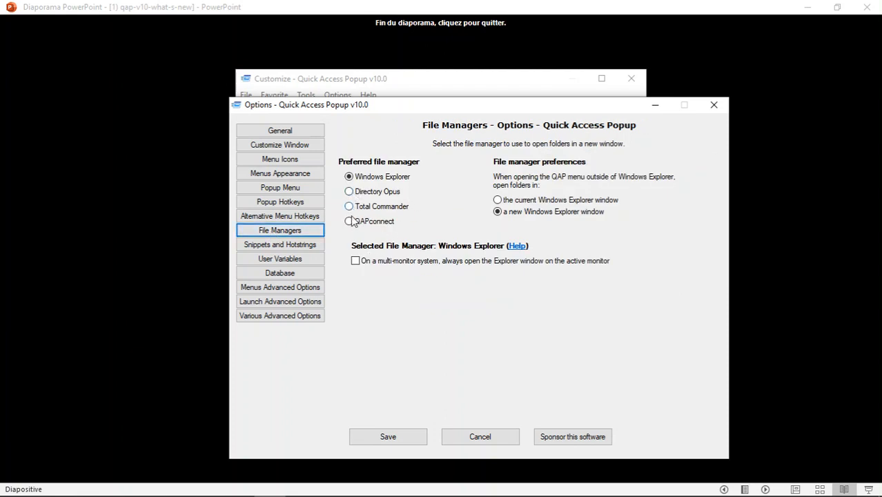
mouse_move(373, 225)
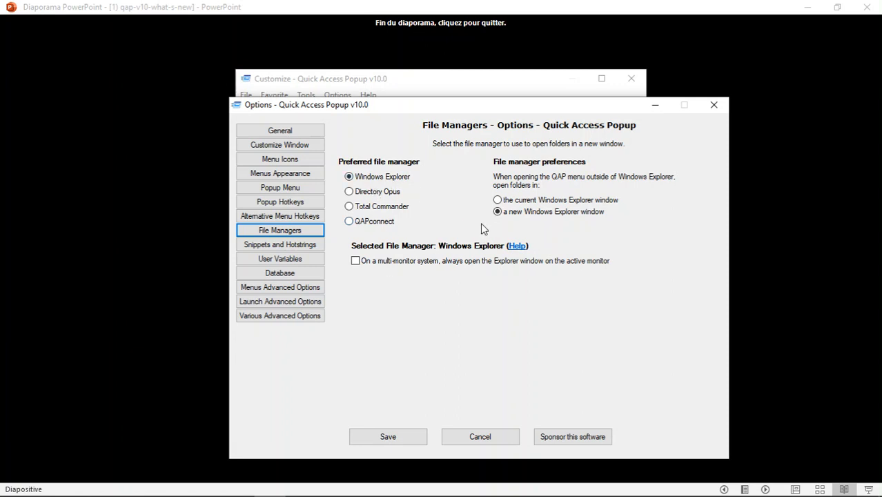
Review Snippets, User Variables, Database and advanced options pages, then cancel Options
left_click(279, 244)
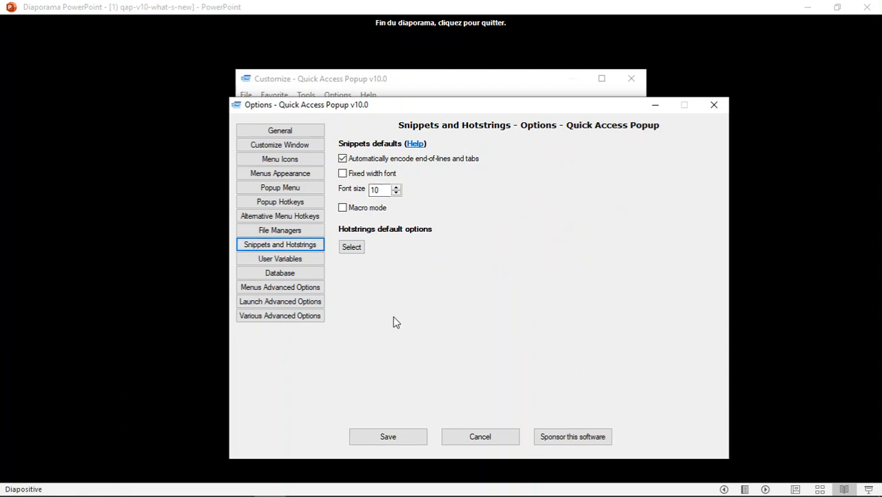
left_click(280, 259)
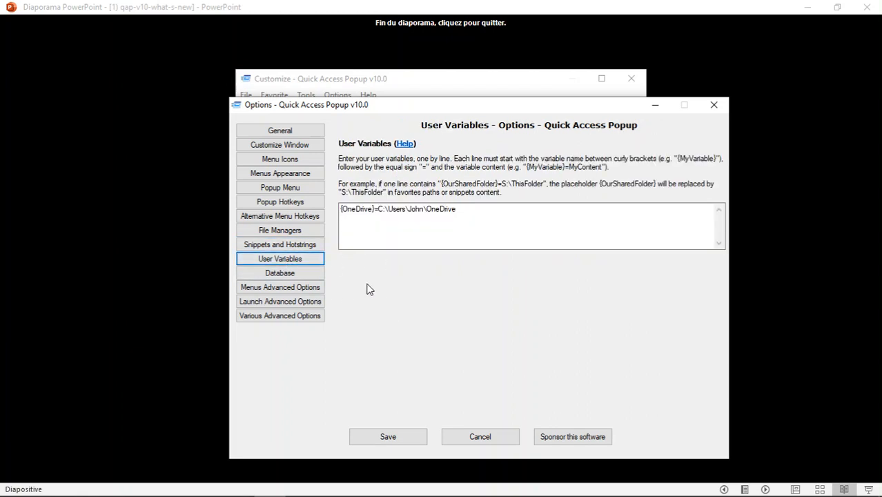
mouse_move(379, 266)
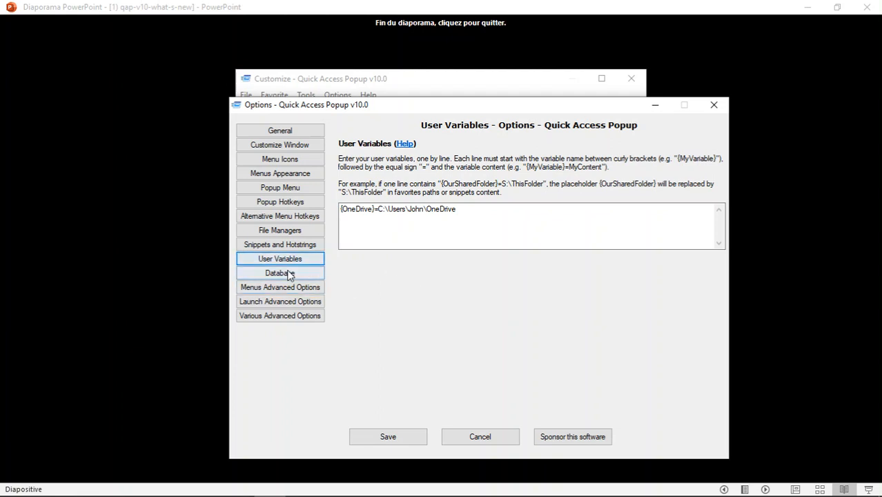
left_click(280, 273)
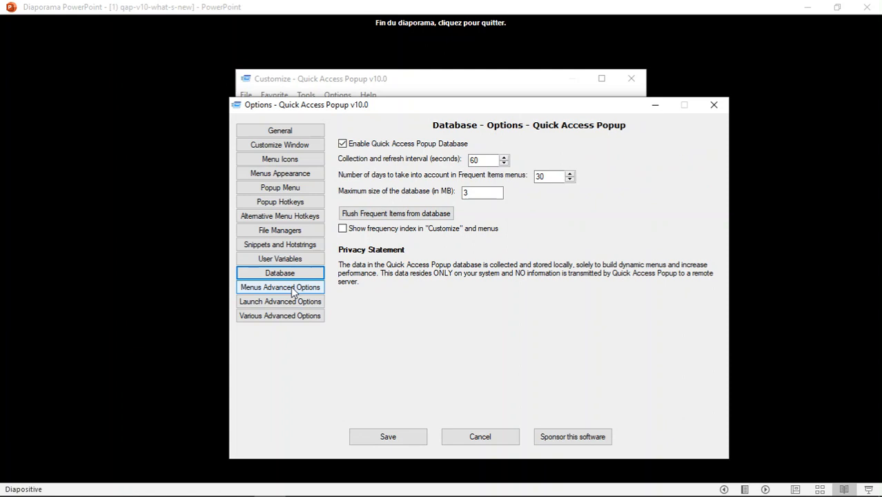
left_click(278, 286)
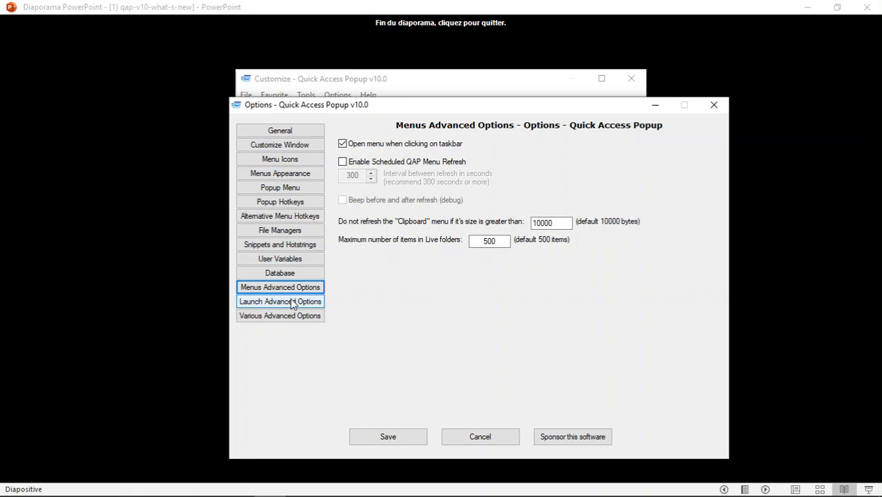
left_click(280, 301)
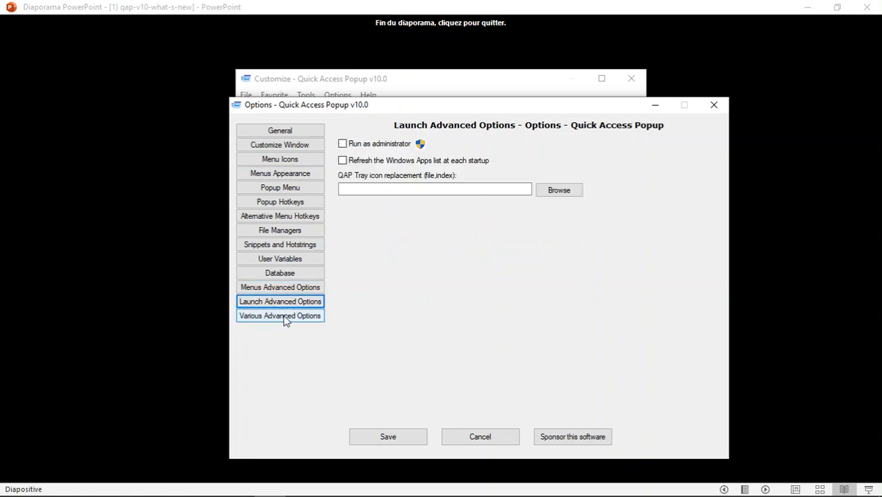
left_click(280, 315)
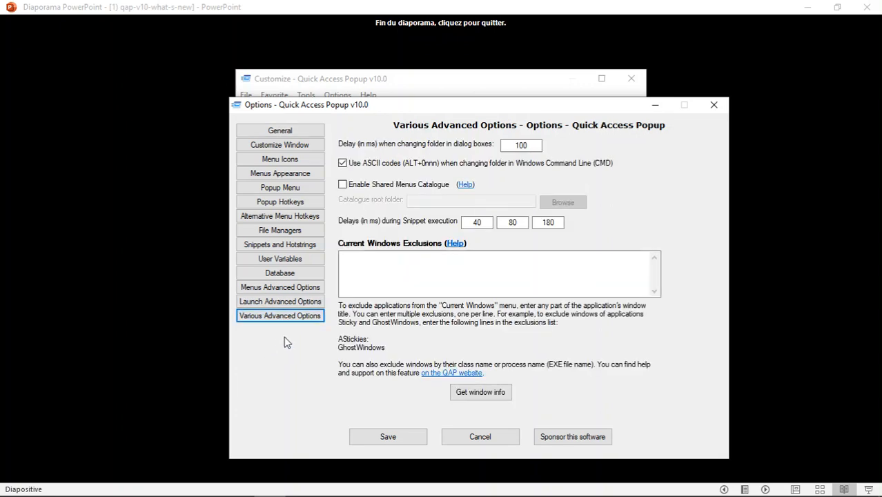
left_click(480, 436)
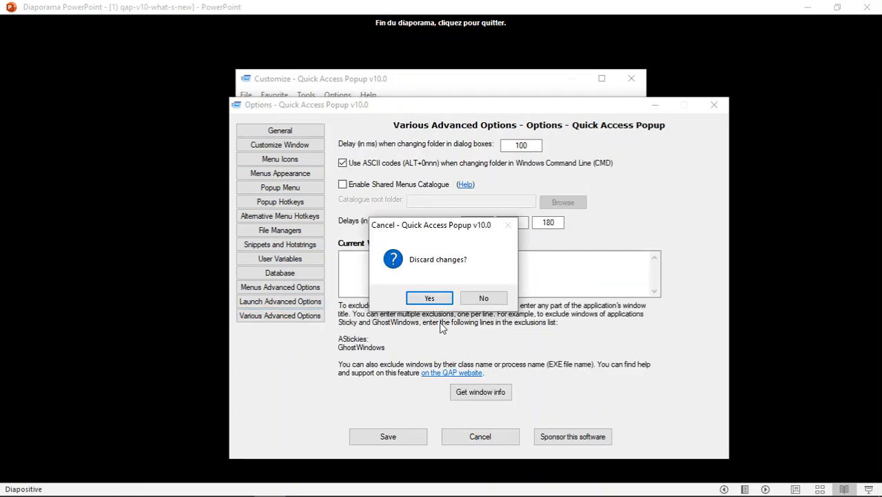
Discard the option changes, then open and close the general Help guide
left_click(429, 298)
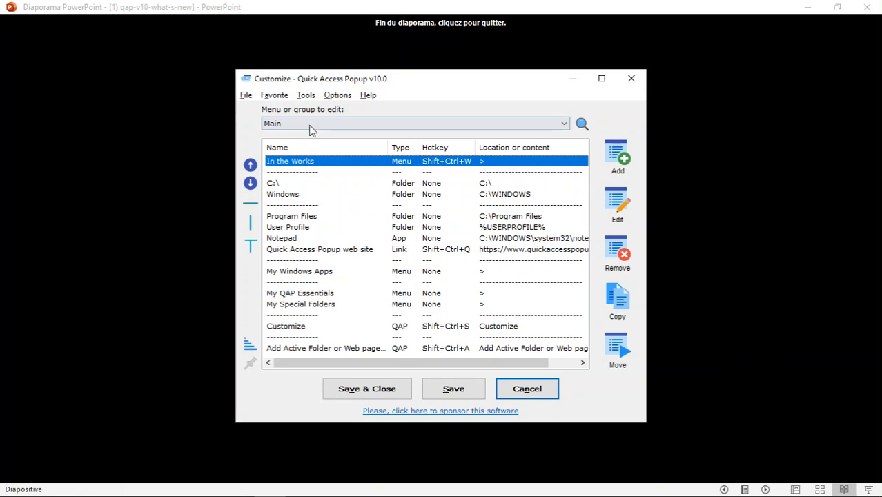
left_click(368, 95)
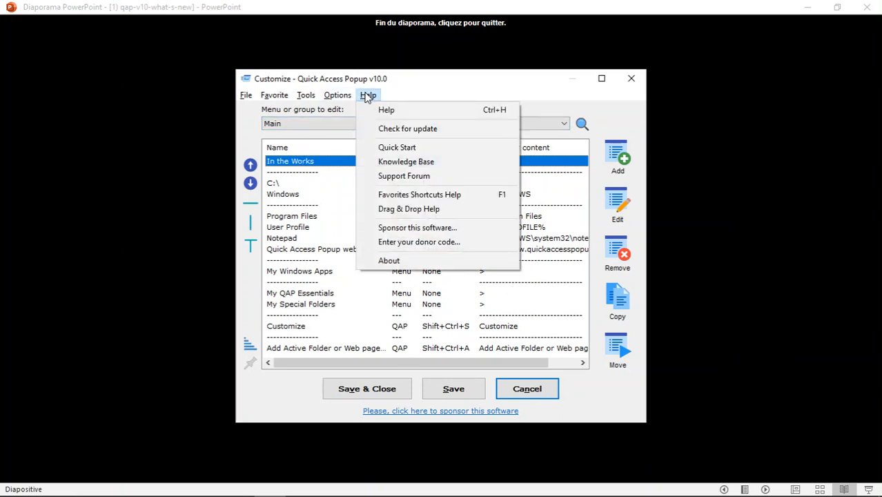
left_click(386, 110)
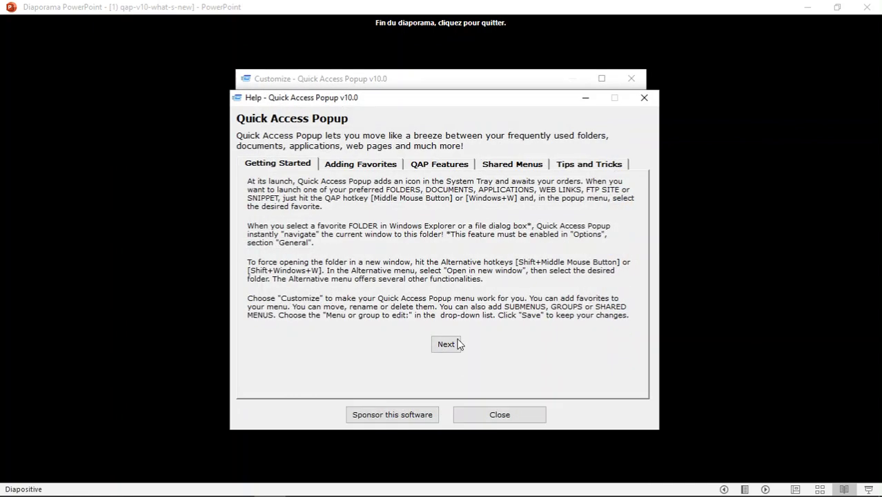
left_click(644, 97)
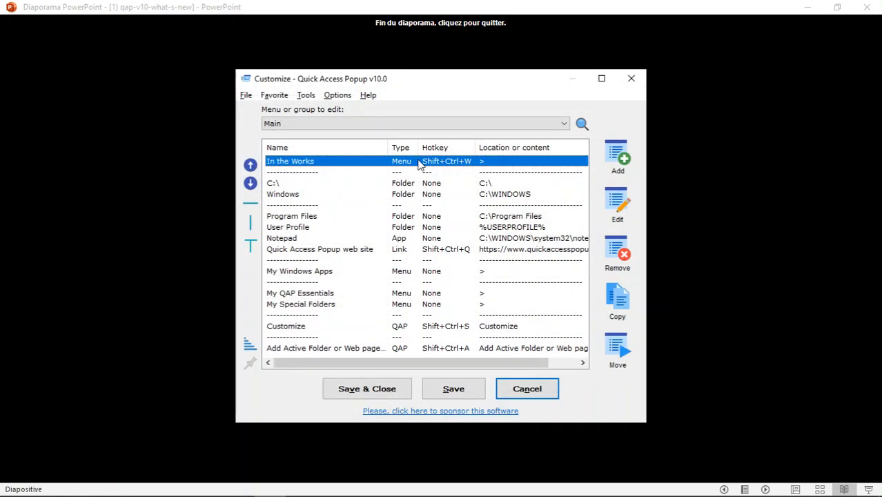
Browse the Help, File, Favorite and Tools command lists, ending on Help
left_click(367, 94)
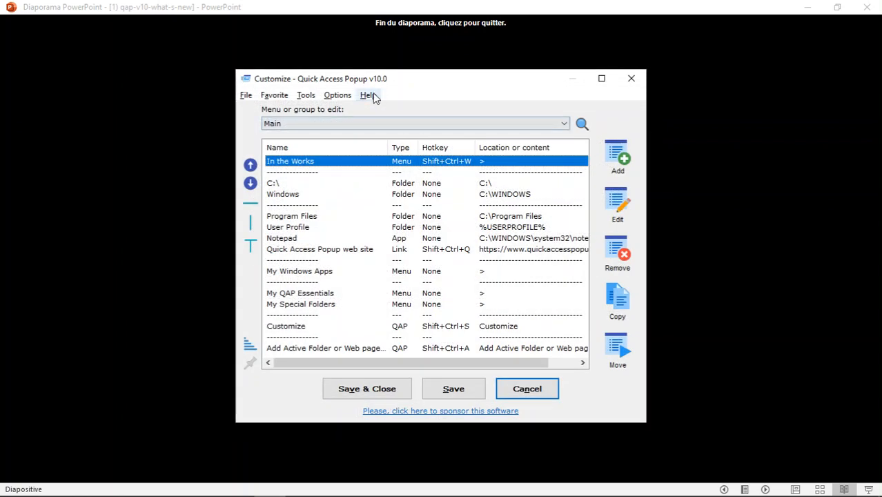
left_click(368, 95)
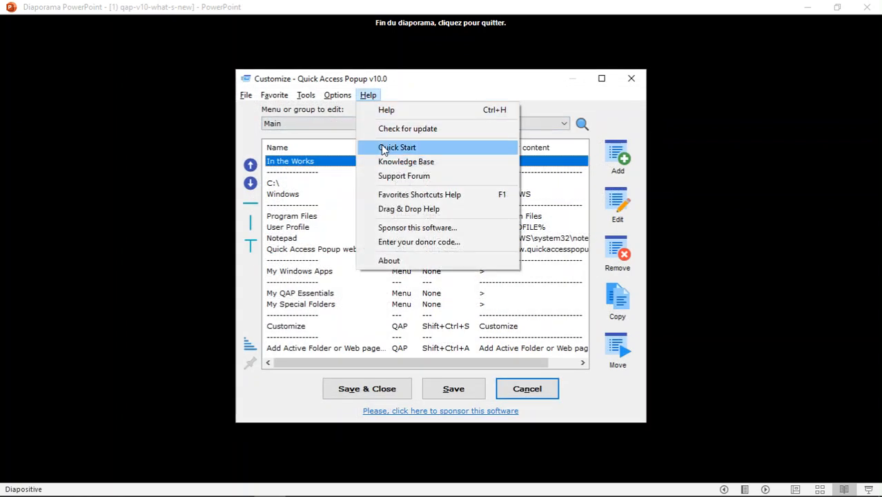
mouse_move(391, 152)
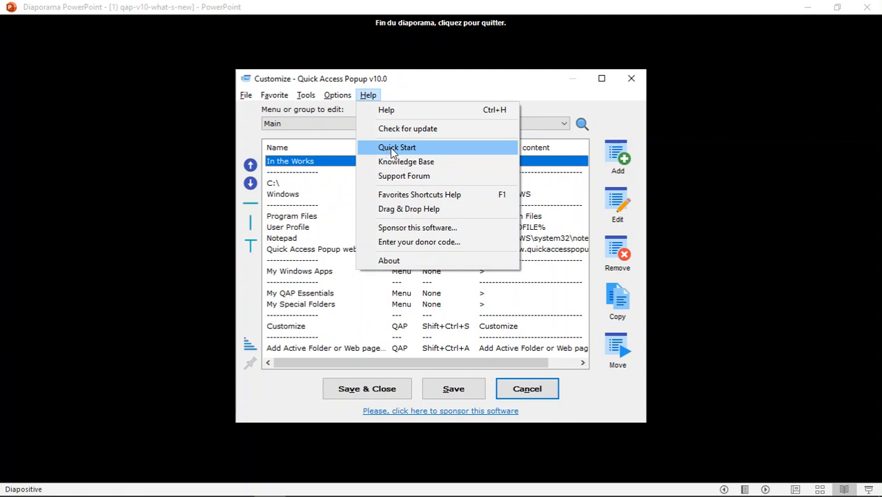
mouse_move(436, 154)
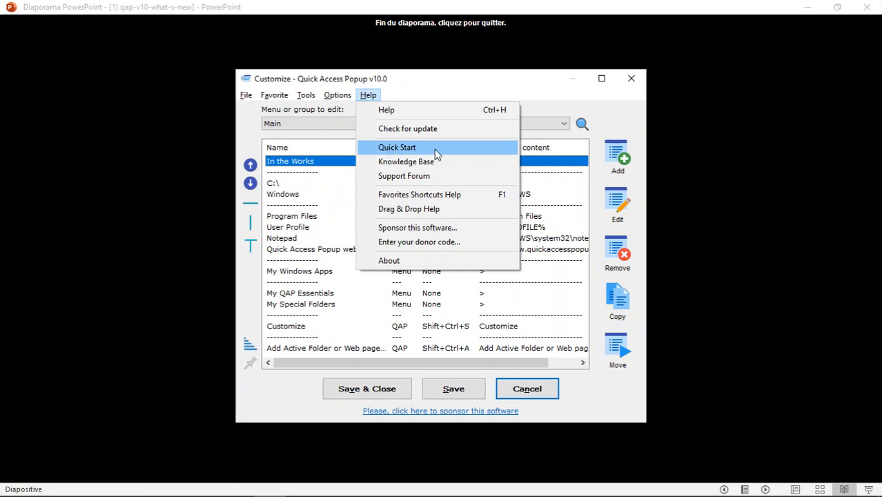
mouse_move(415, 175)
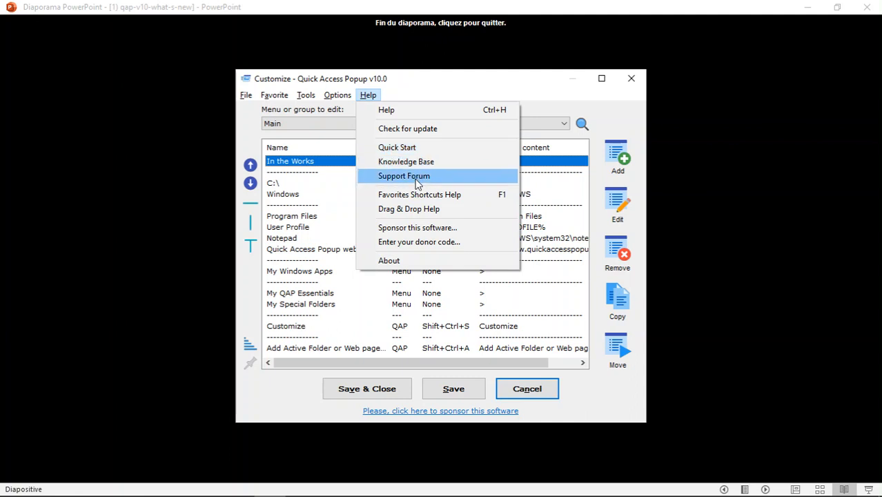
mouse_move(419, 194)
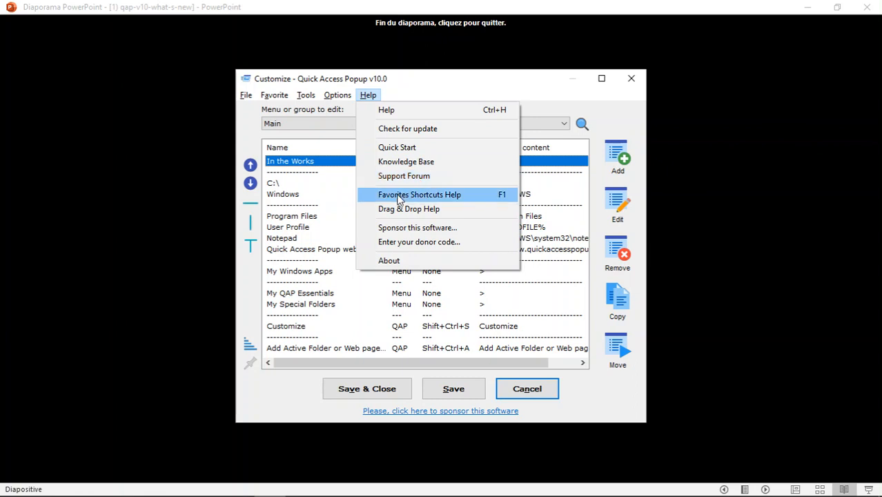
mouse_move(432, 97)
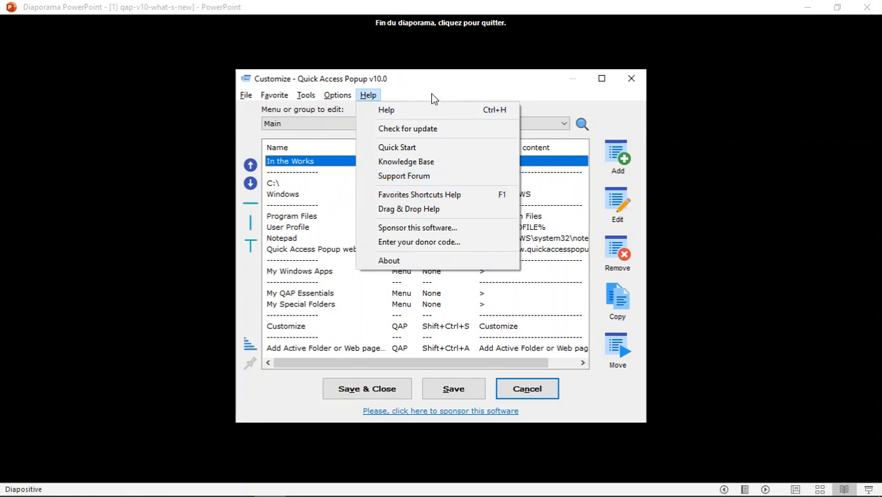
left_click(246, 94)
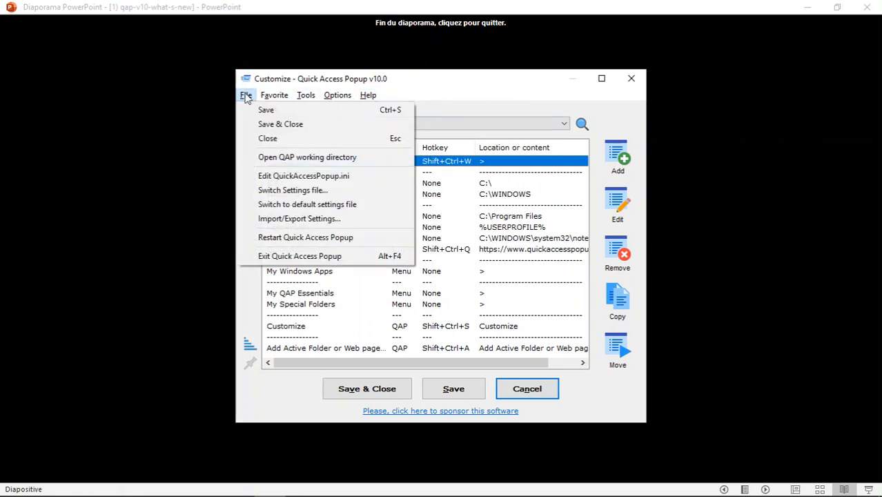
left_click(274, 94)
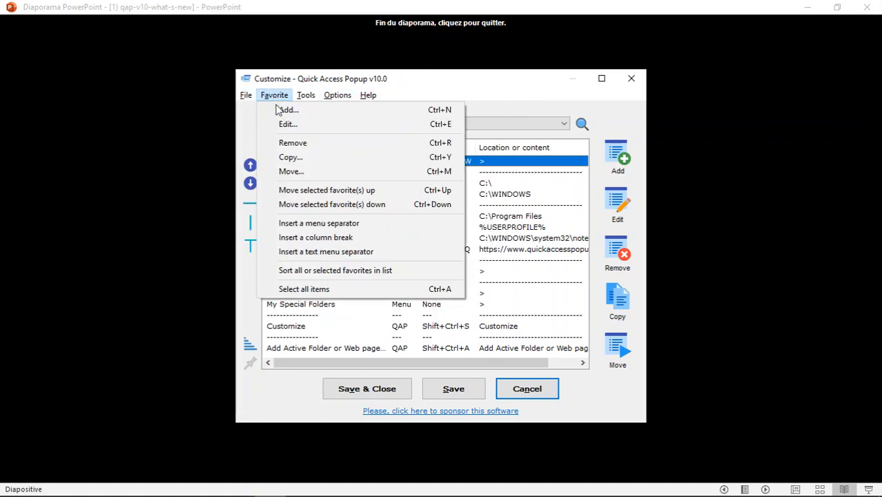
left_click(305, 95)
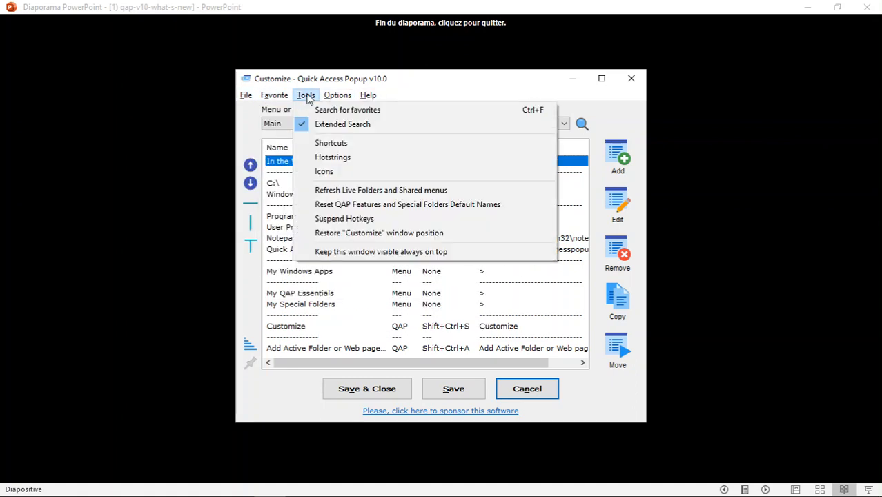
left_click(368, 94)
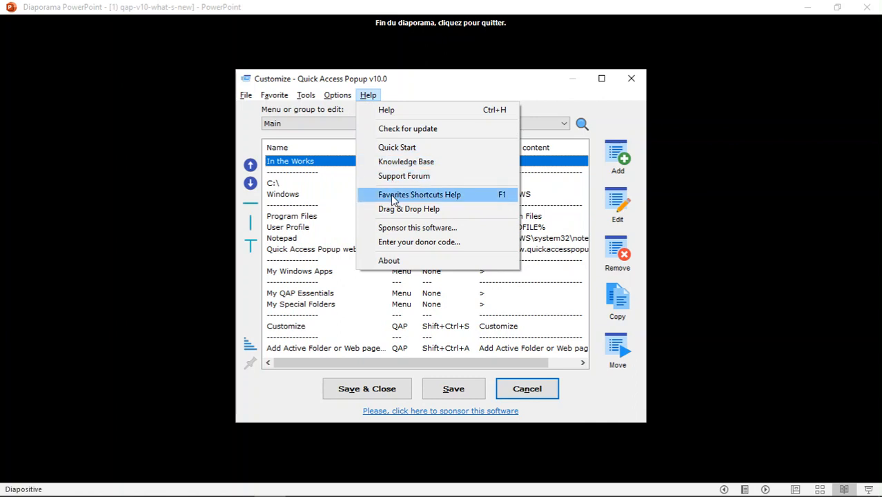
left_click(419, 194)
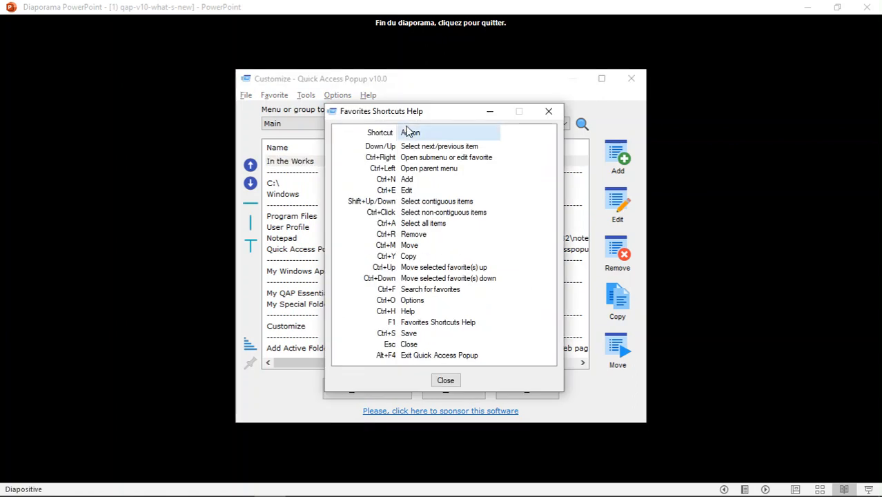
mouse_move(451, 181)
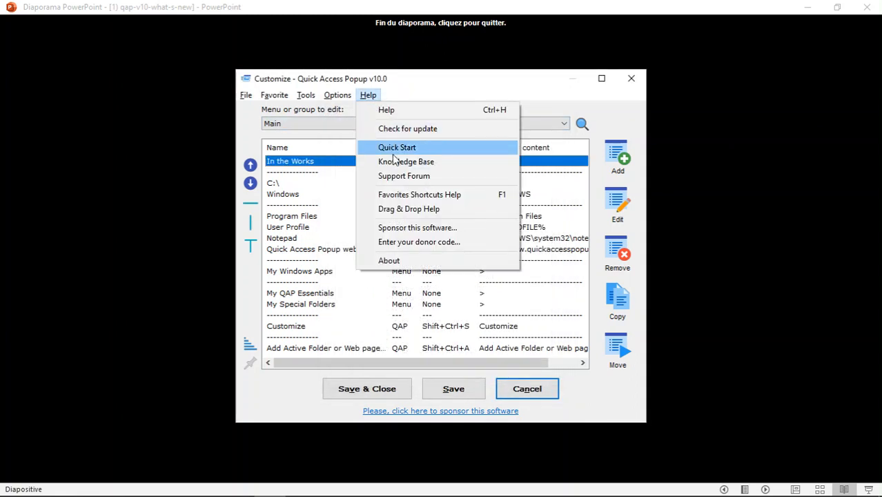
mouse_move(411, 214)
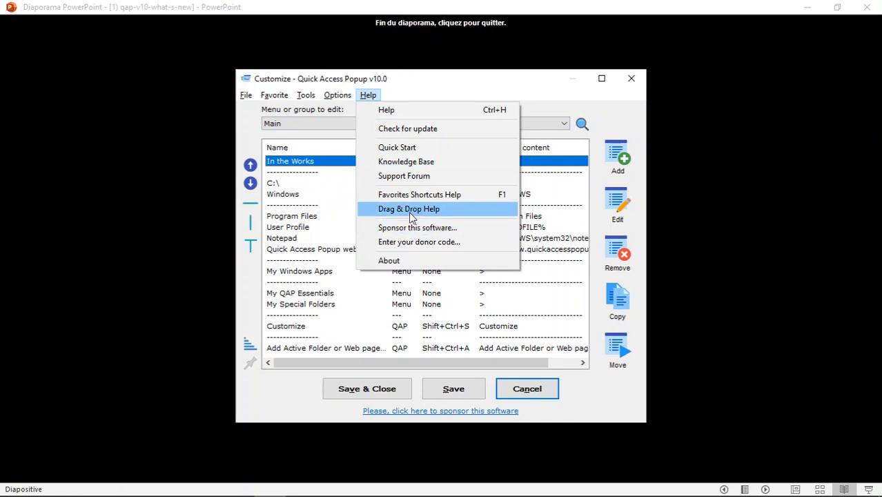
mouse_move(410, 235)
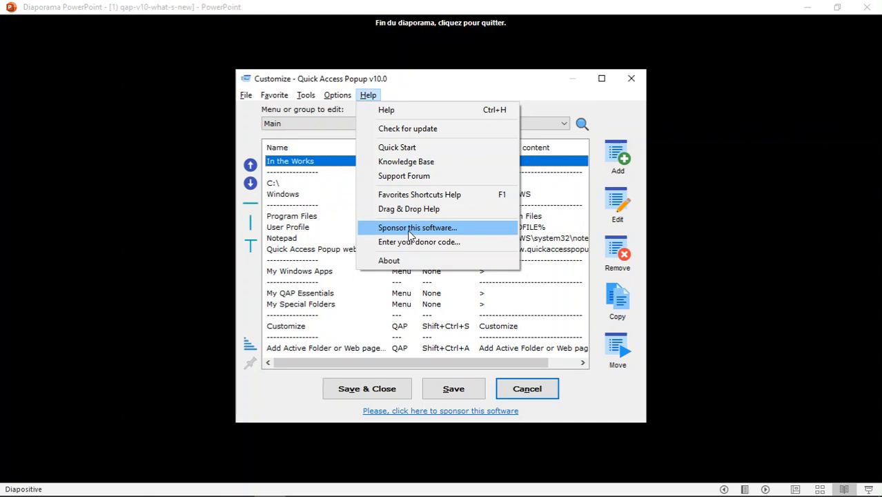
Open Help > Sponsor this software… to show PayPal donation options and review sites
left_click(417, 227)
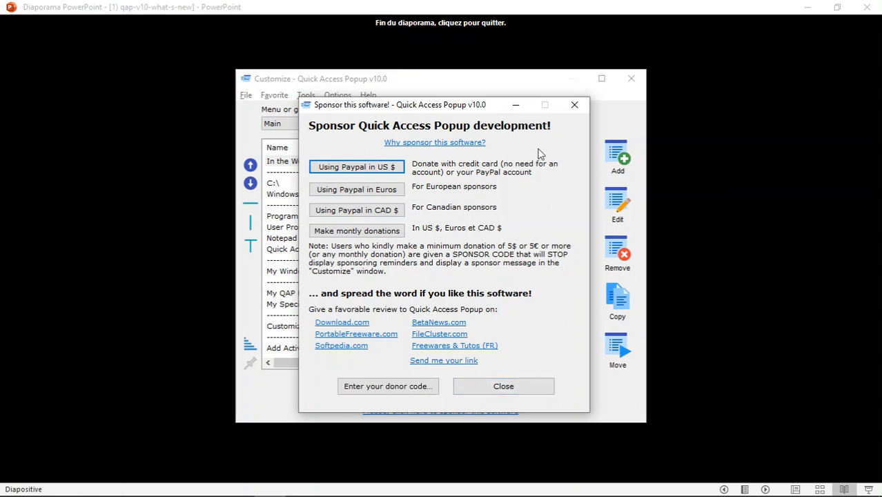
mouse_move(418, 327)
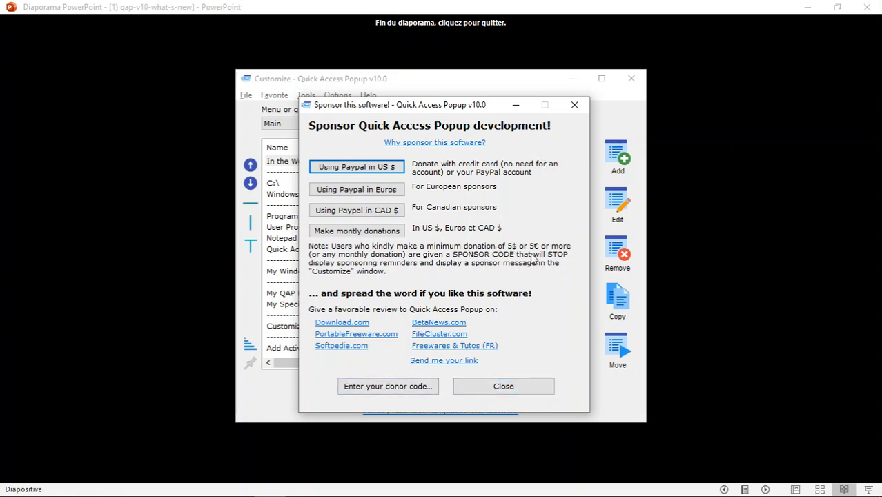
mouse_move(388, 386)
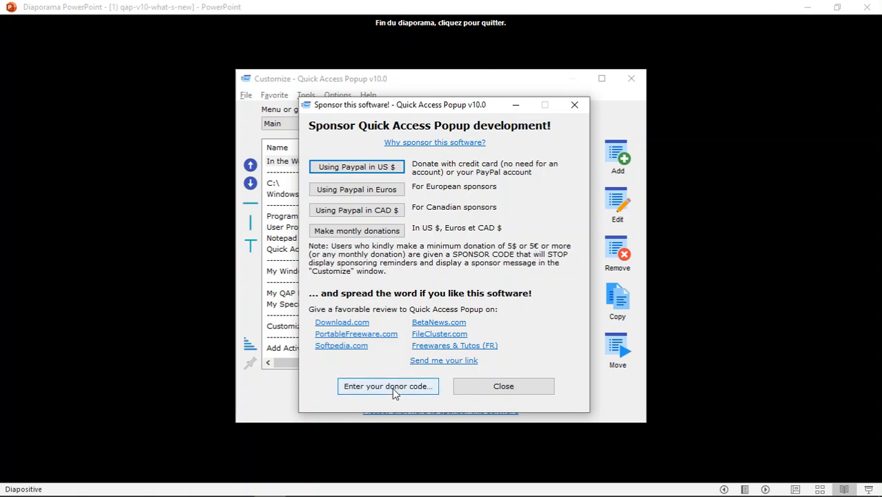
Open the donor code form and focus the 8-digit donor code field, leaving it empty
left_click(387, 385)
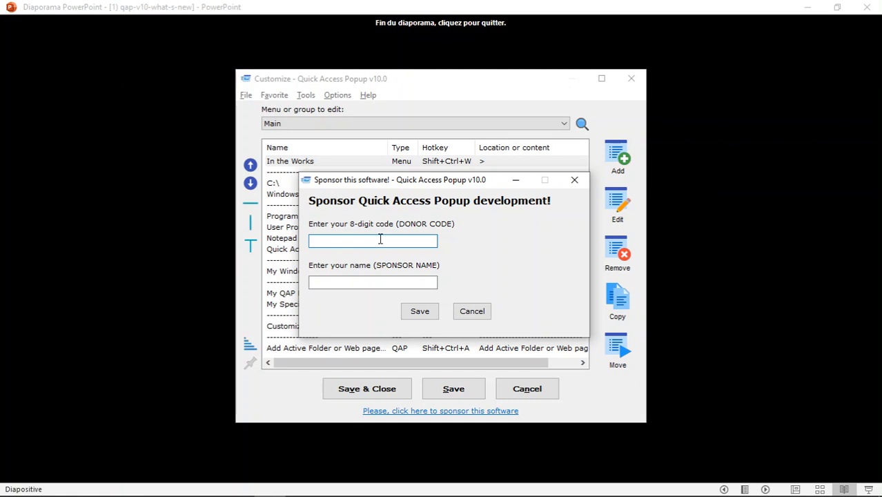
left_click(373, 240)
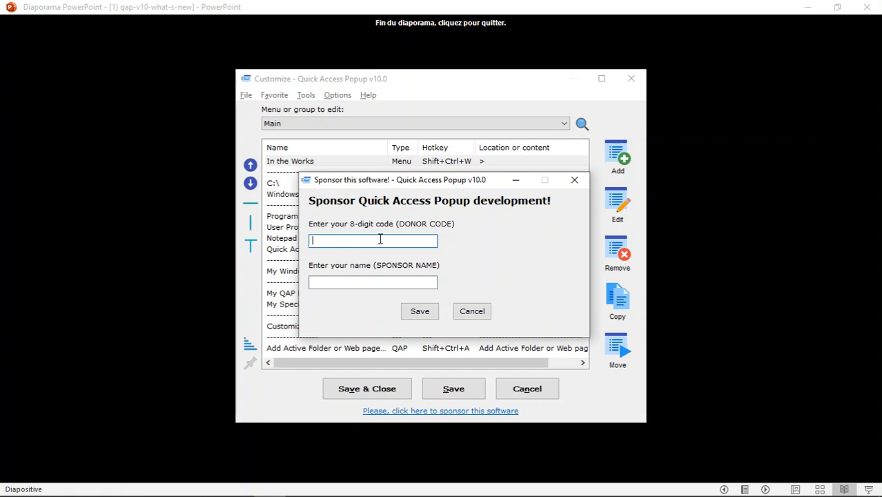
left_click(373, 282)
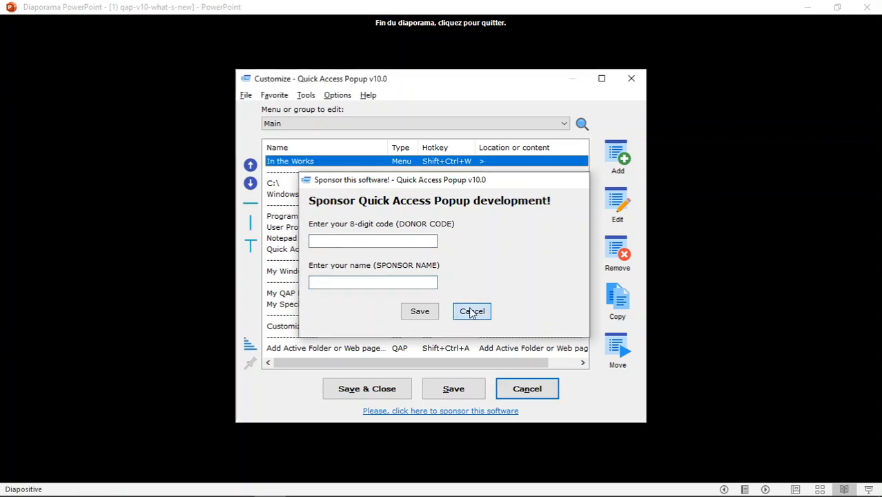
Cancel the empty donor code form and return to the Main favorites list
left_click(471, 311)
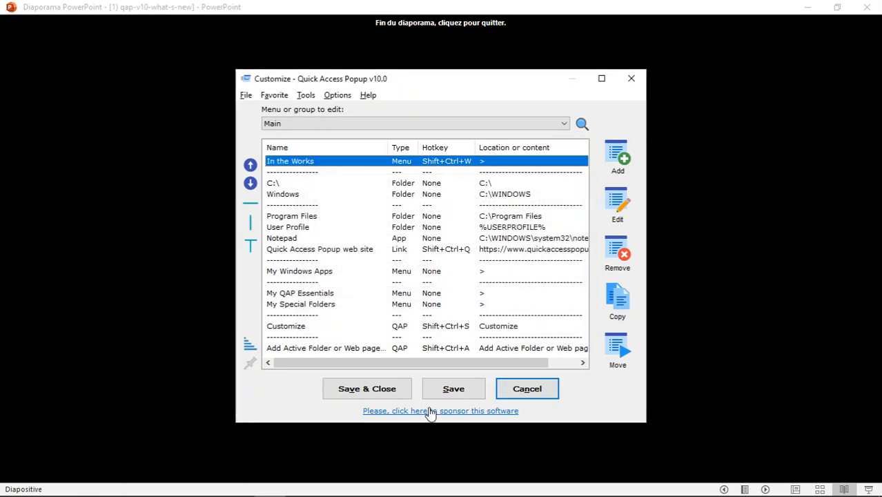
mouse_move(425, 417)
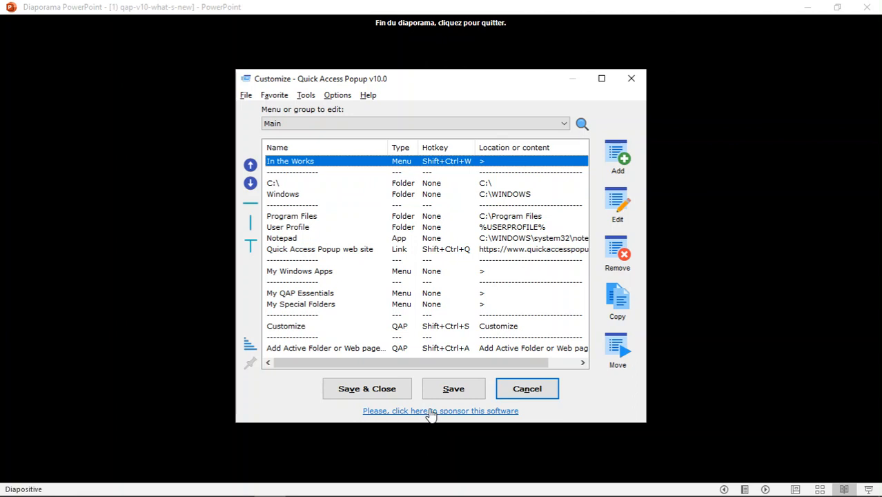
mouse_move(434, 414)
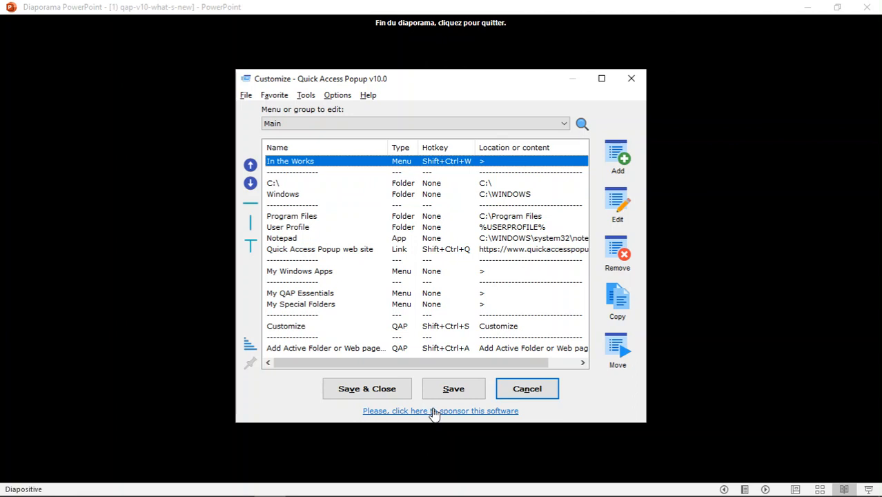
mouse_move(421, 416)
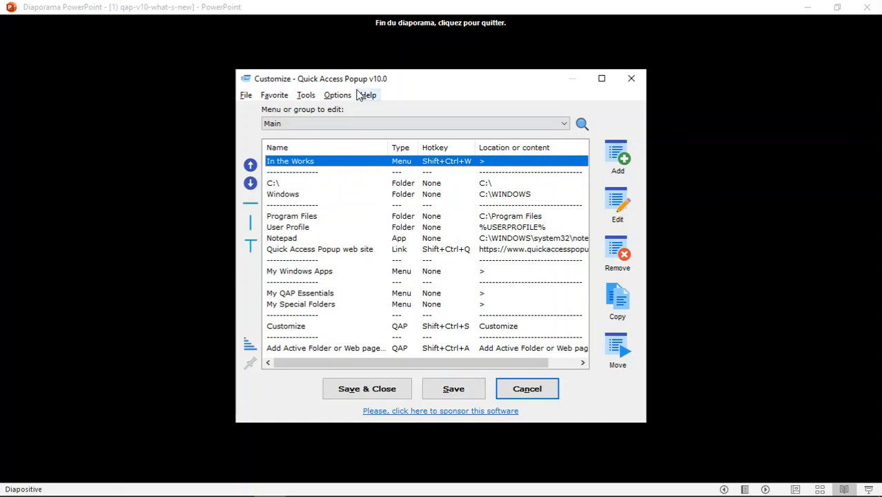
left_click(368, 95)
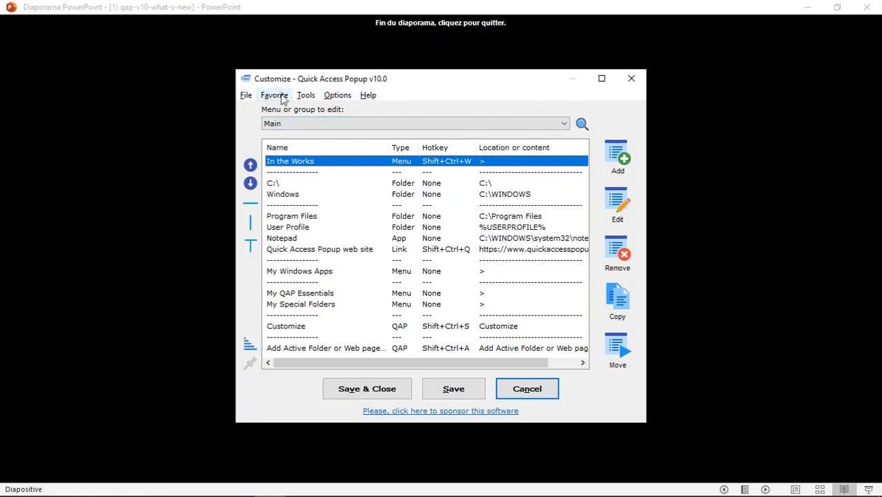
mouse_move(595, 162)
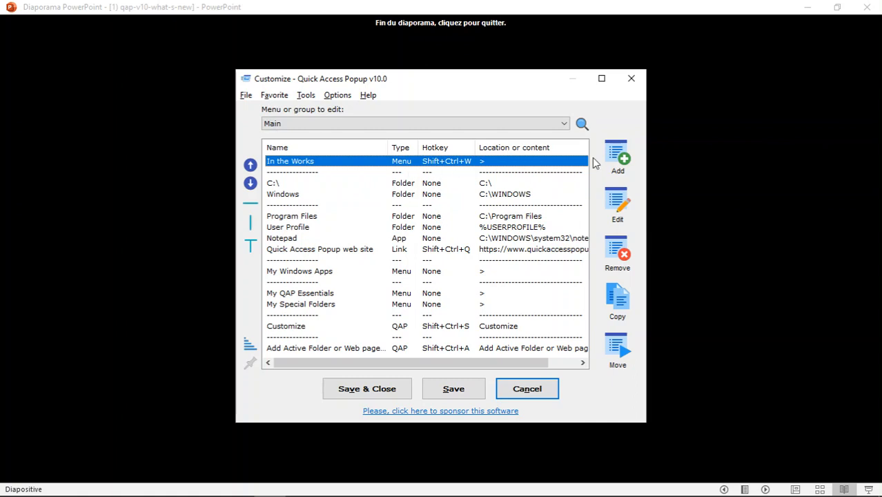
Add a QAP Feature favorite for Close all windows..., named '&Close all windows...'
left_click(616, 155)
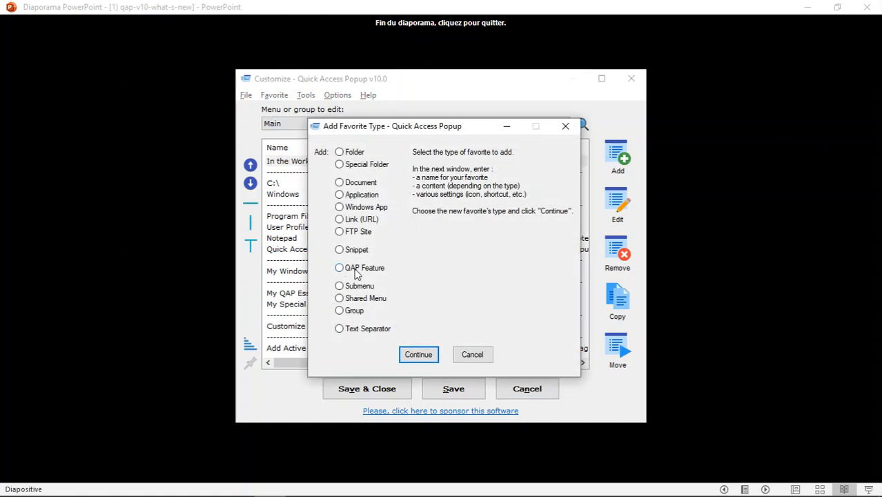
left_click(418, 354)
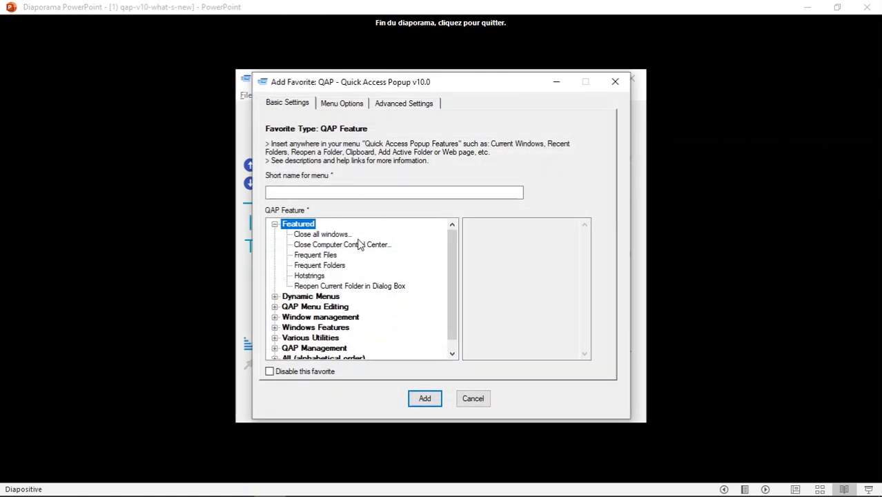
mouse_move(310, 237)
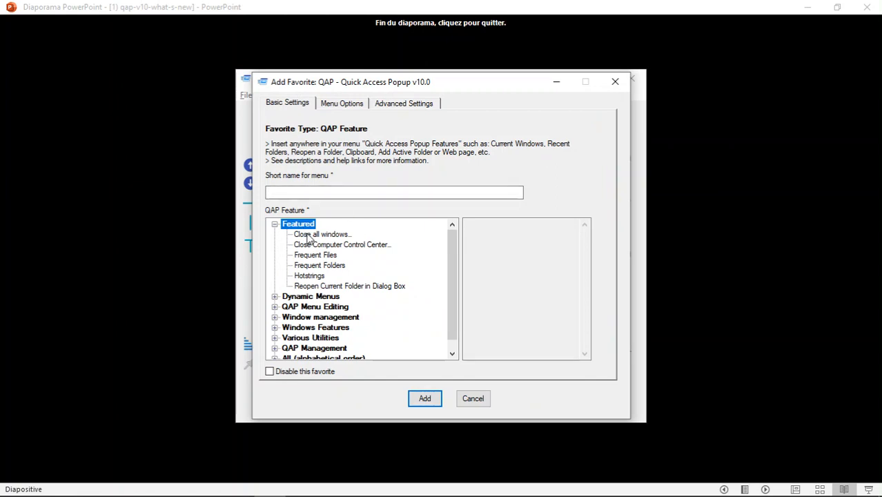
left_click(315, 255)
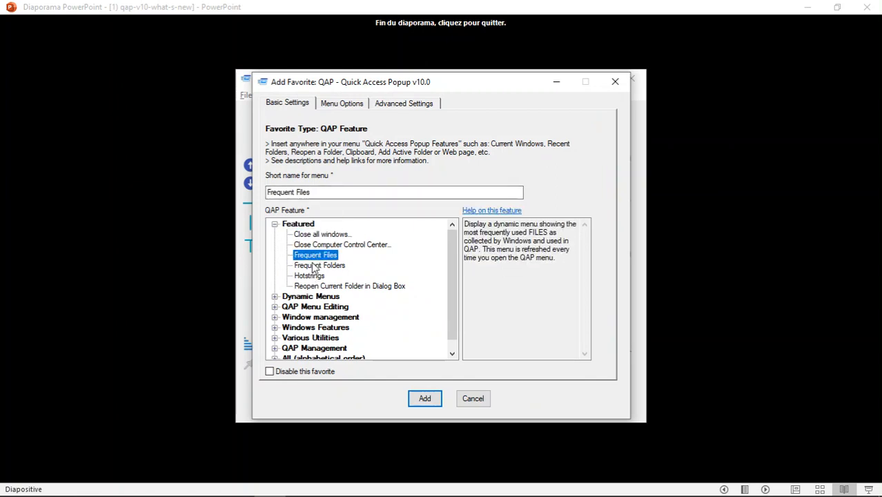
left_click(322, 234)
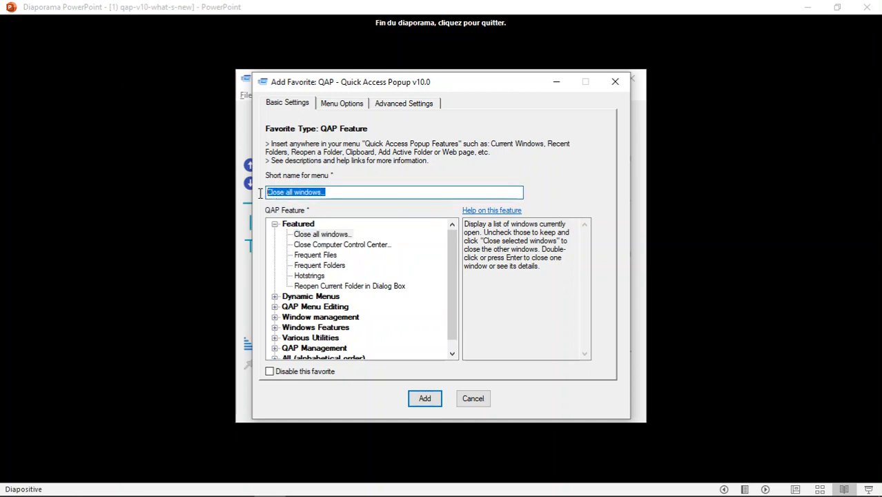
left_click(283, 191)
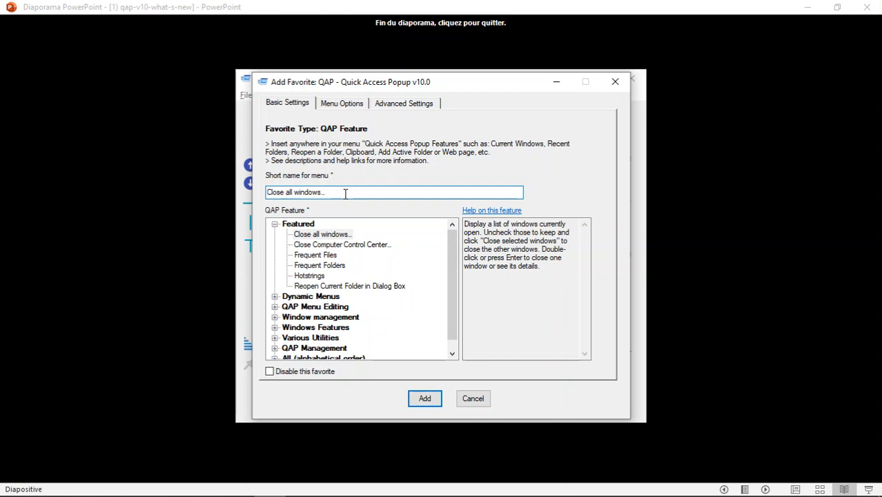
type("&")
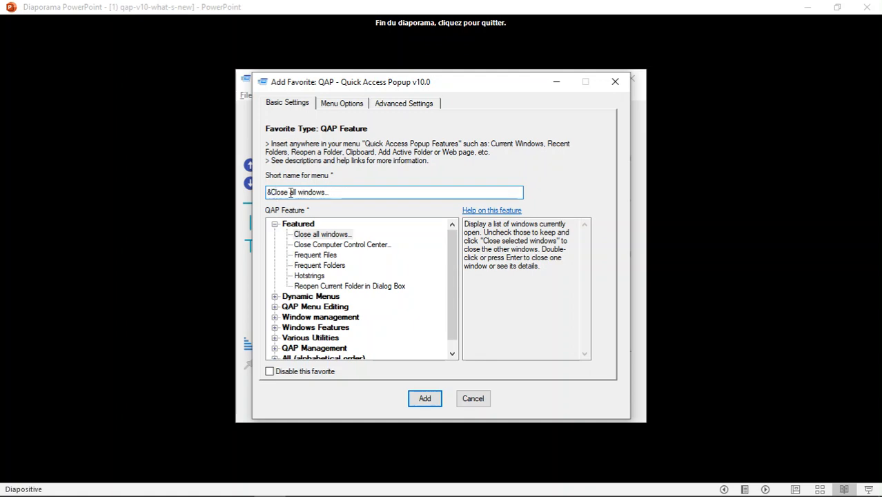
left_click(424, 398)
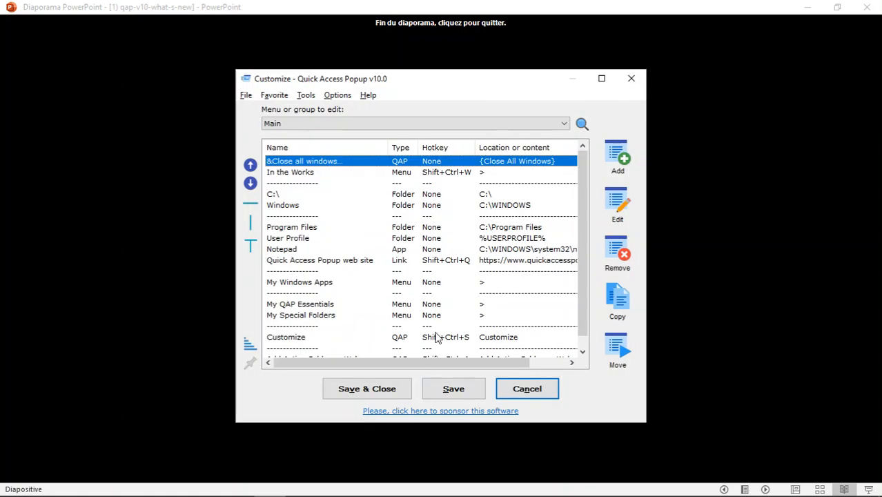
Save the favorites and launch Close all windows... from the popup menu
left_click(453, 389)
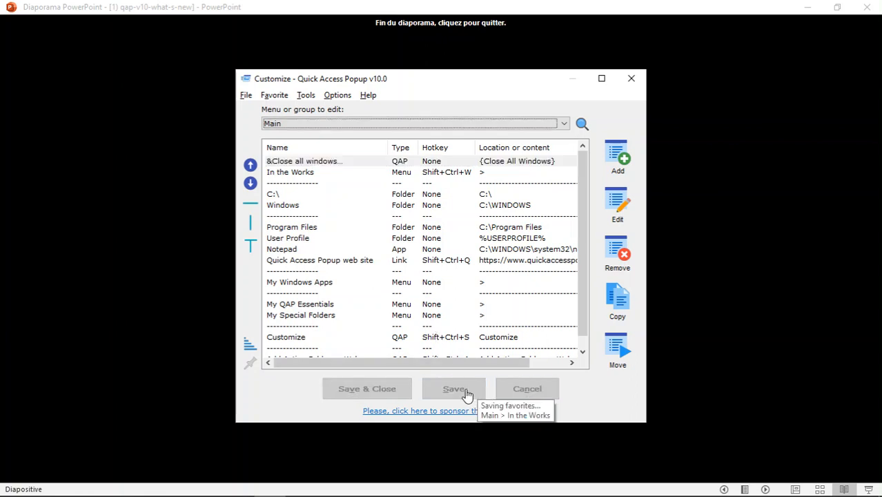
left_click(454, 389)
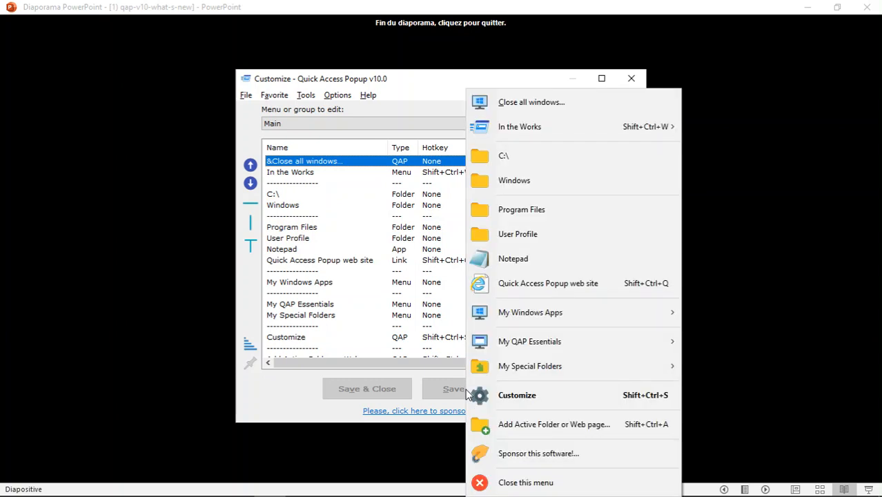
mouse_move(508, 113)
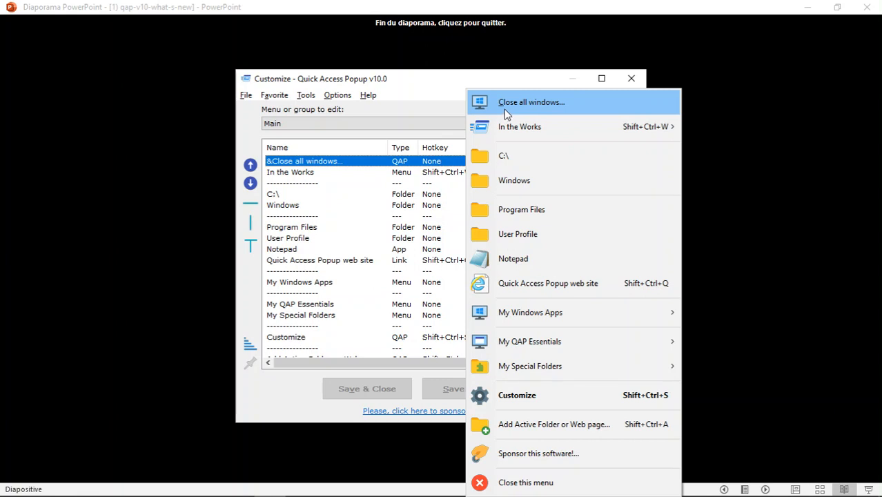
mouse_move(512, 234)
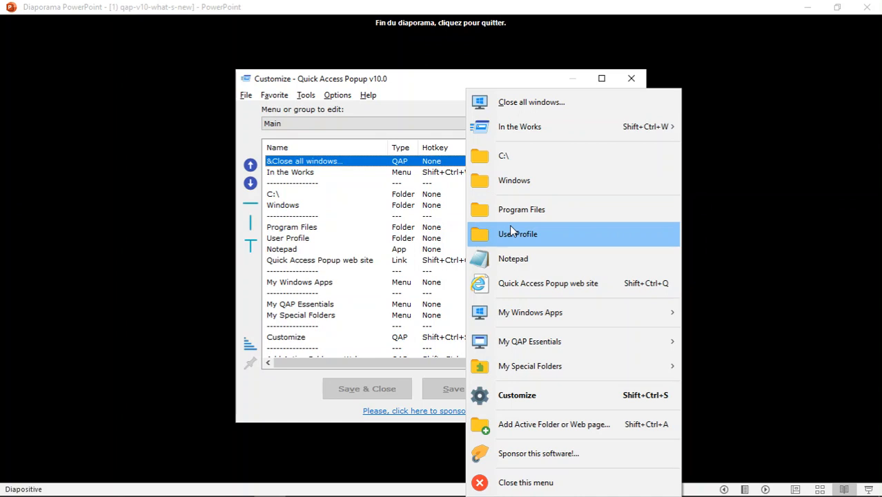
left_click(531, 102)
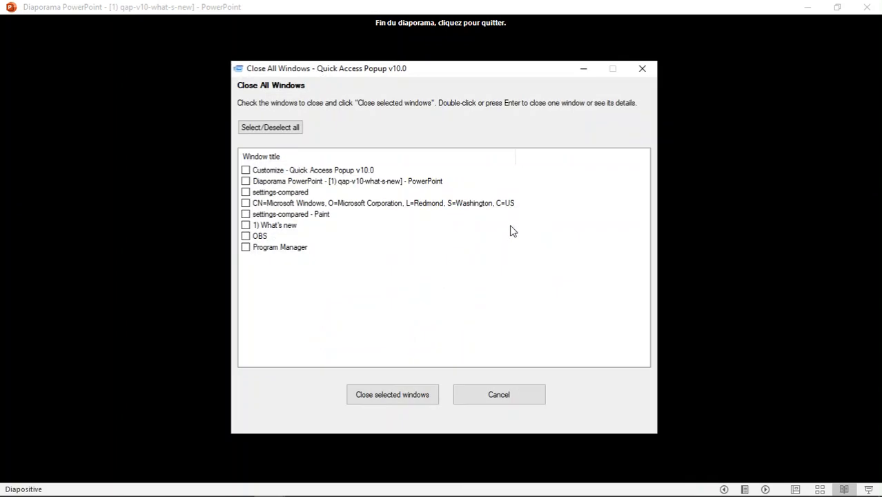
mouse_move(500, 394)
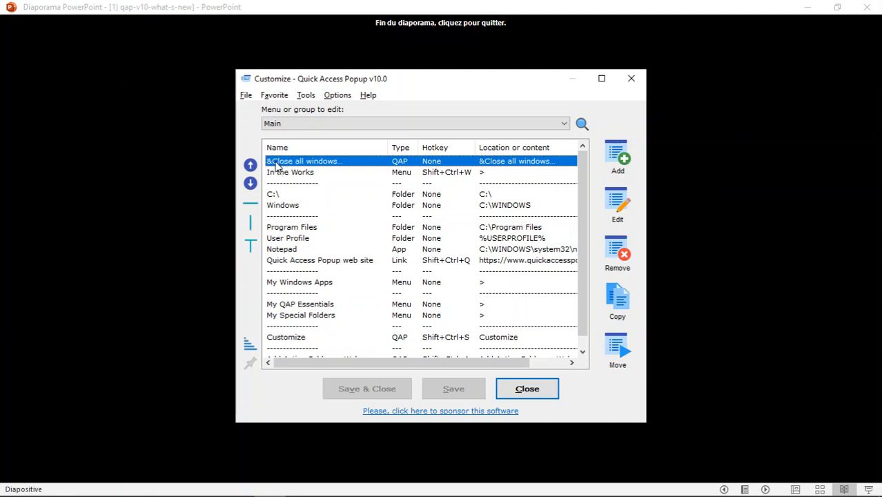
mouse_move(307, 172)
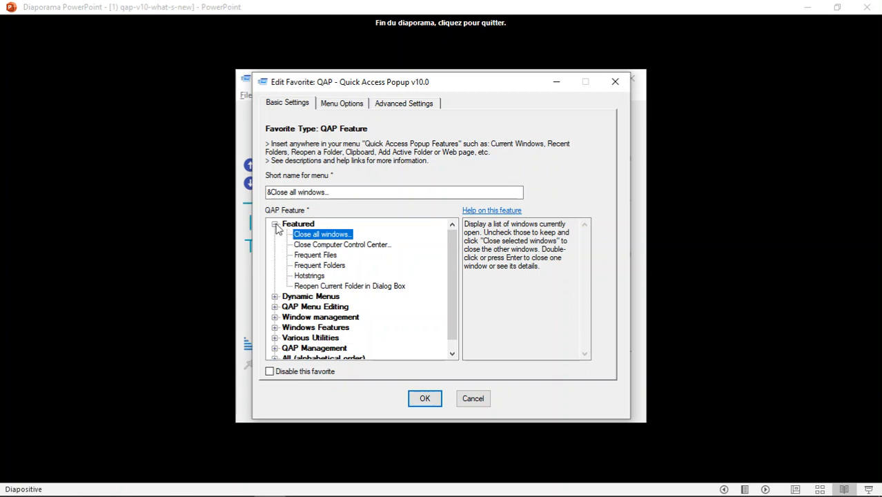
Browse the alphabetical feature list to Put monitor in low-power mode, then cancel the edit
left_click(274, 223)
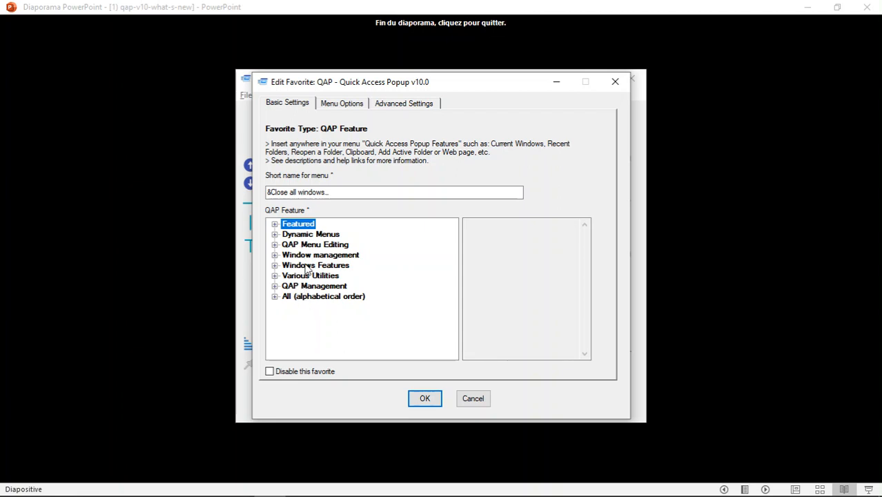
mouse_move(308, 237)
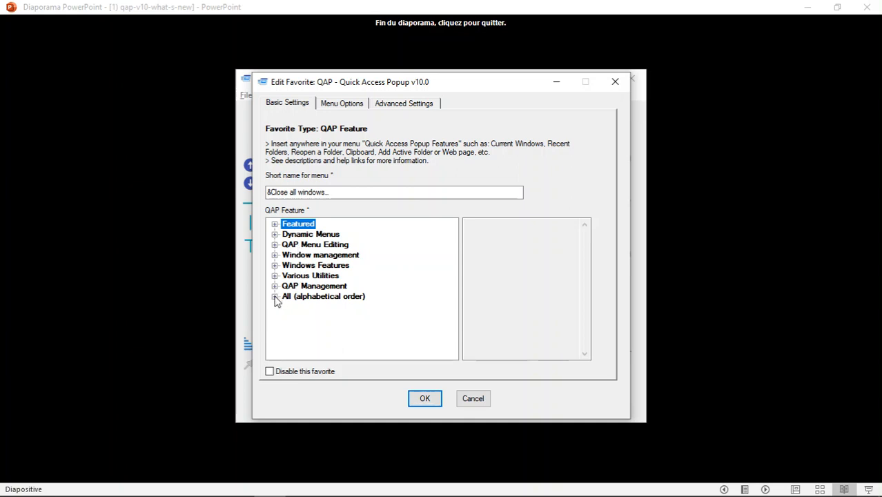
left_click(274, 296)
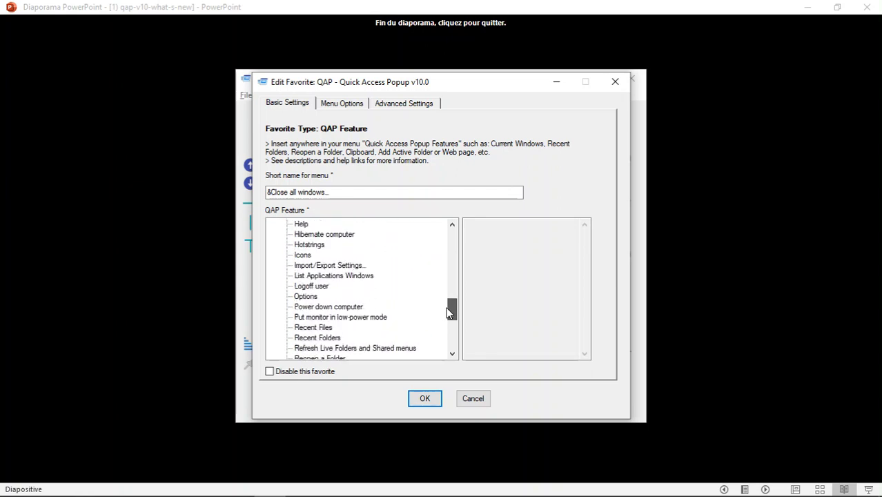
scroll("down", 3)
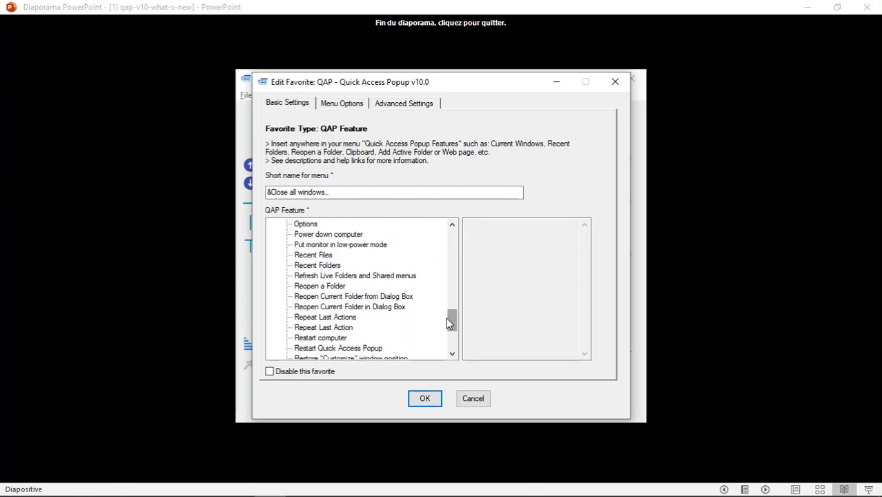
left_click(340, 244)
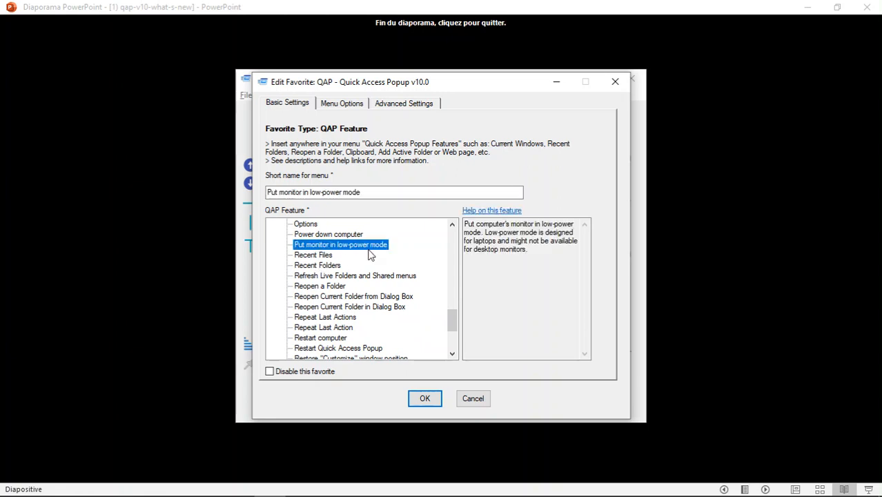
left_click(324, 317)
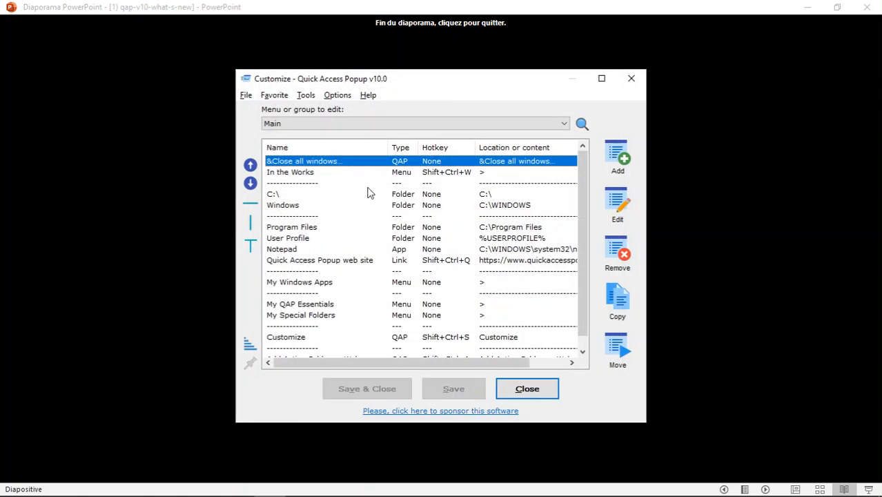
left_click(616, 155)
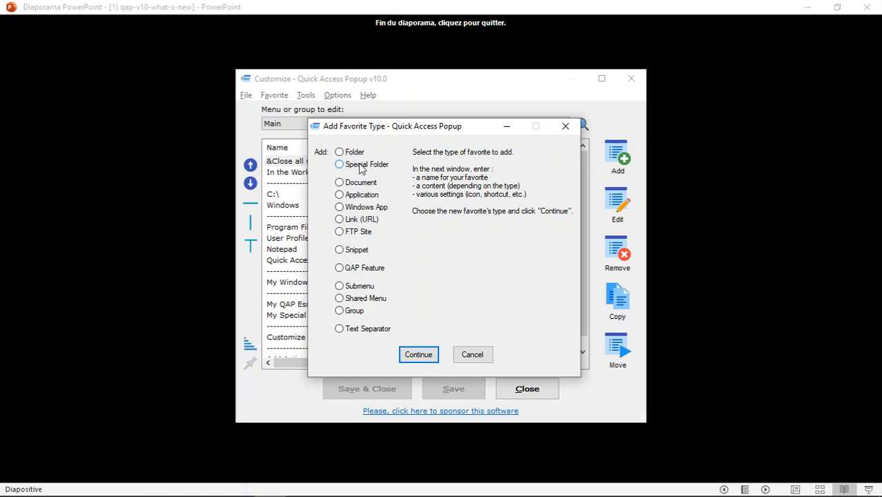
left_click(419, 353)
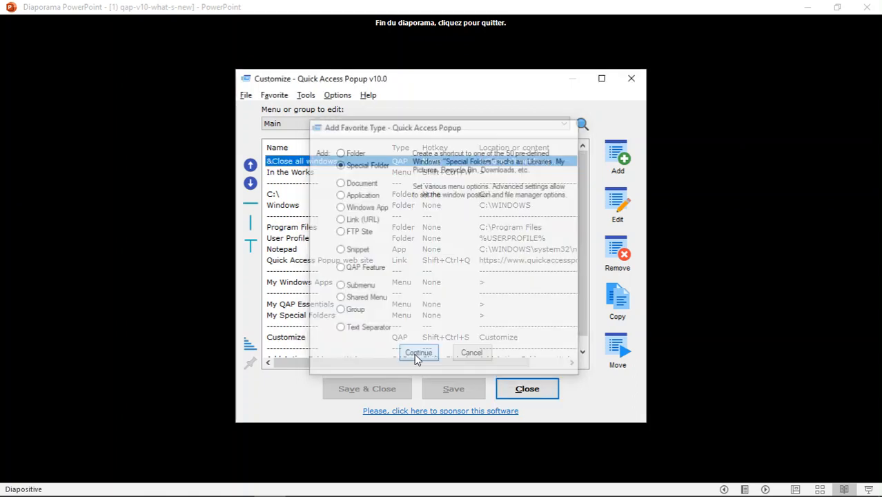
left_click(418, 353)
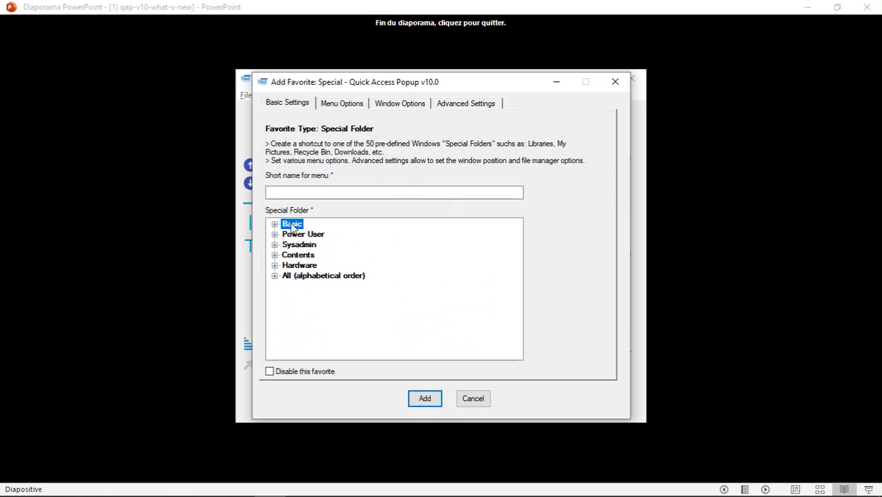
mouse_move(281, 283)
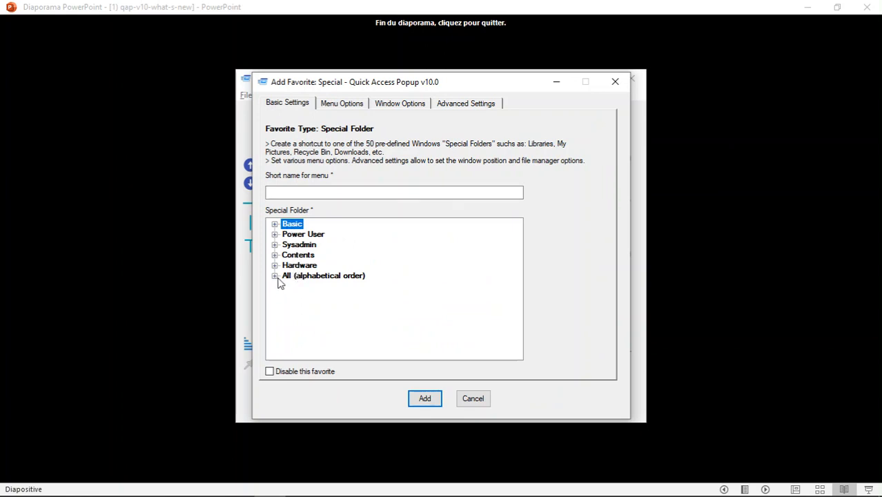
mouse_move(279, 280)
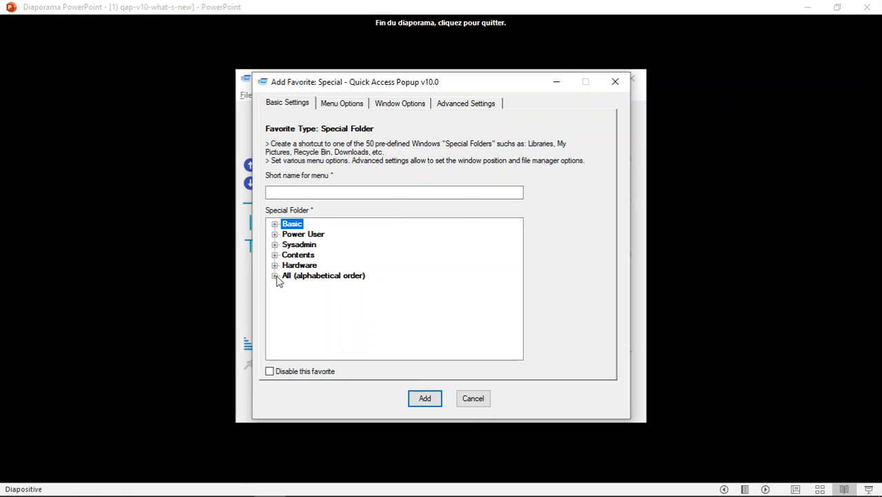
left_click(274, 275)
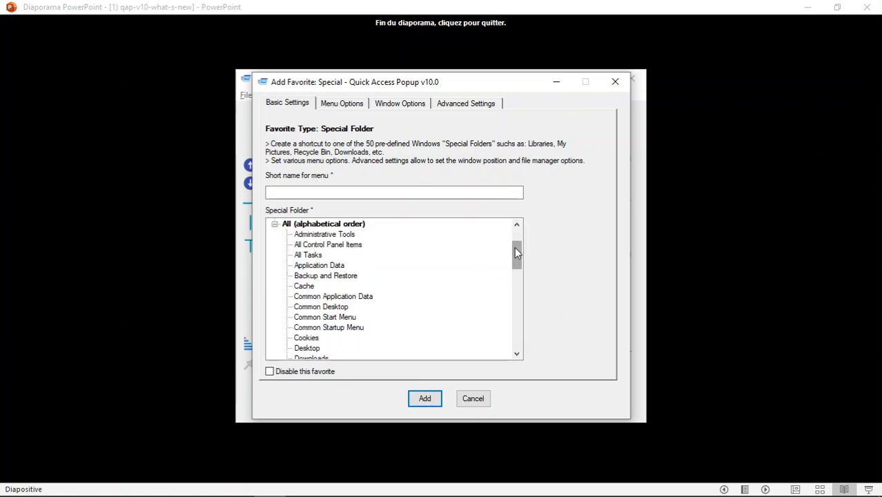
scroll("down", 3)
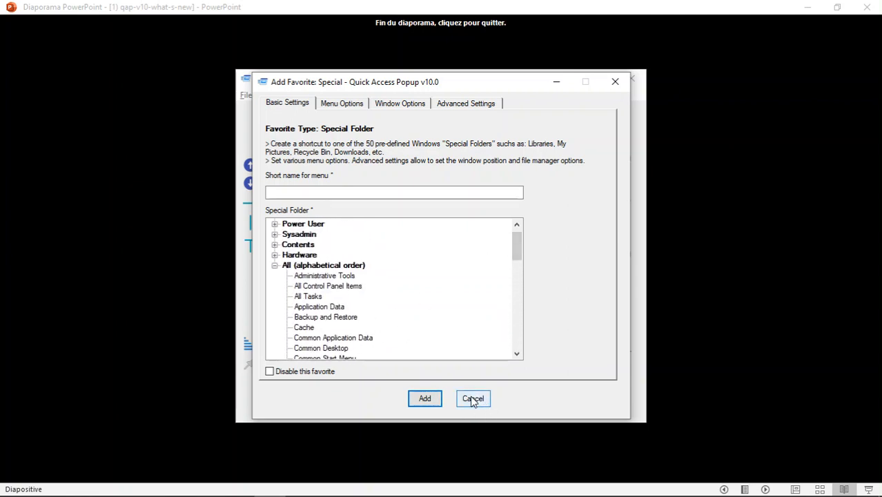
left_click(472, 398)
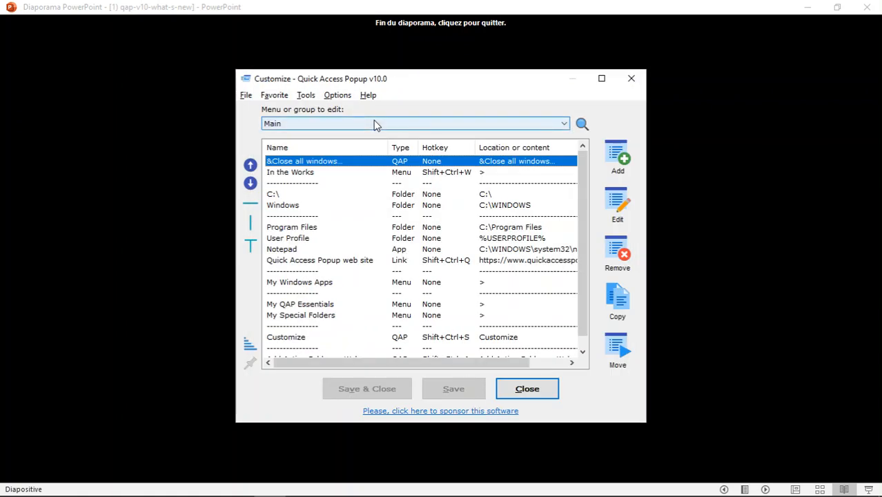
Close the Customize window to return to the What's new in QAP v10 slide
left_click(527, 389)
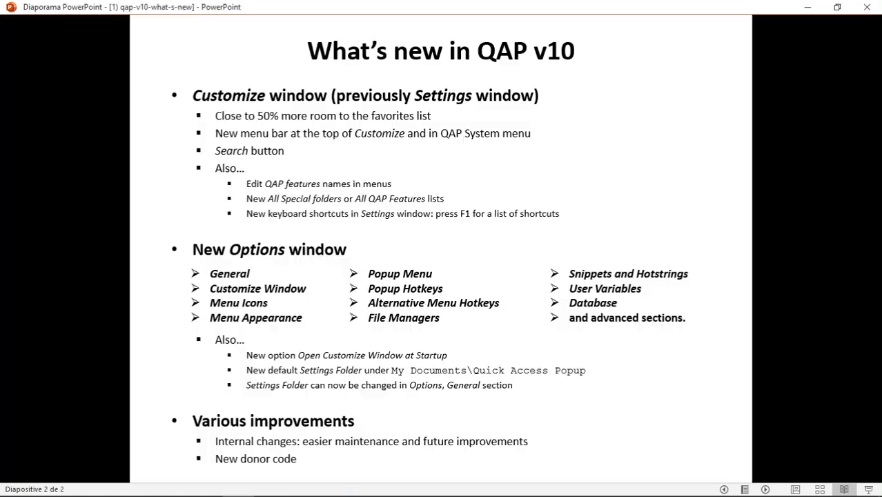
mouse_move(251, 120)
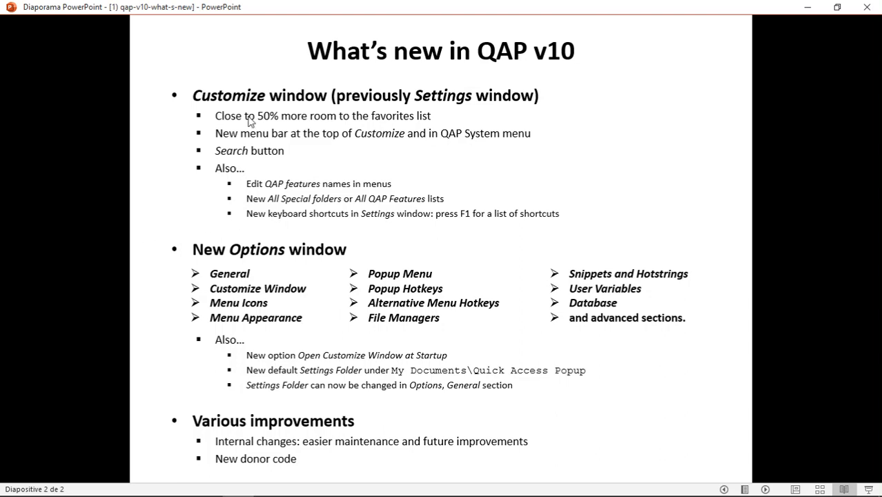
mouse_move(260, 161)
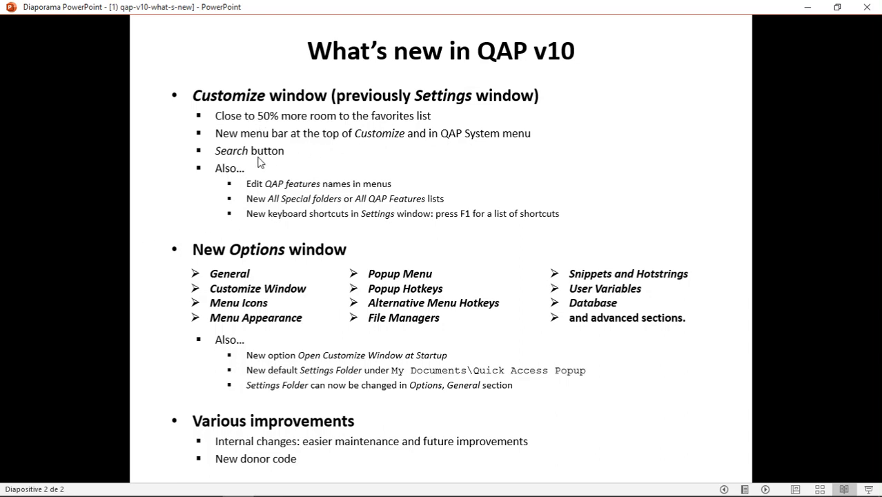
mouse_move(324, 202)
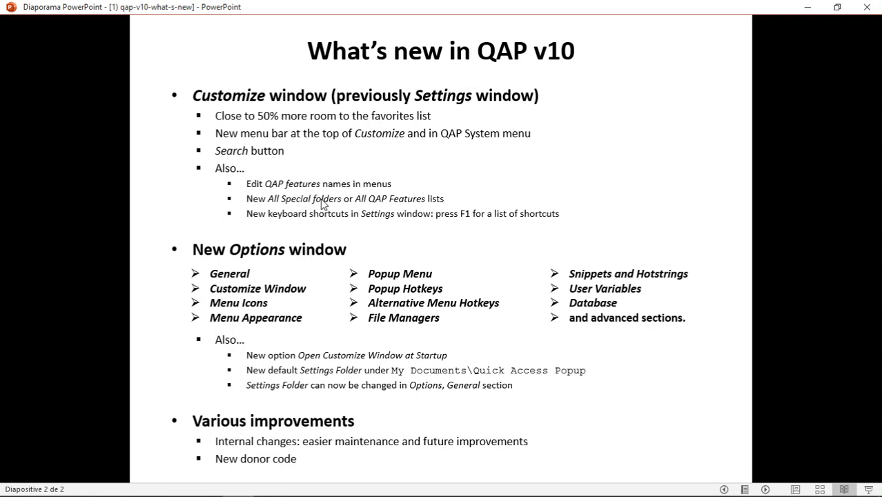
mouse_move(303, 208)
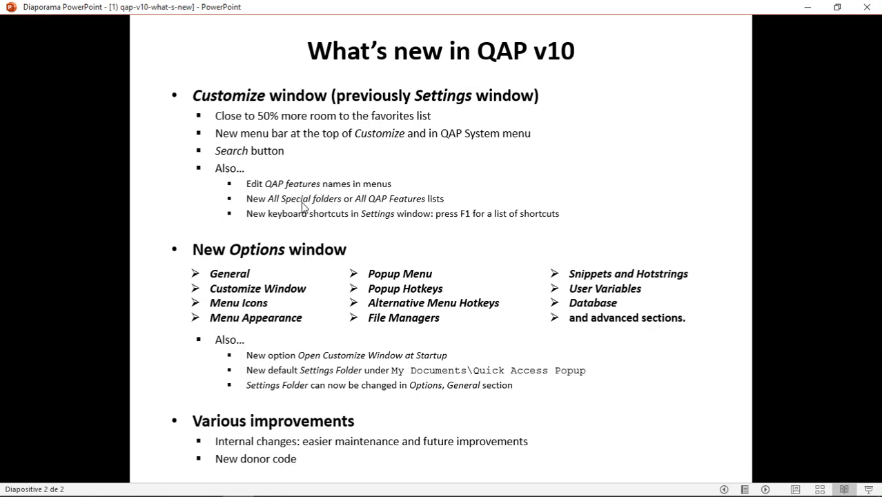
mouse_move(381, 203)
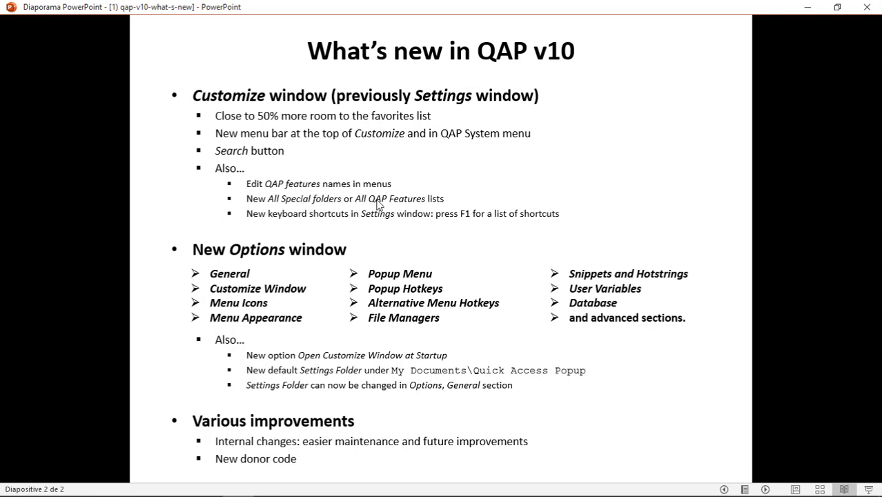
mouse_move(462, 216)
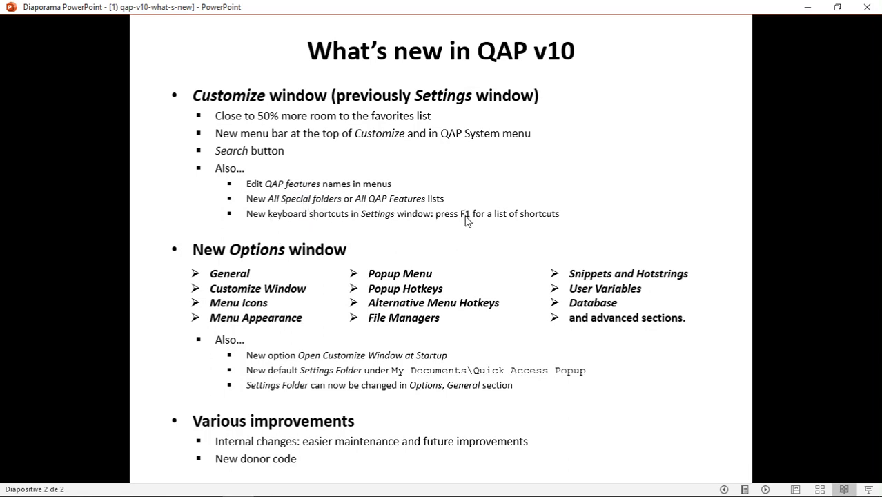
mouse_move(299, 262)
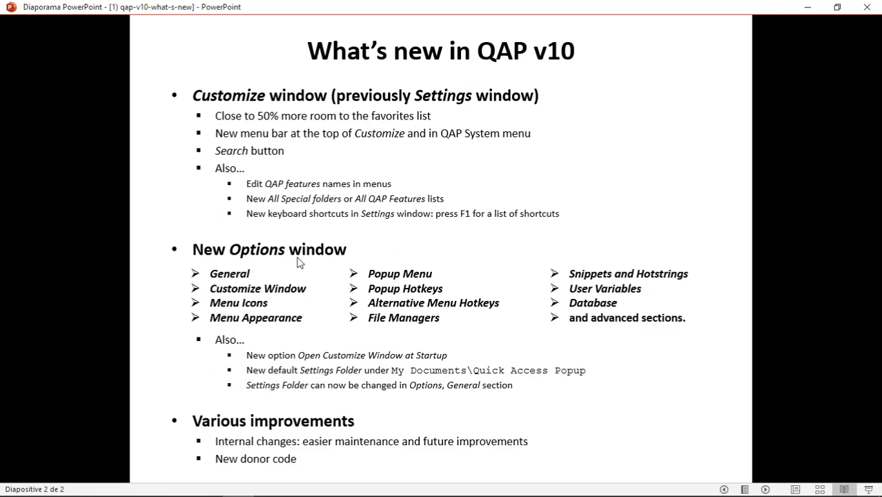
mouse_move(297, 379)
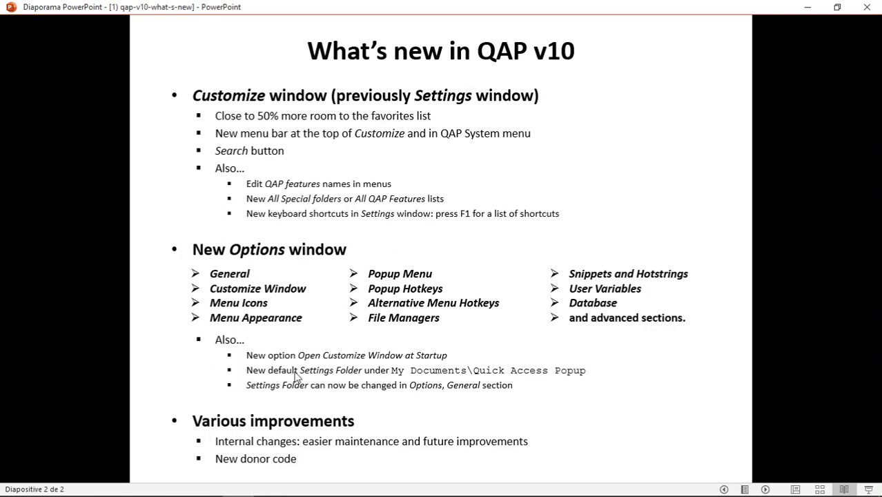
mouse_move(390, 363)
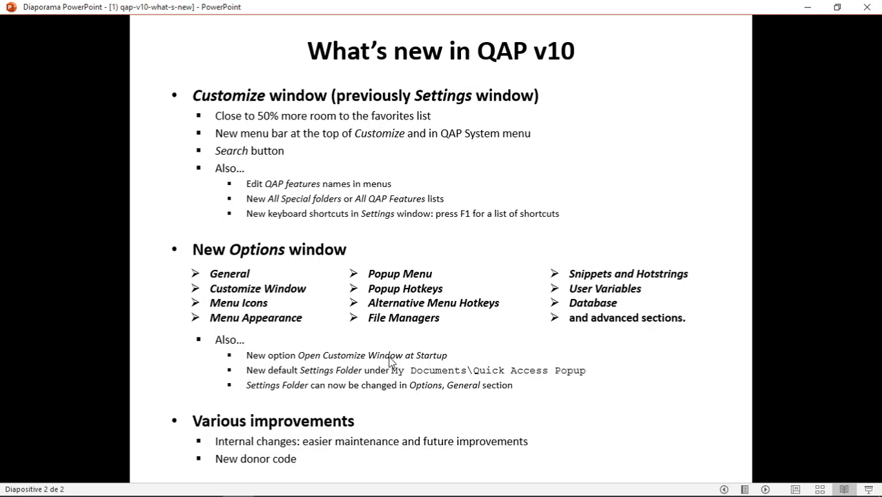
mouse_move(410, 387)
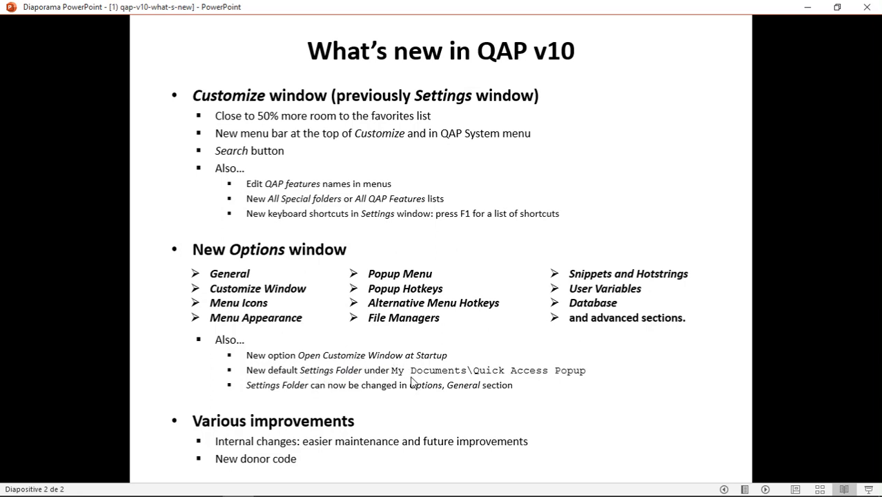